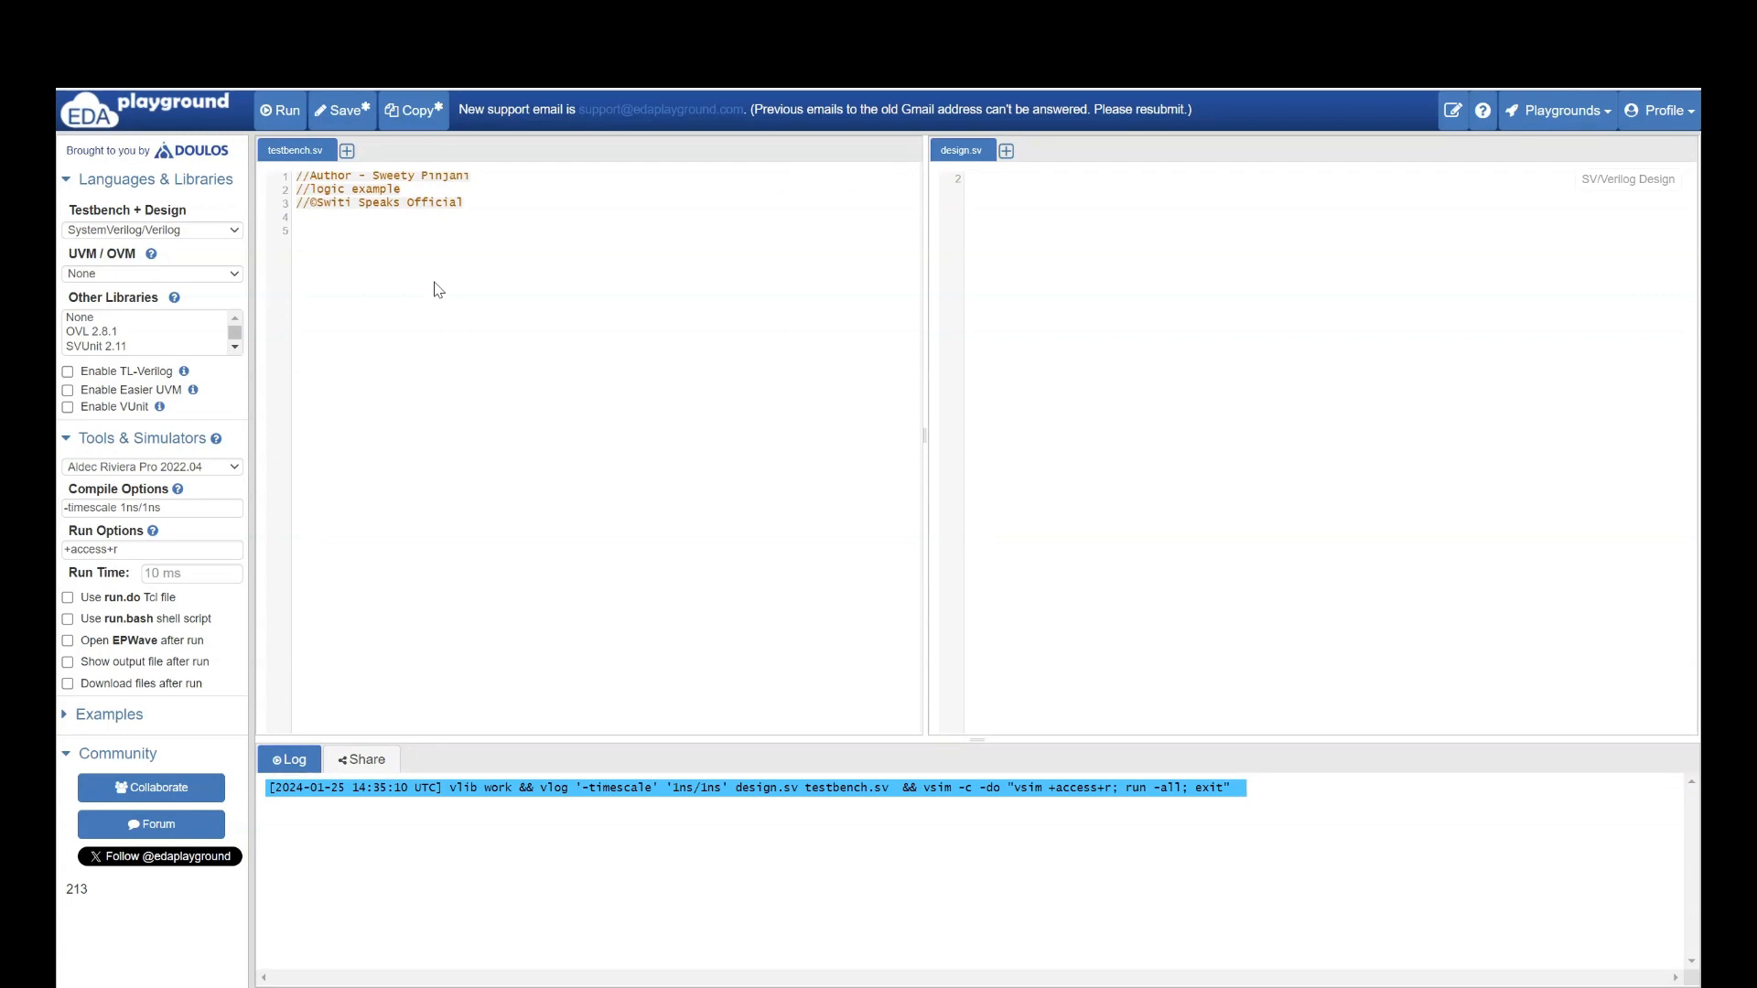
# - Write the empty logic_ex module shell with 'module logic_ex;' and 'endmodule'
pyautogui.click(296, 230)
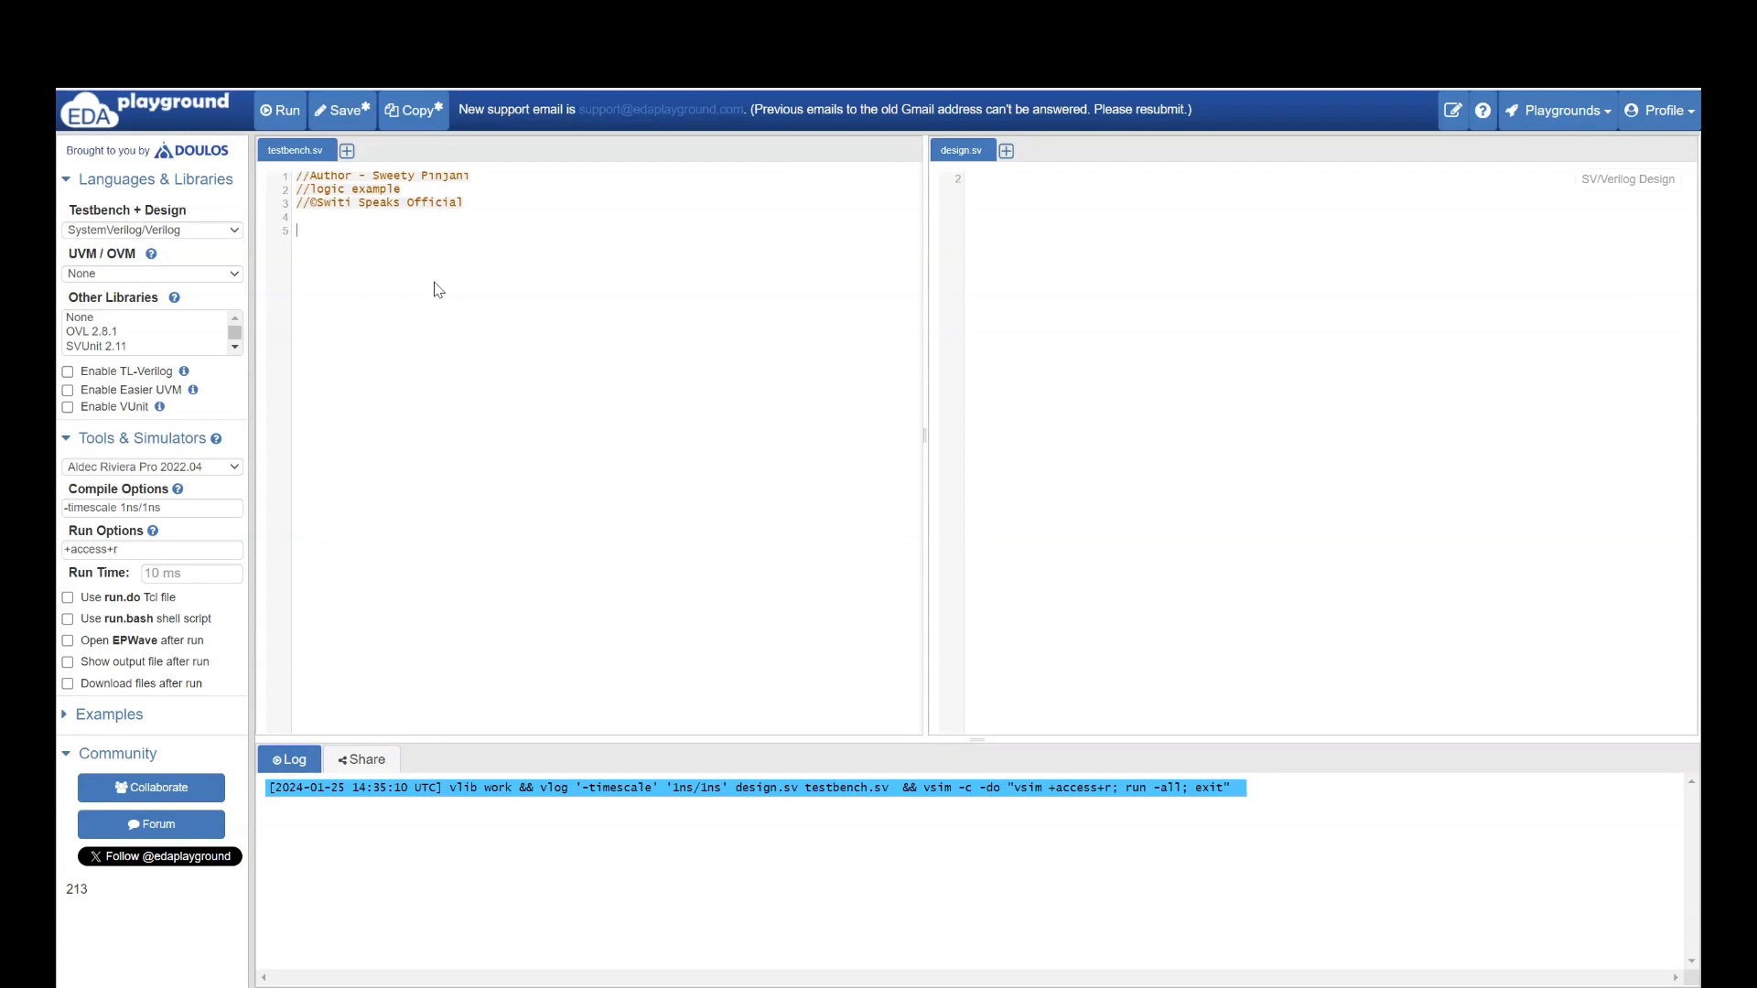
pyautogui.moveTo(626, 484)
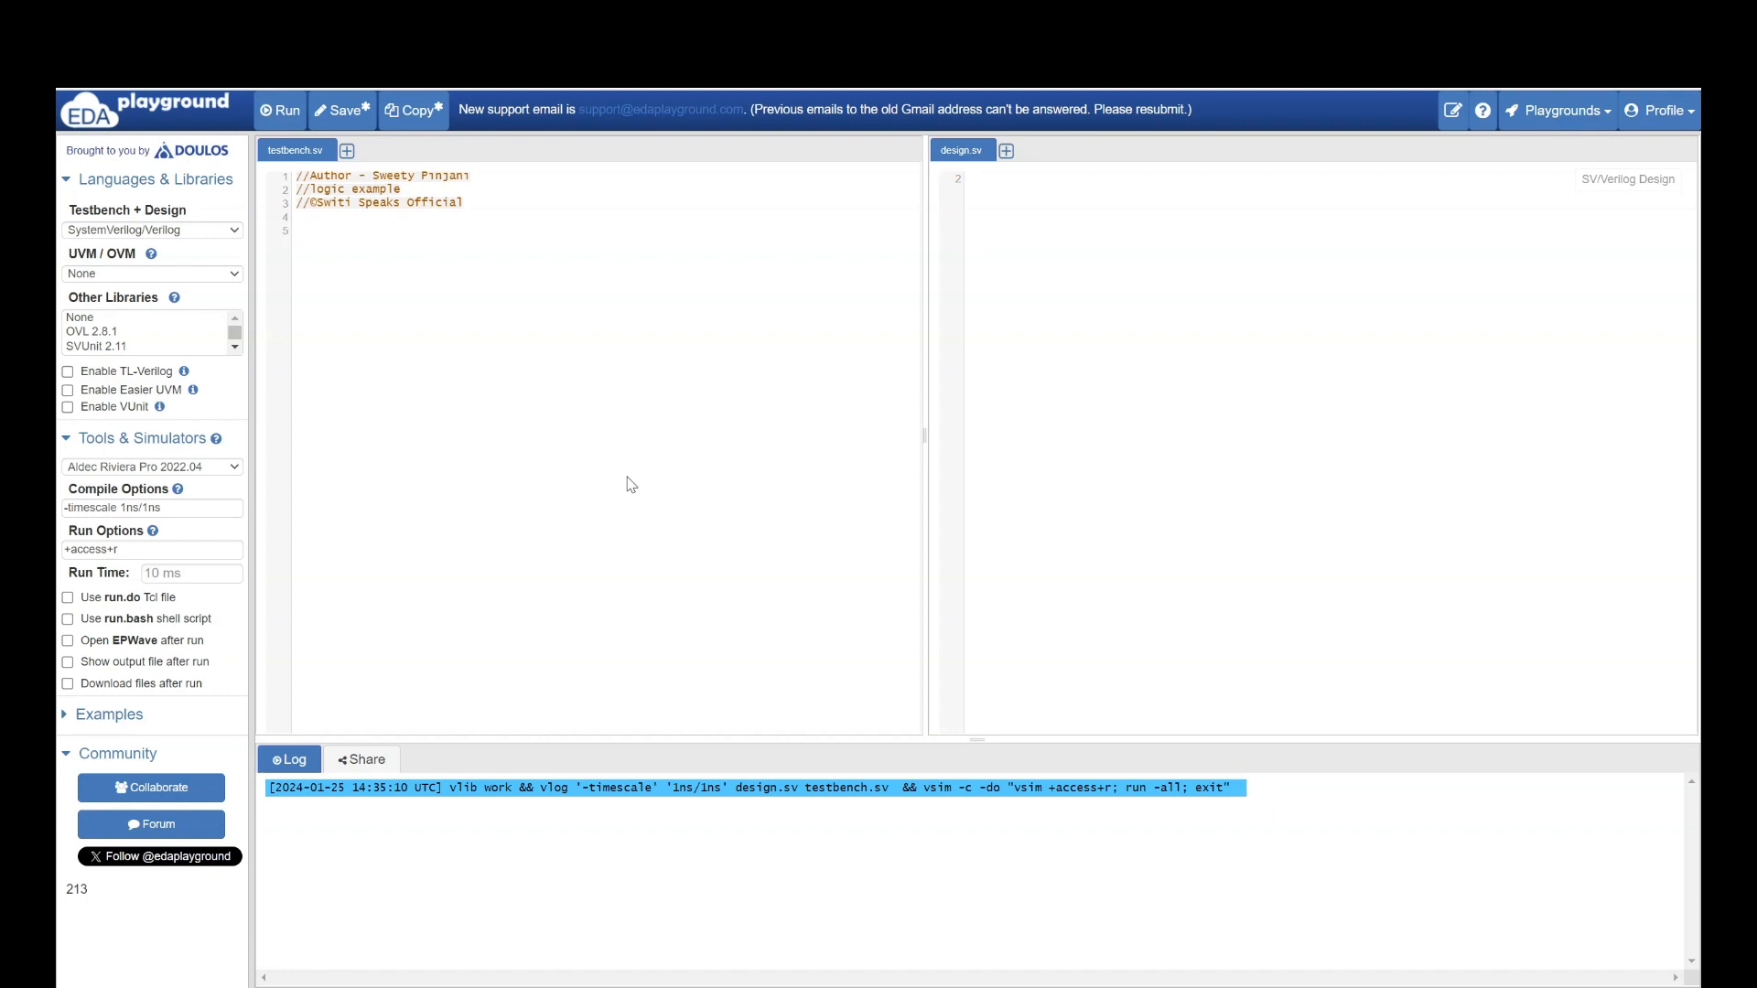
pyautogui.click(296, 231)
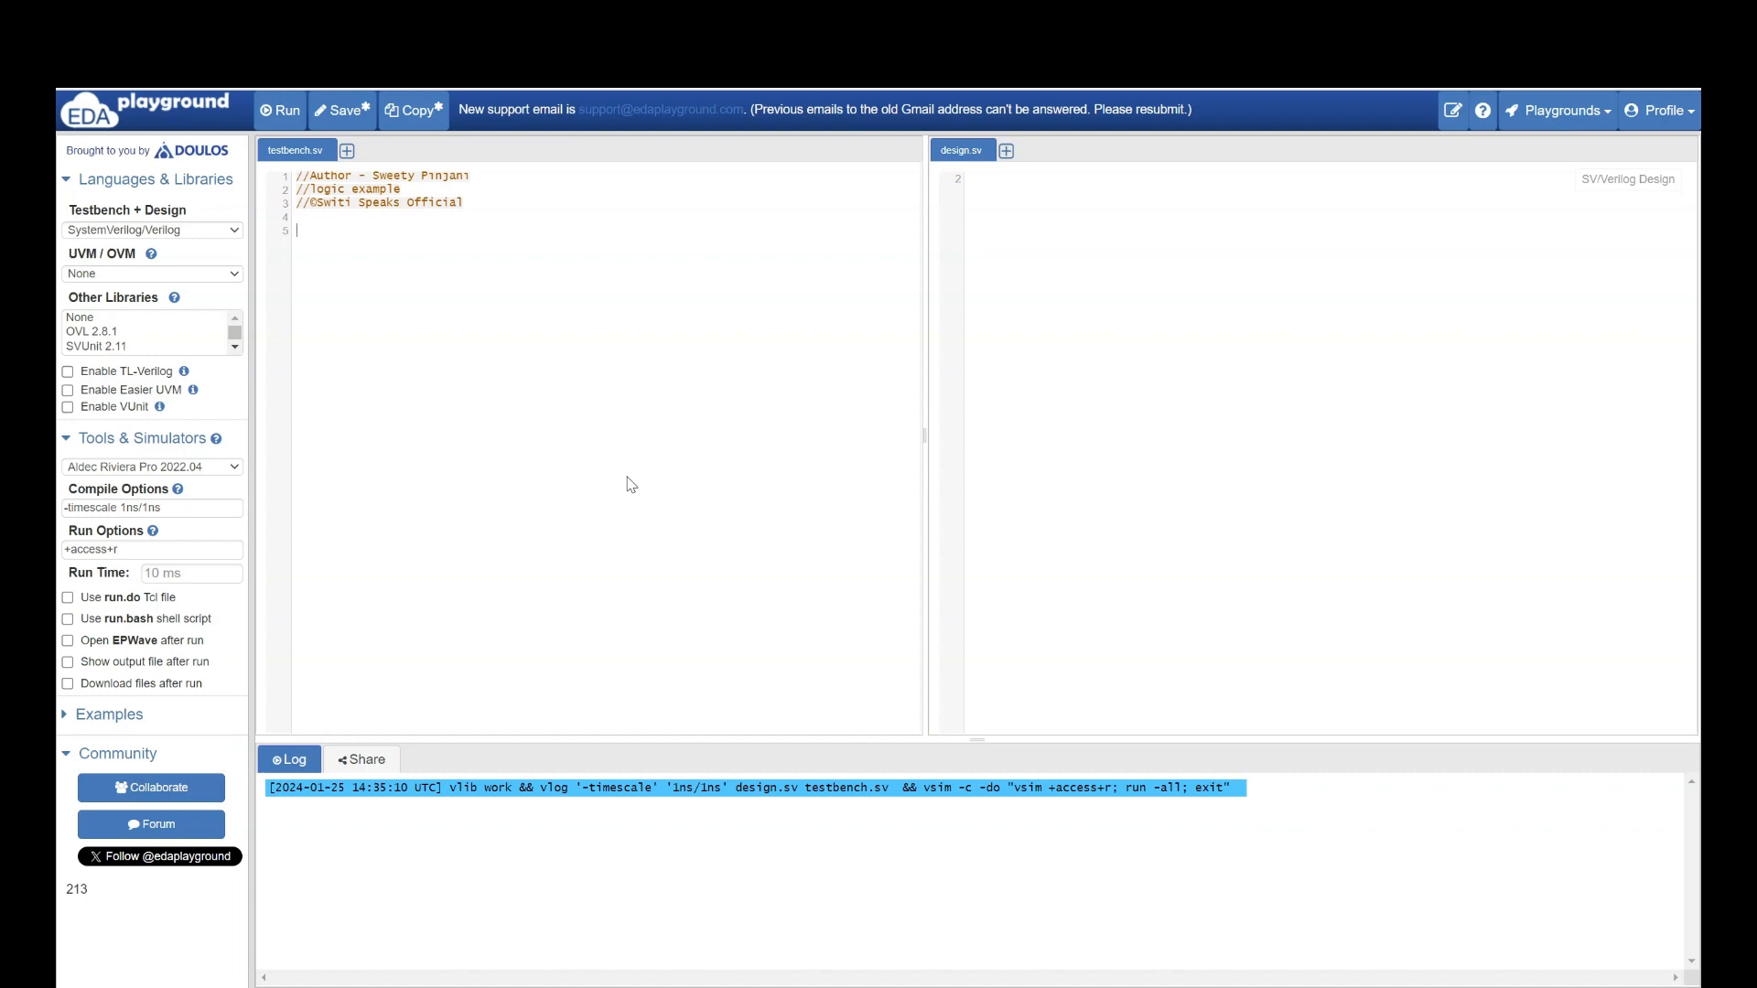
pyautogui.moveTo(624, 476)
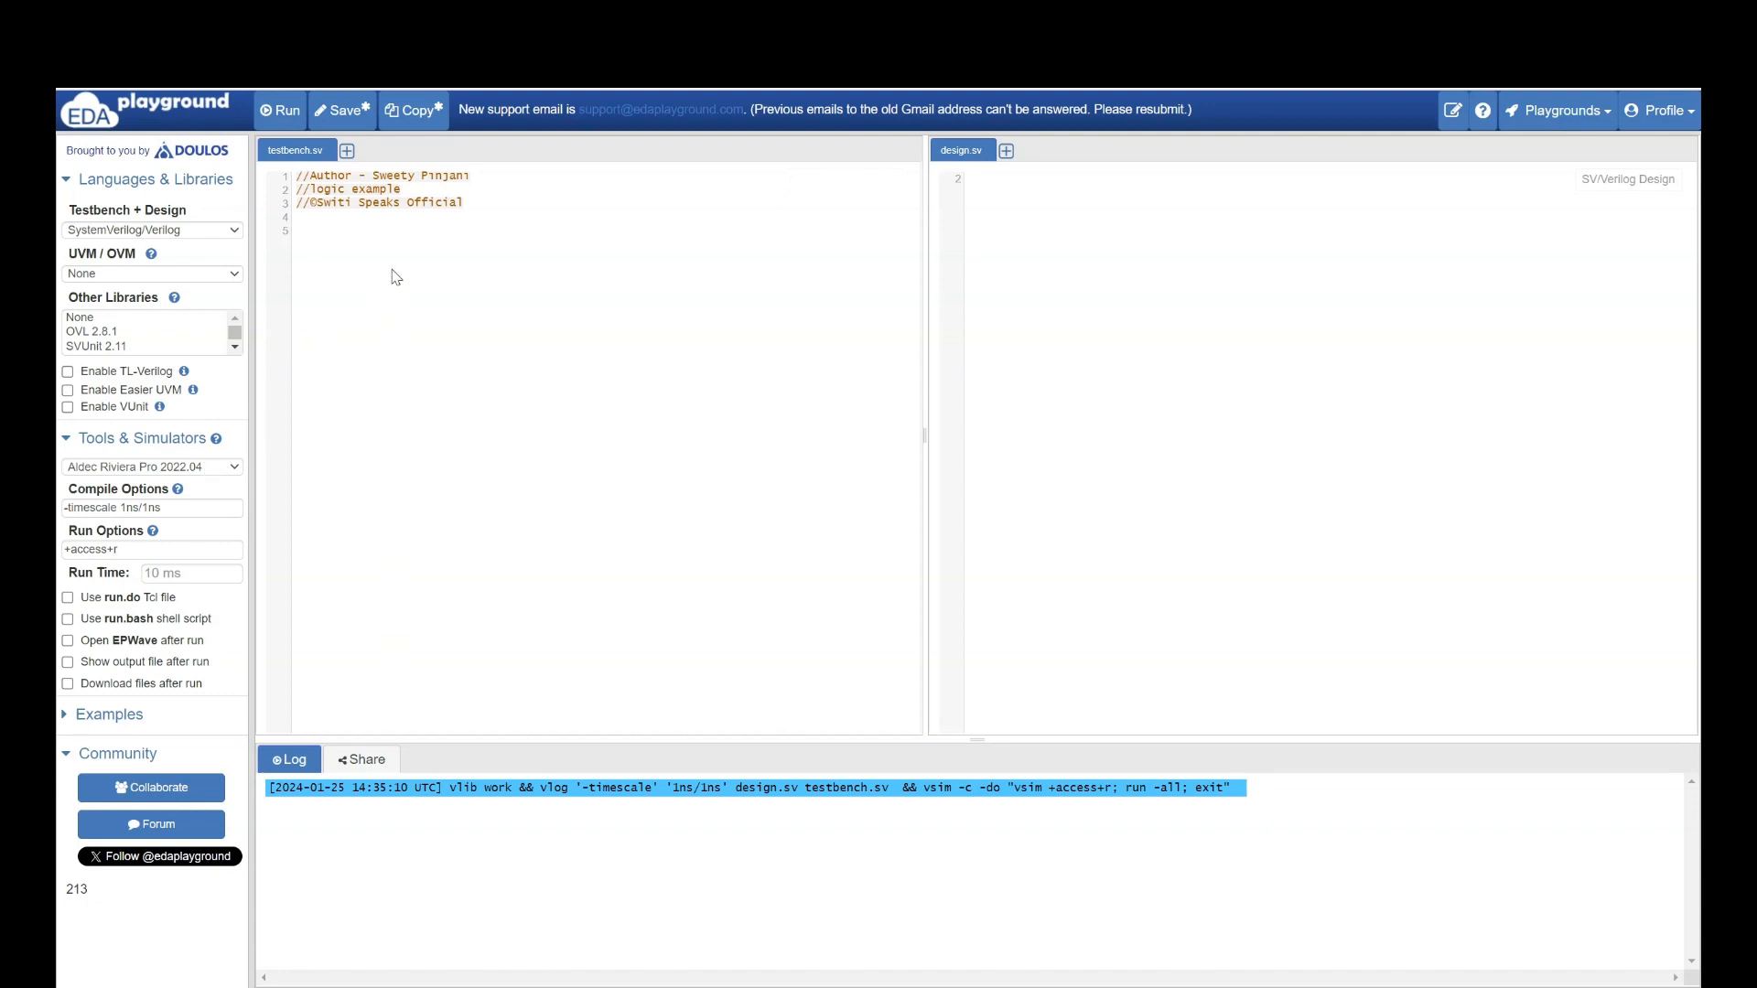
pyautogui.write('module logic_ex;')
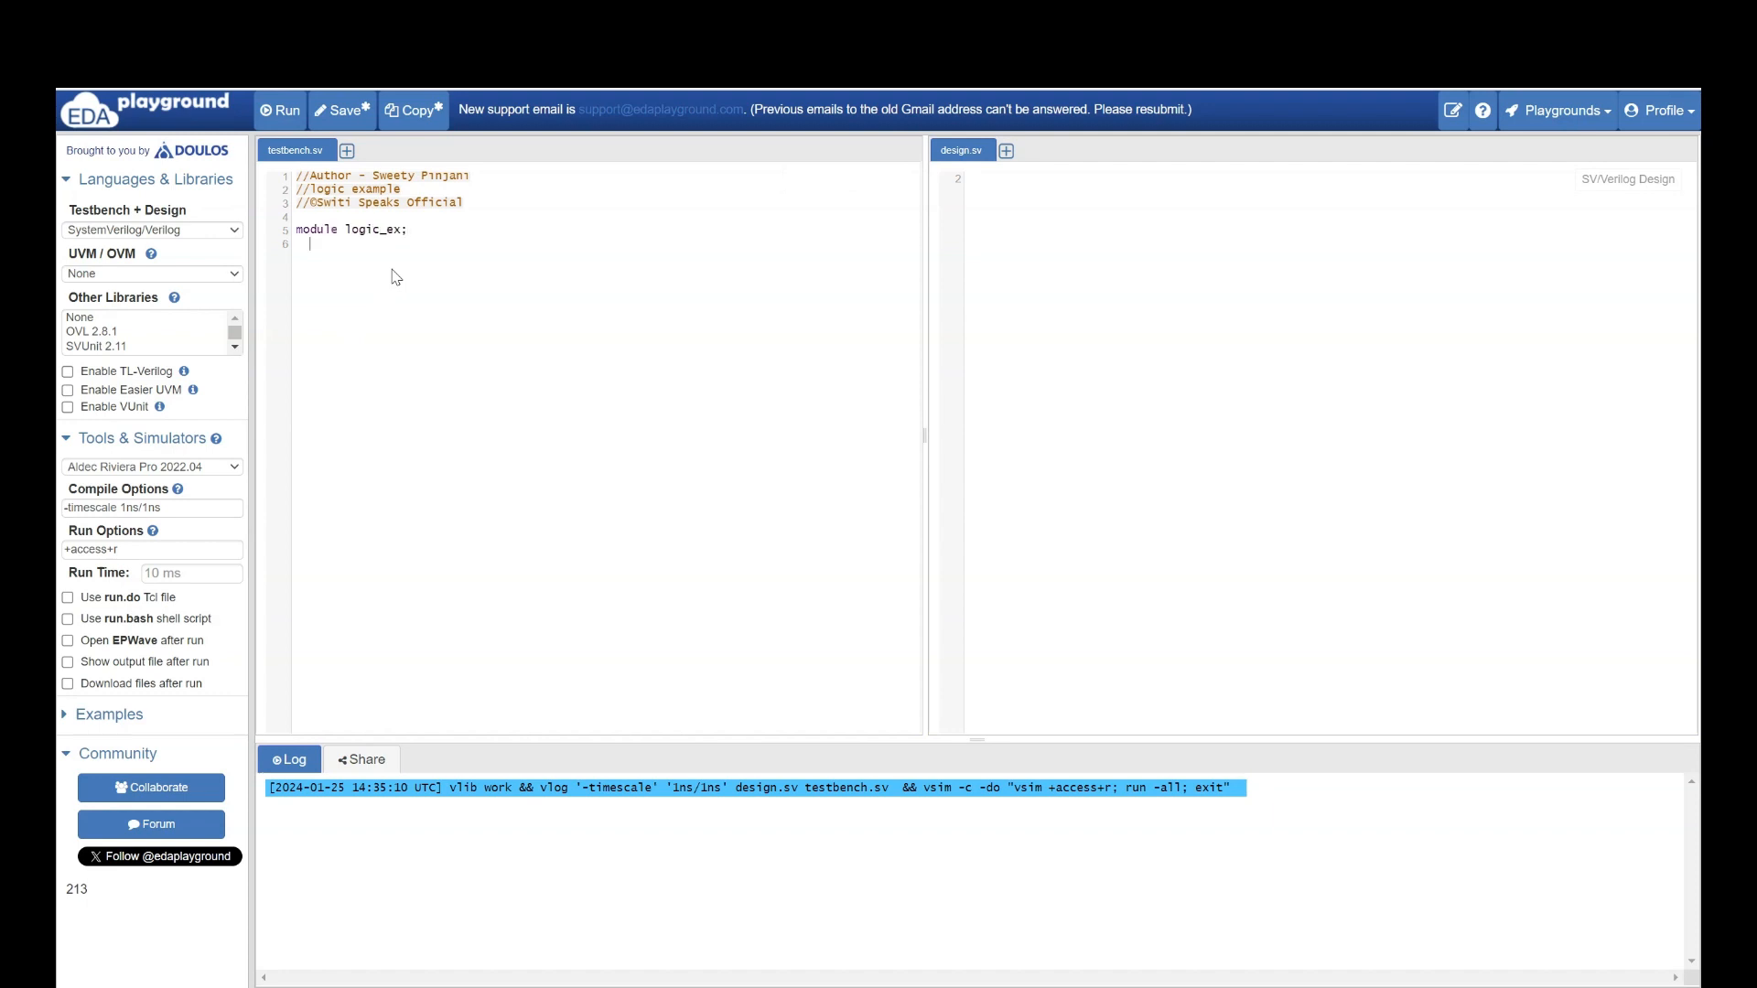
pyautogui.write('endmo')
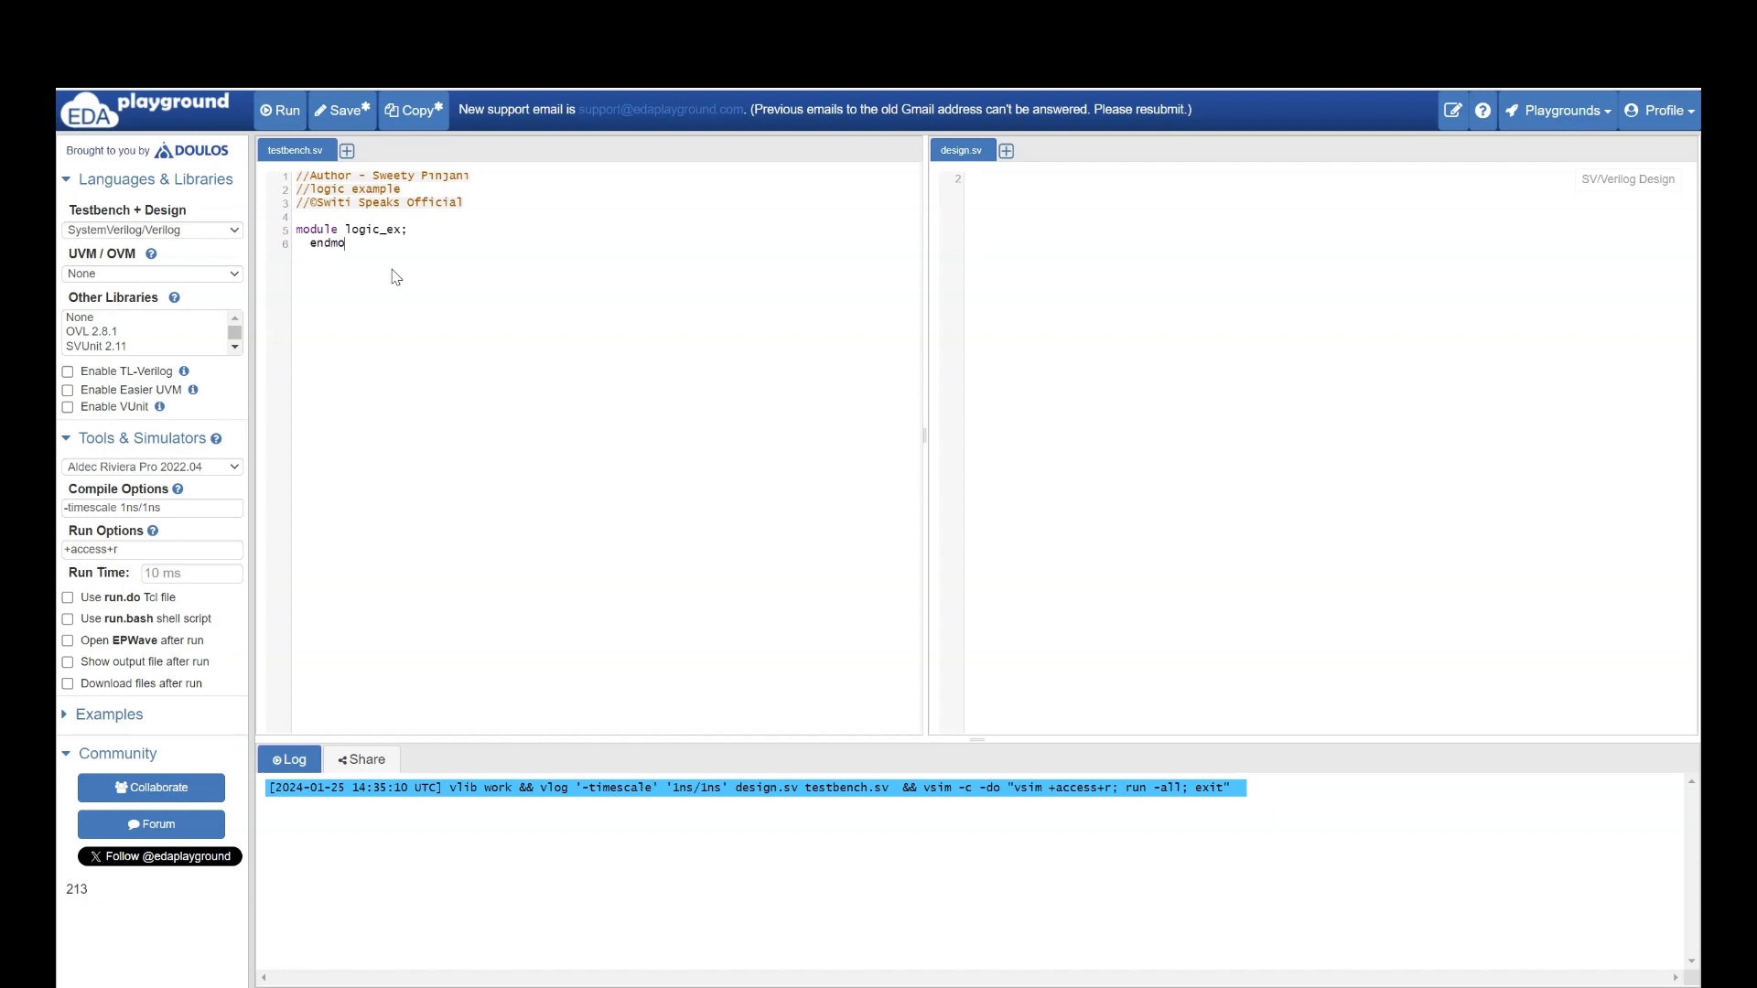
pyautogui.write('dule')
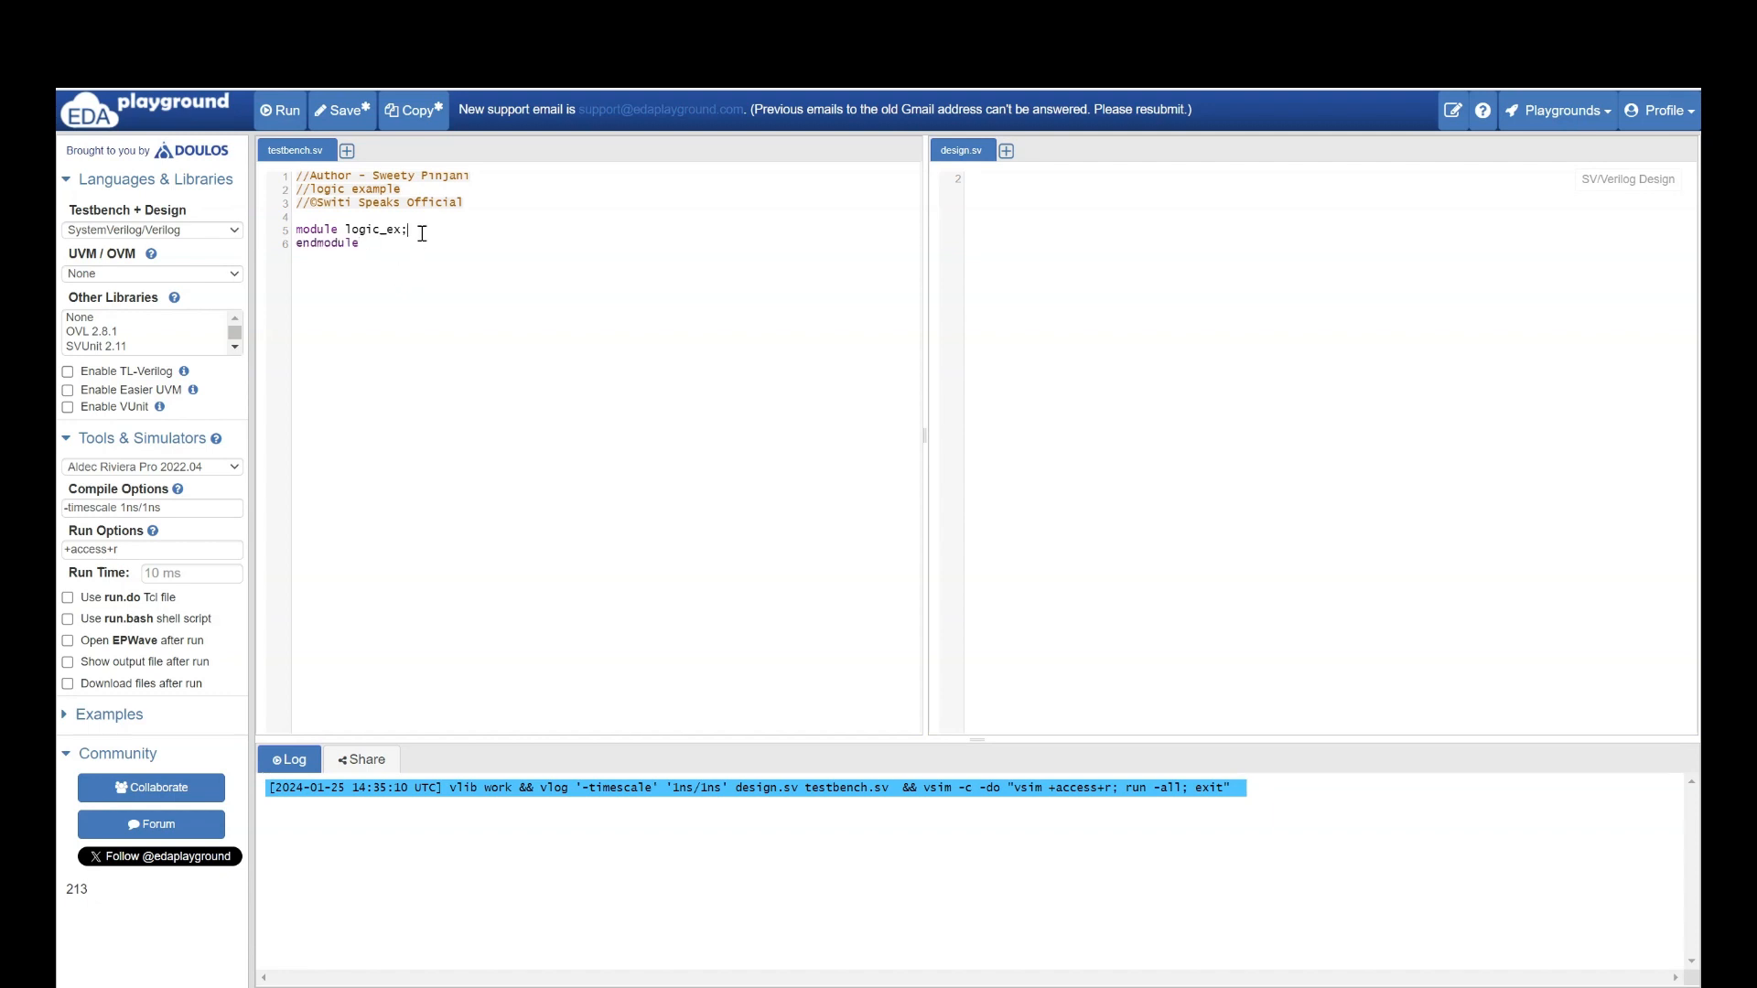
# - Add a blank line and start a '// declare logic variables' comment inside the module
pyautogui.press('Enter')
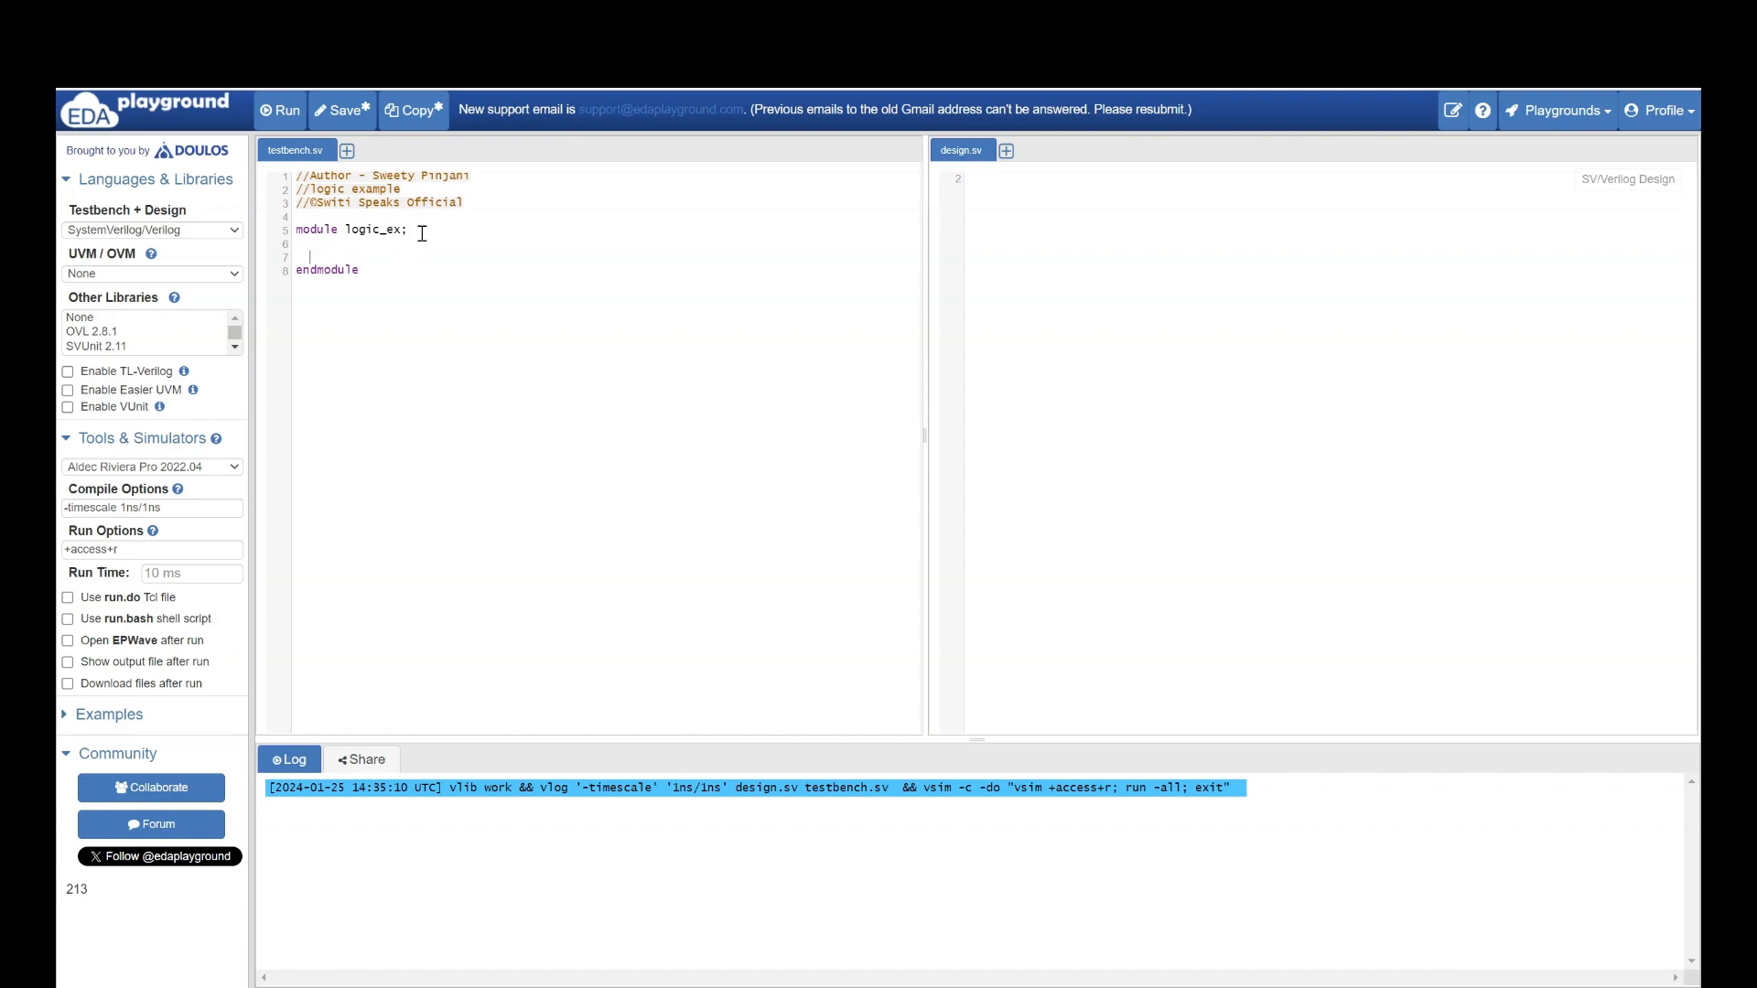
pyautogui.write('//')
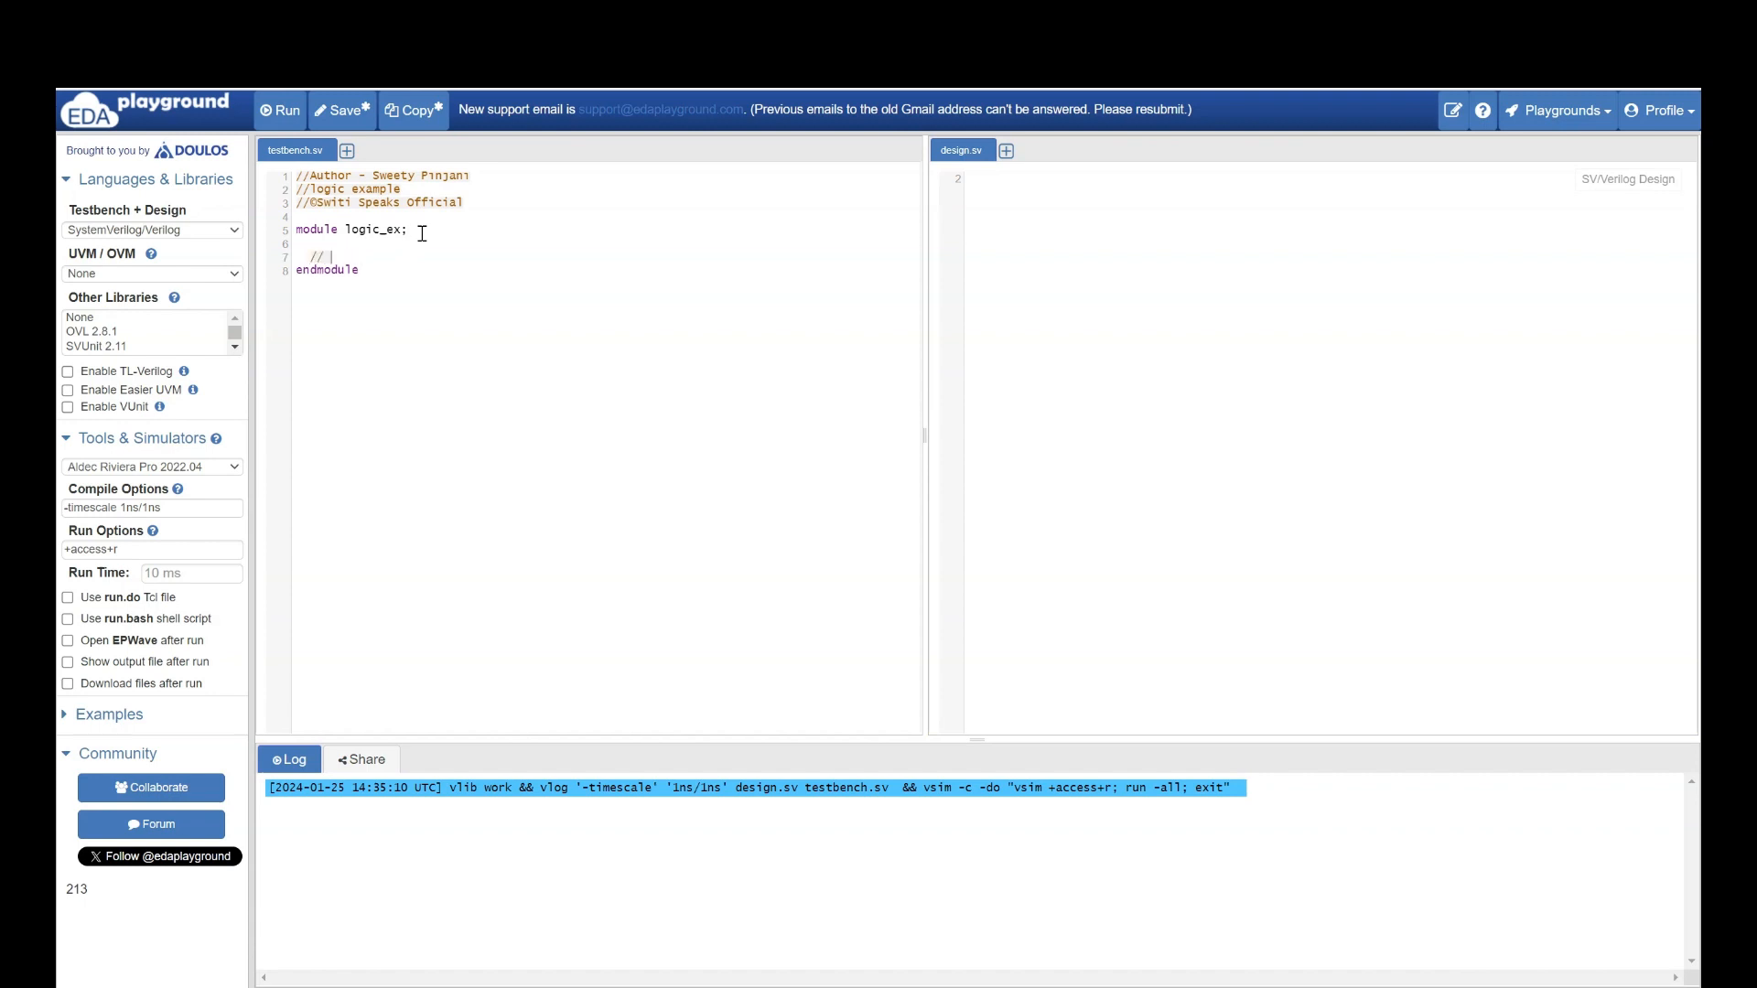
pyautogui.write('declare logic data type variabl')
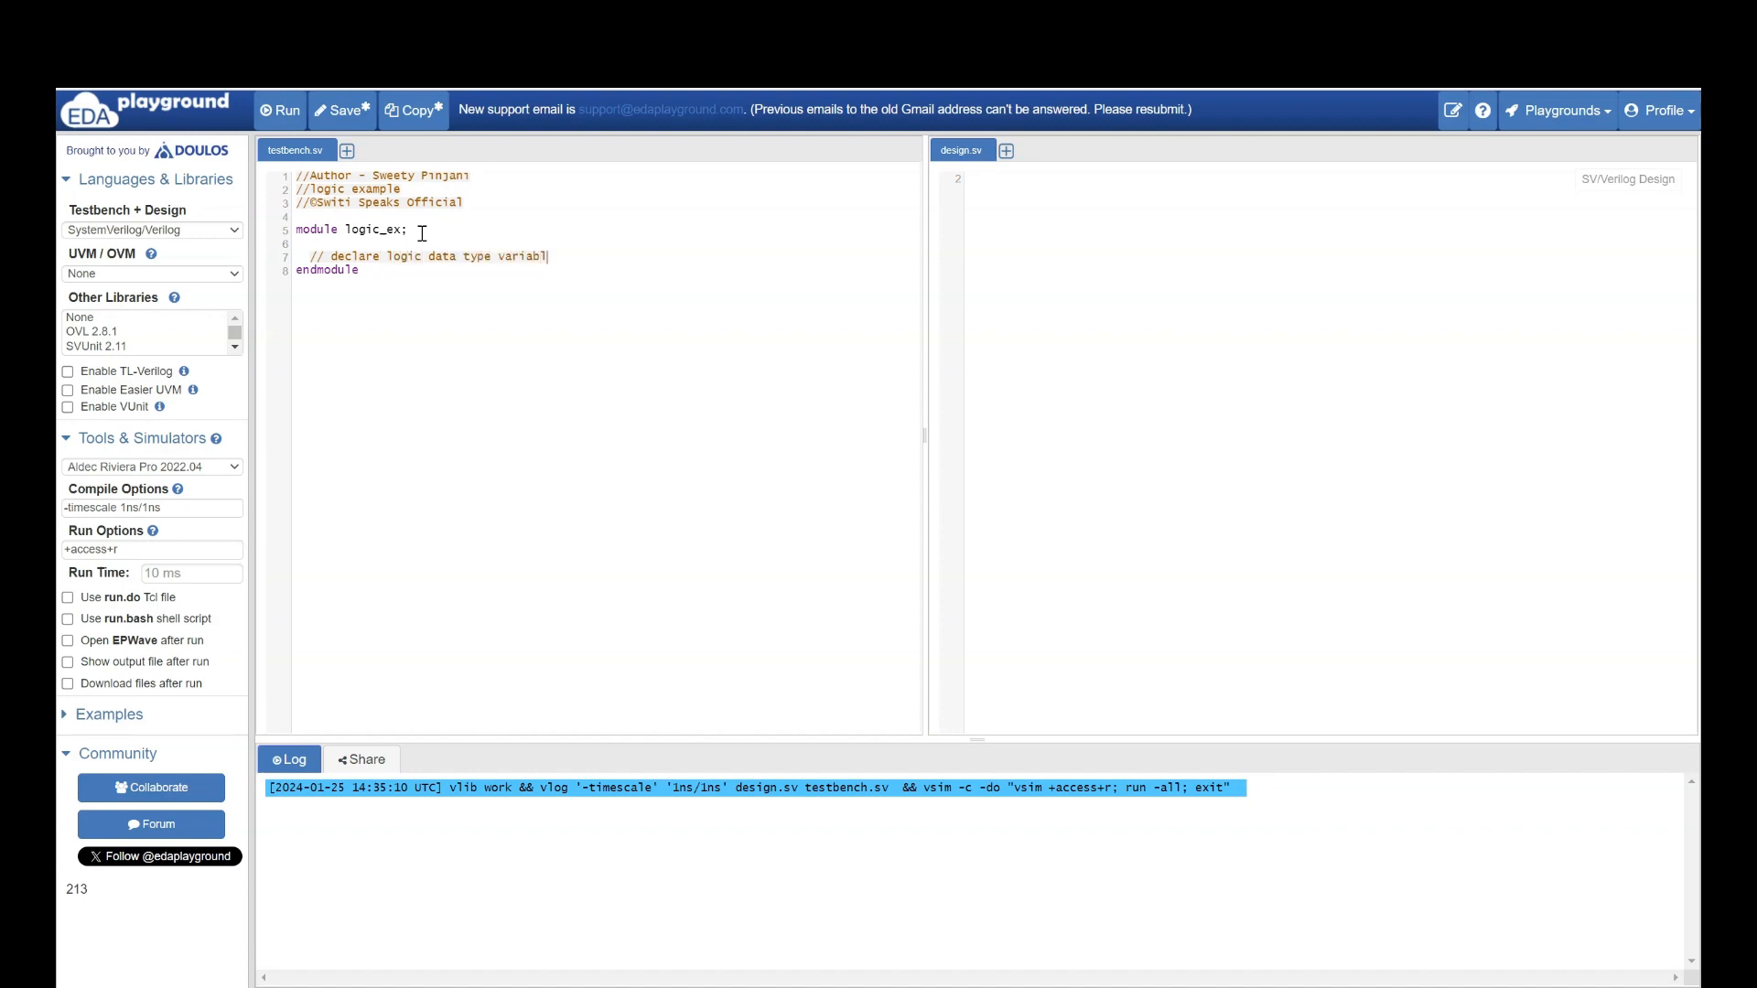
# - Finish the comment and declare the 32-bit logic variable data [31:0]
pyautogui.write('es')
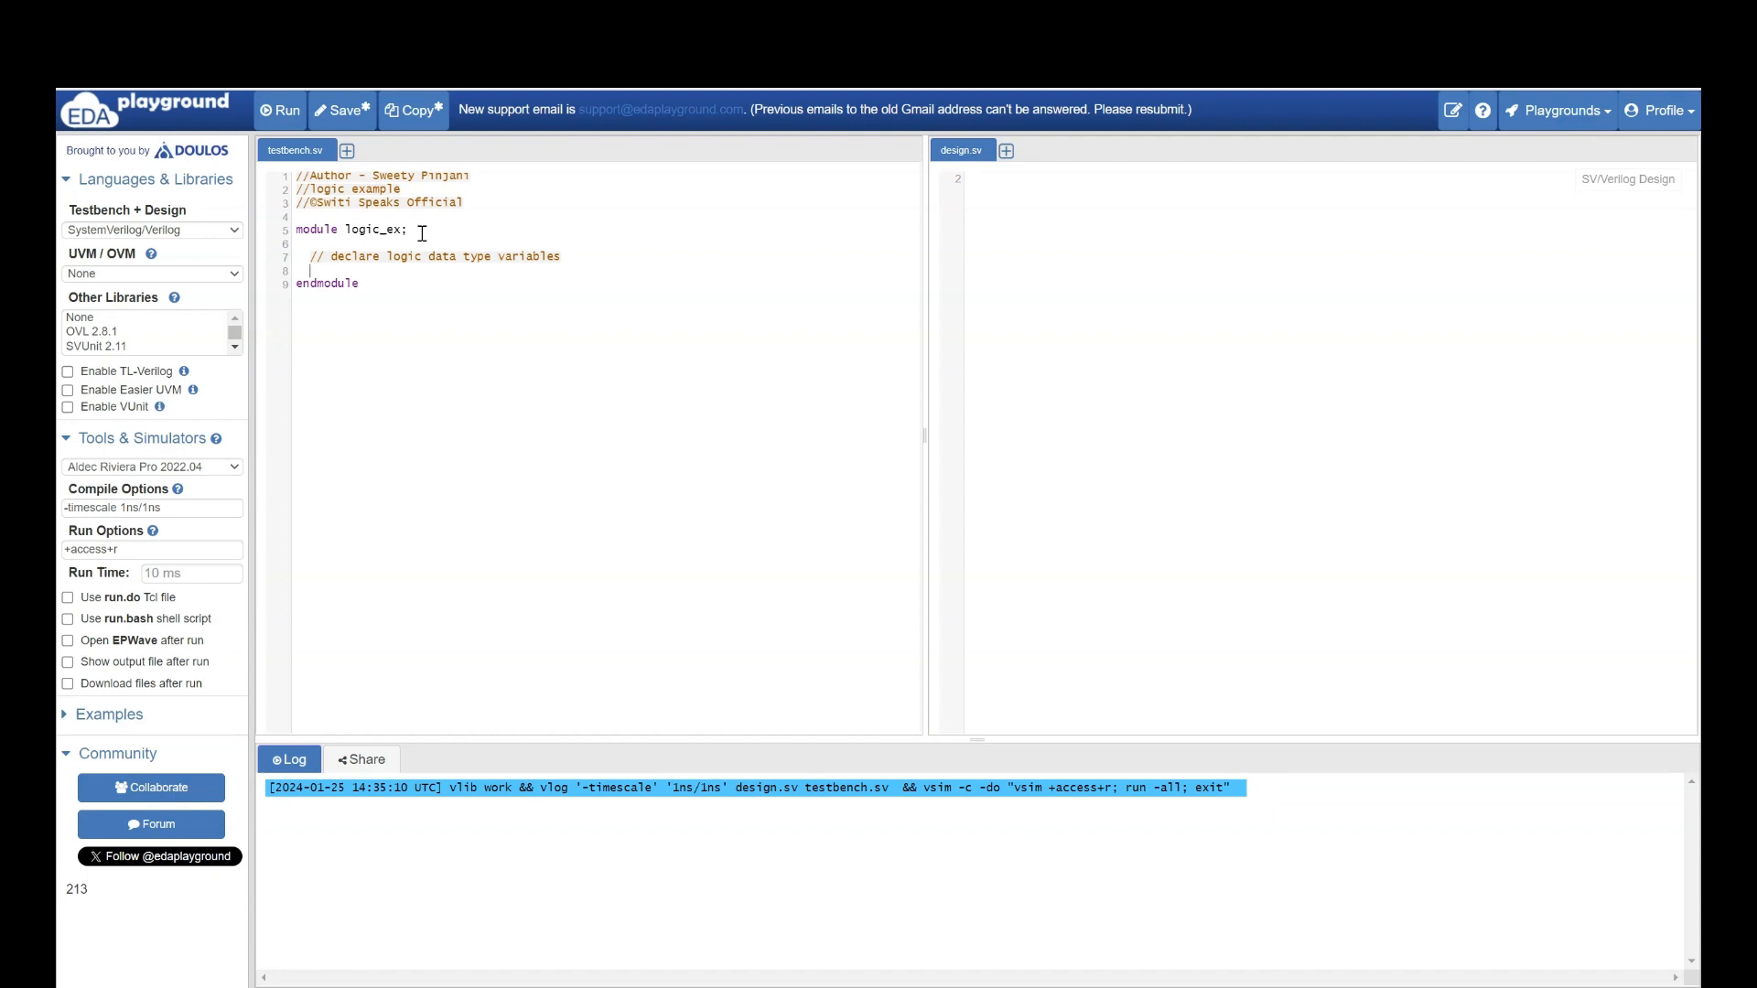
pyautogui.write('log')
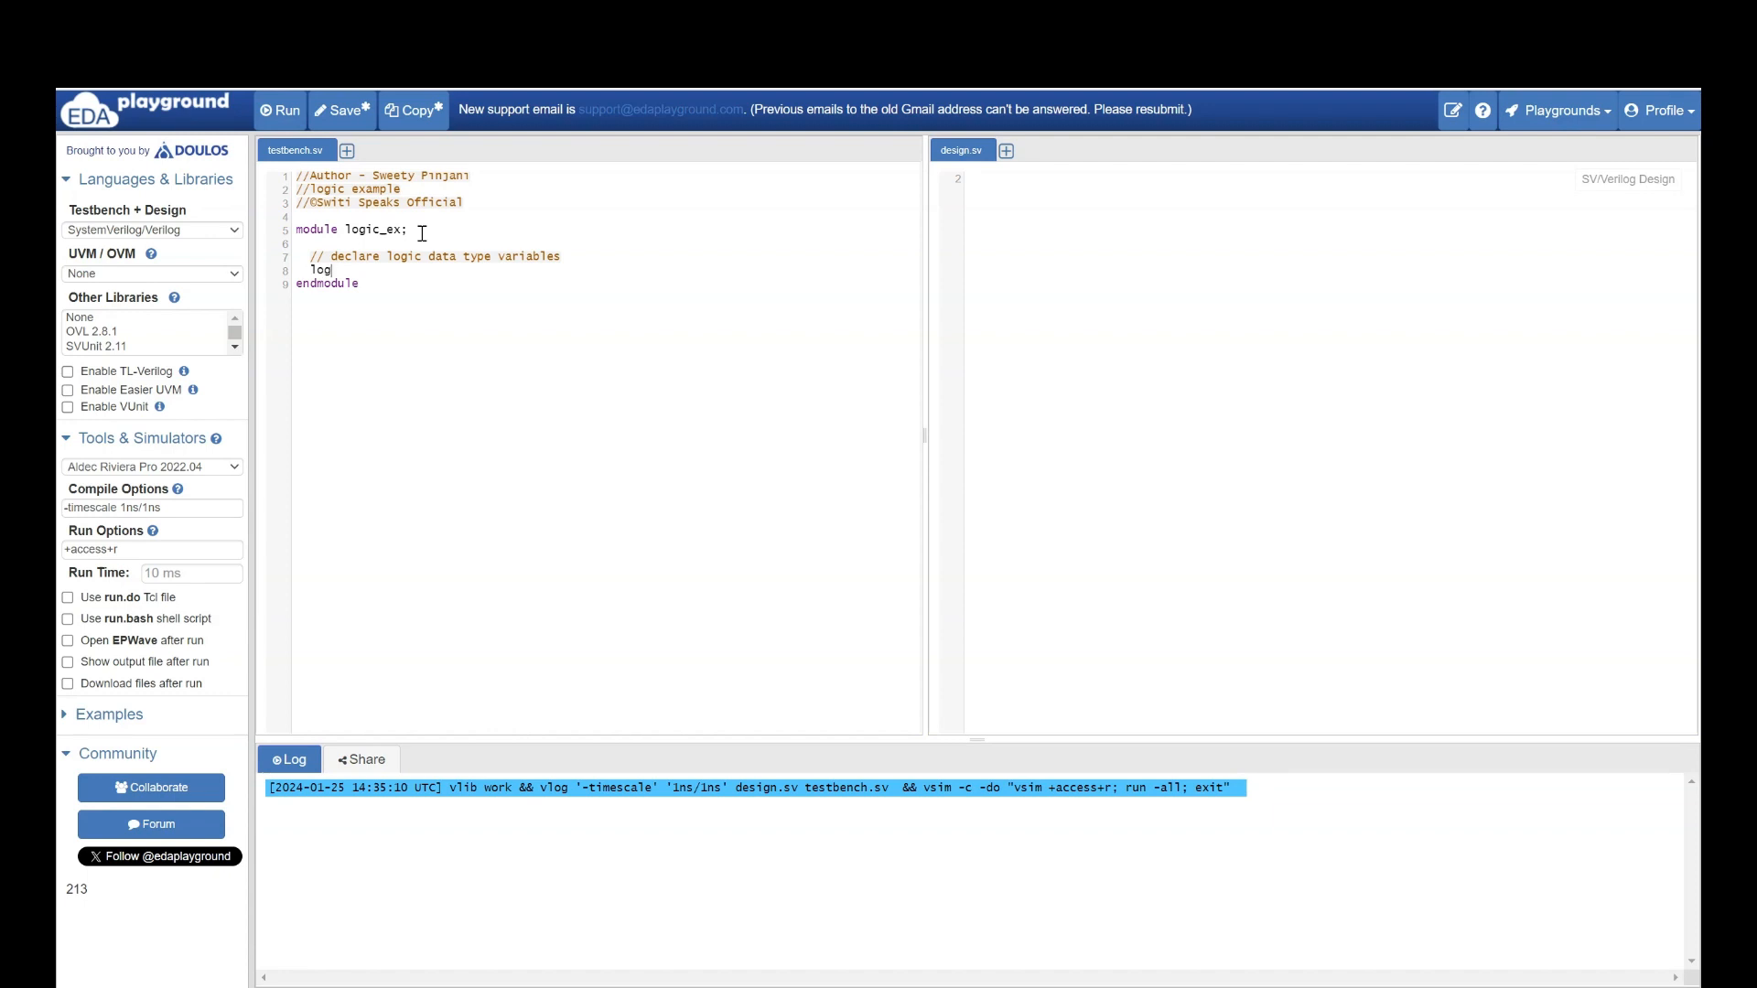
pyautogui.write('ic []')
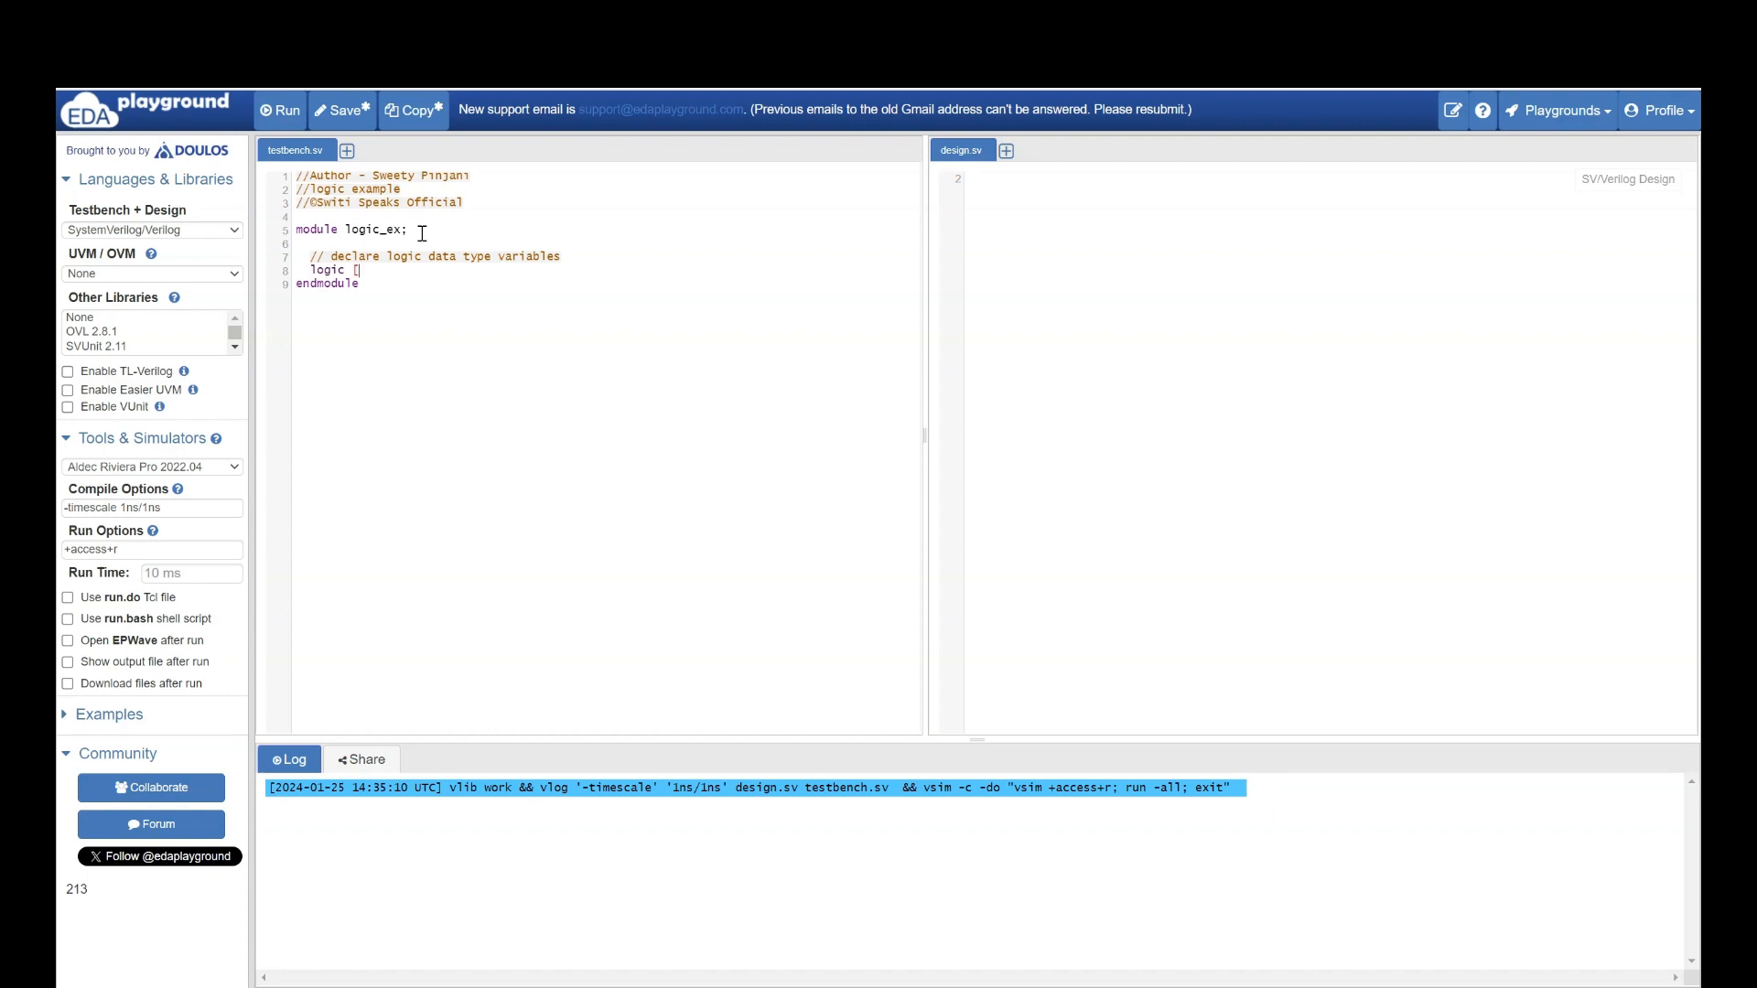
pyautogui.write('[31:0] a')
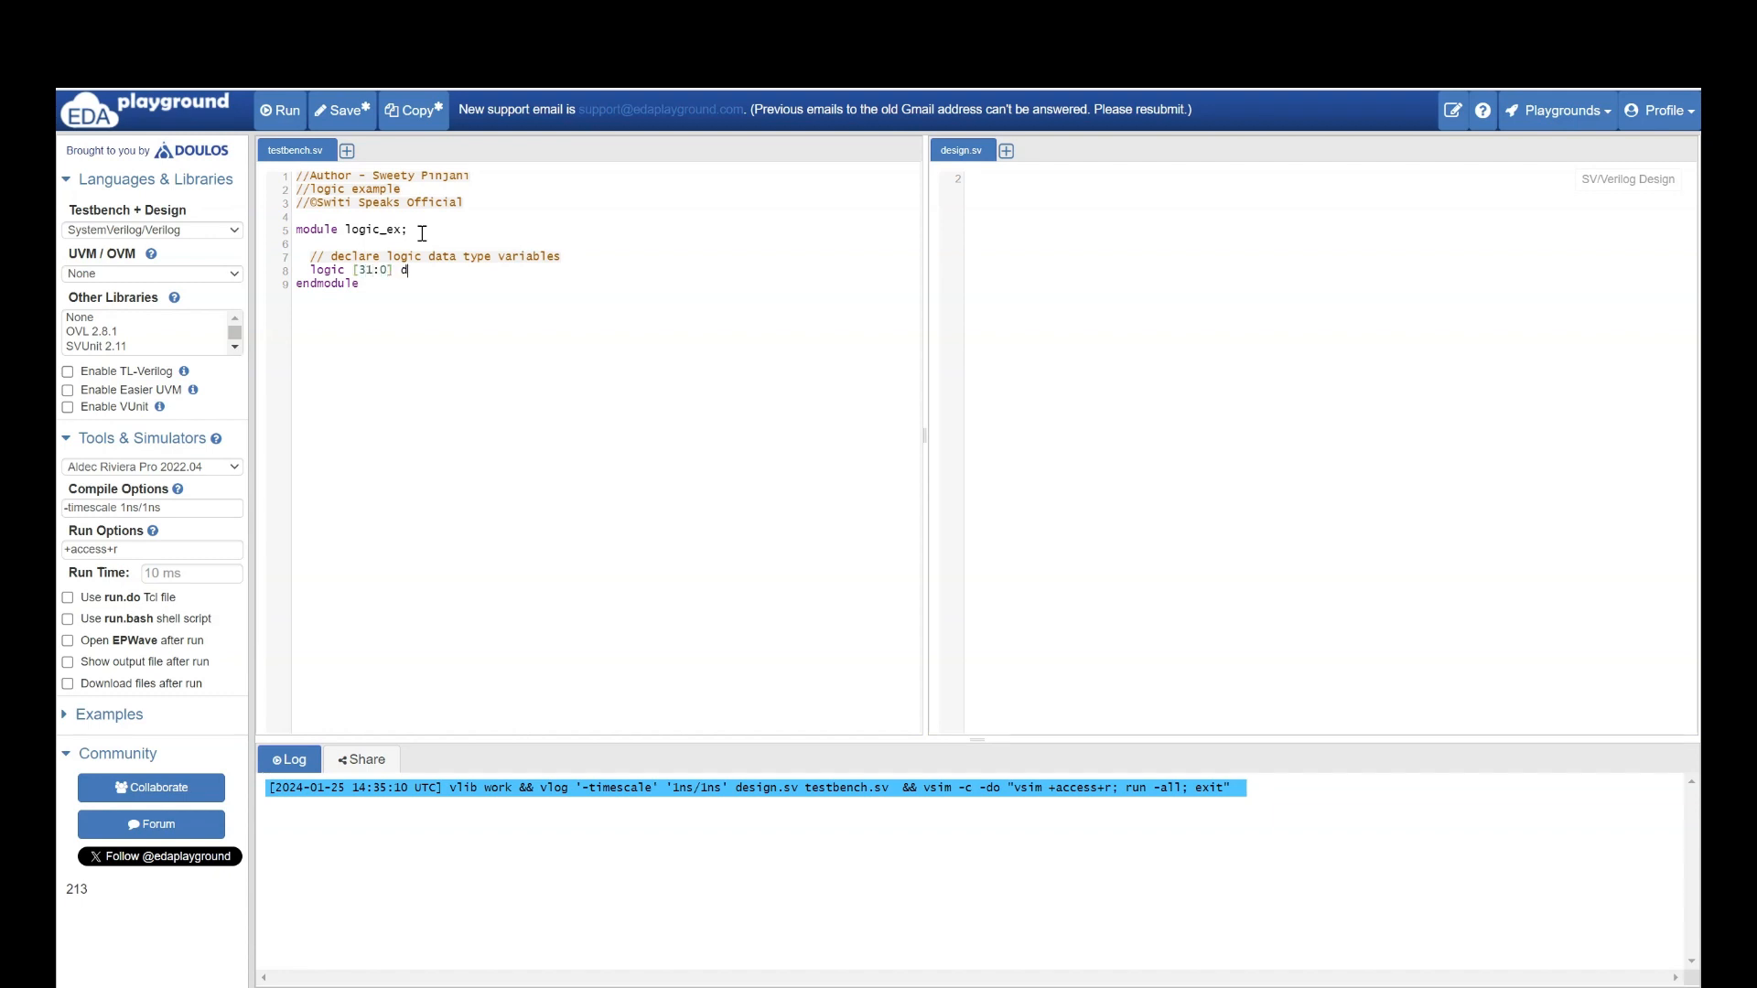
pyautogui.write('ata;')
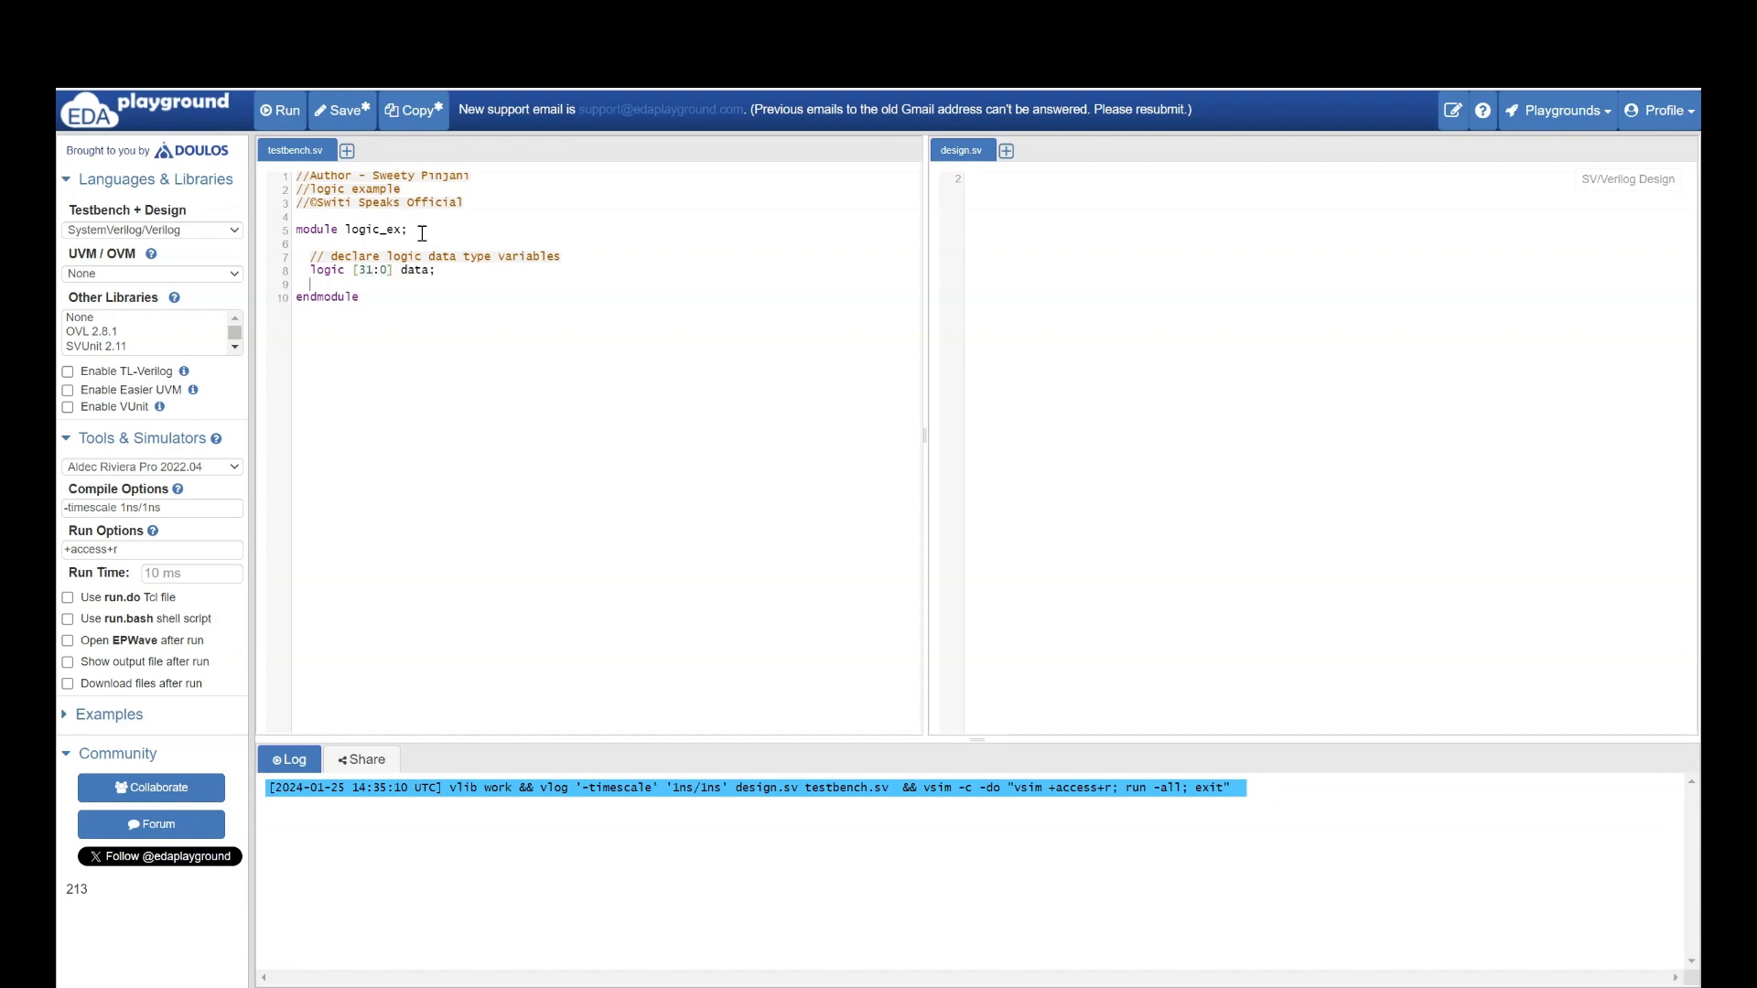
# - Declare 16-bit addr [15:0] and single-bit wr and en, leaving a blank line
pyautogui.write('logic')
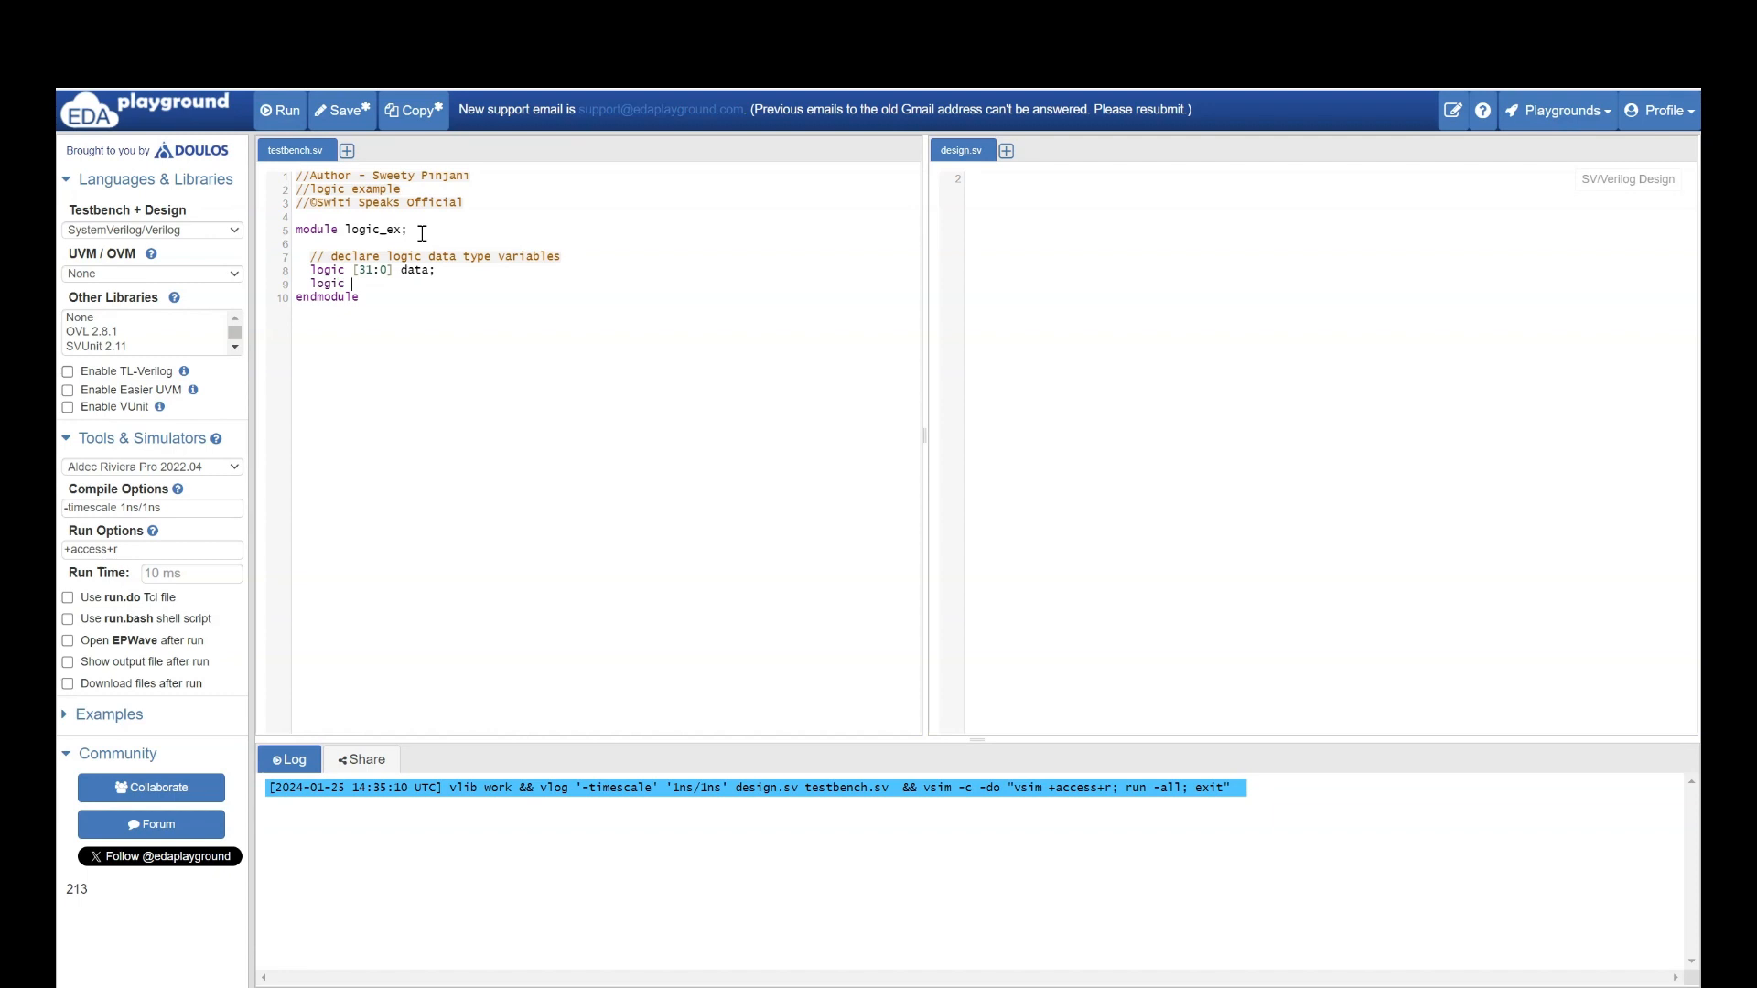
pyautogui.write('[15:')
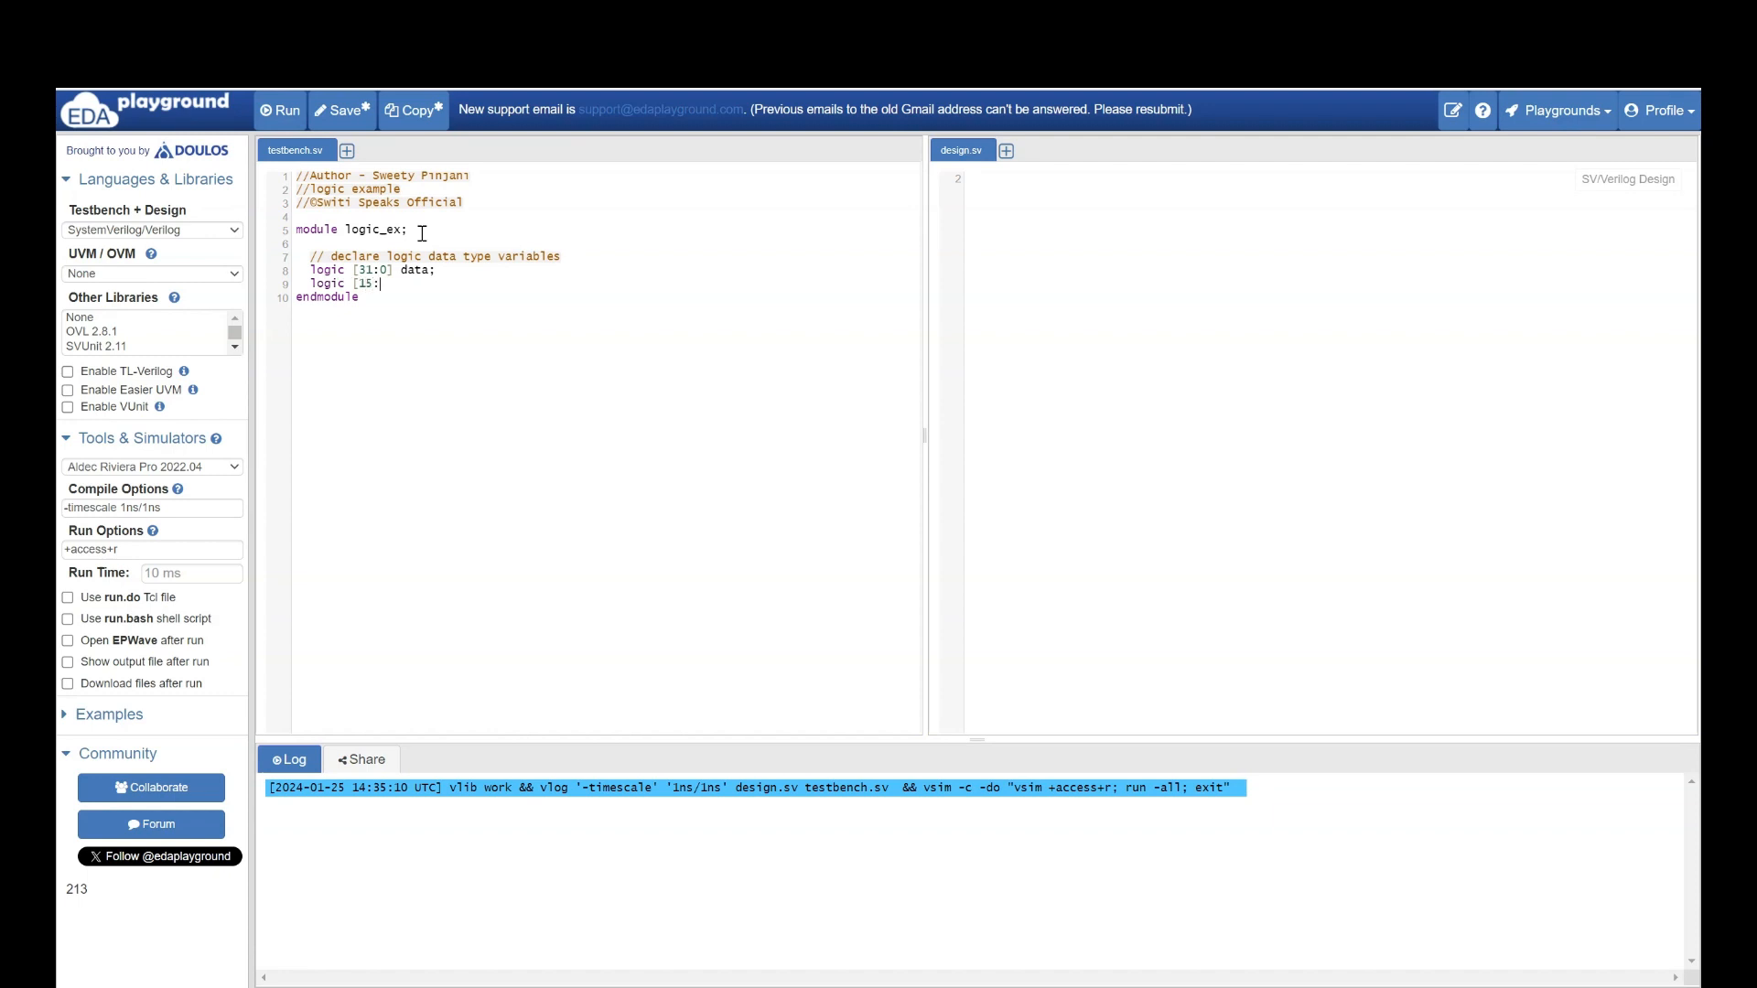
pyautogui.write('0] addr')
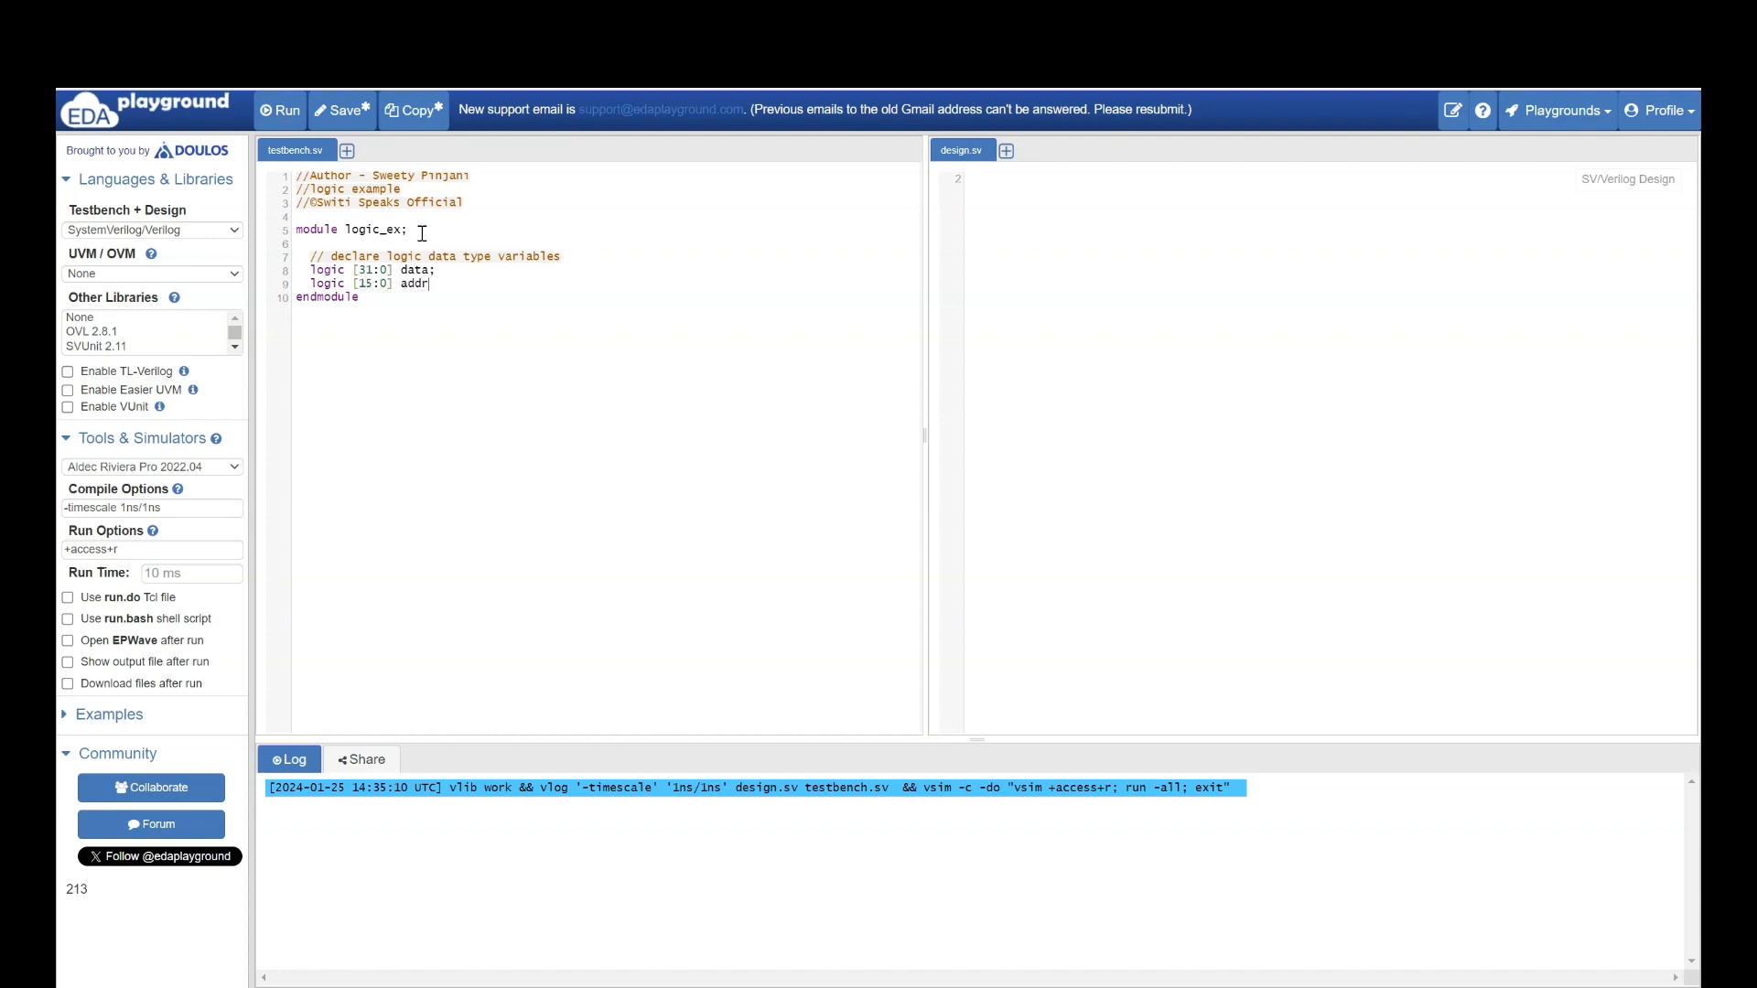
pyautogui.write('logic wr;')
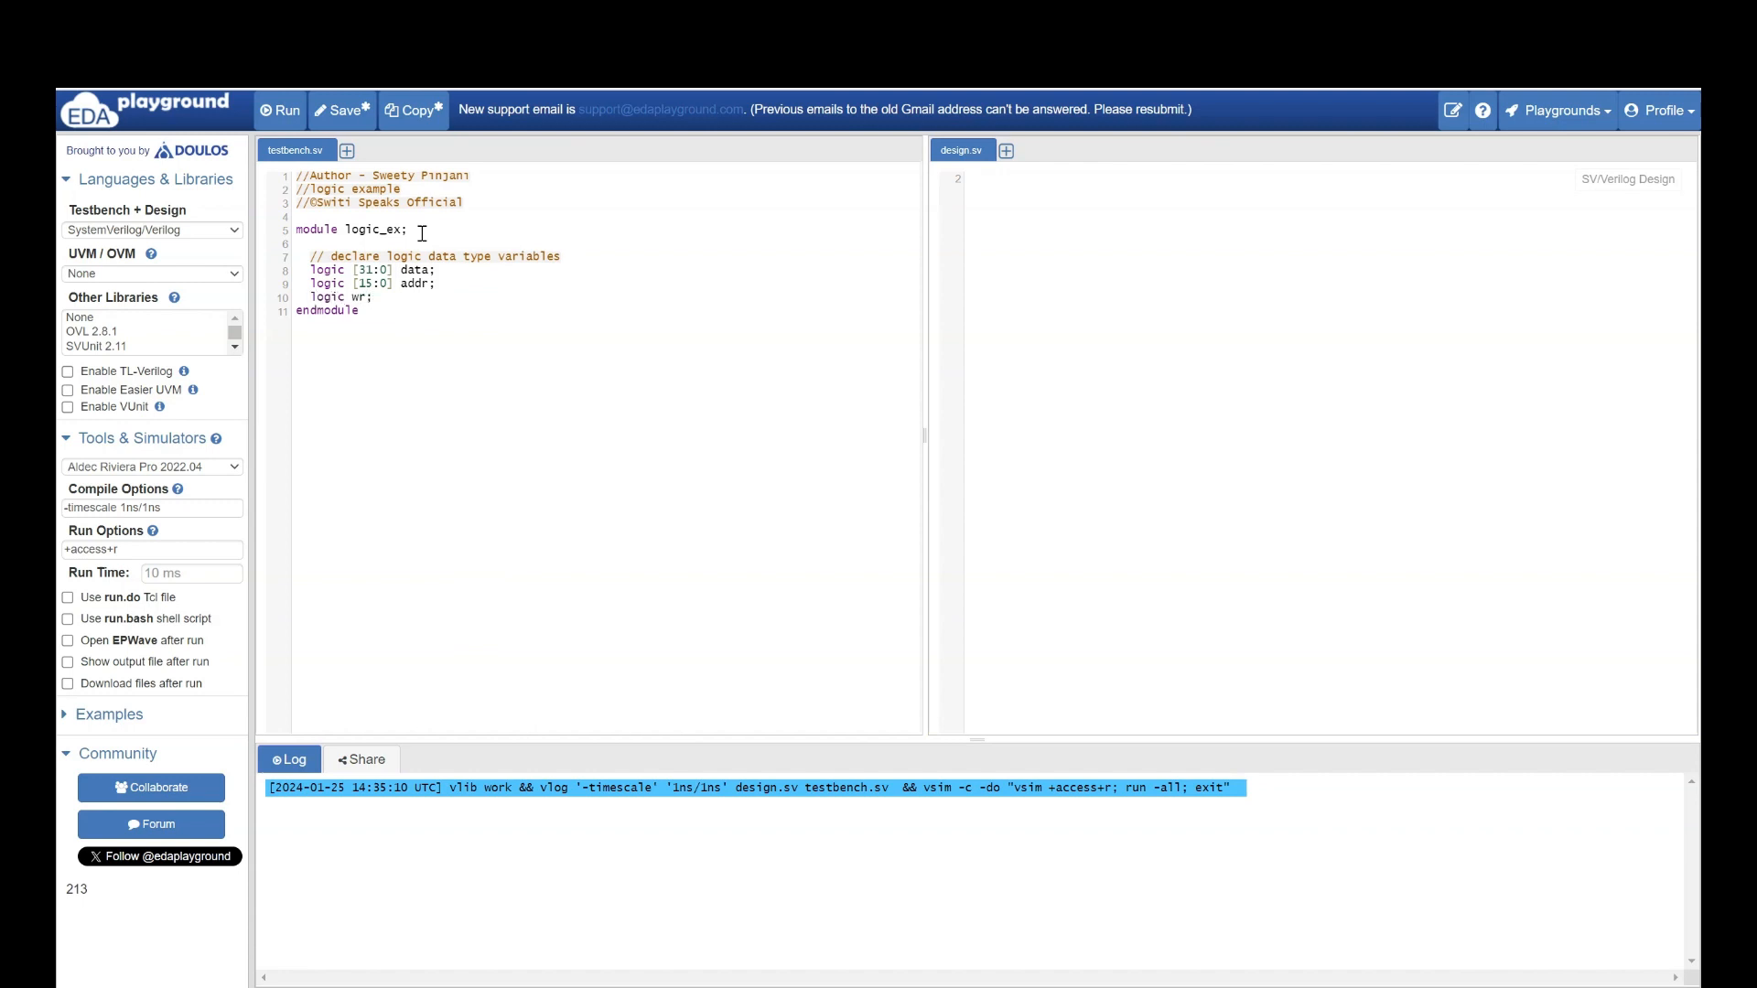
pyautogui.write('logic')
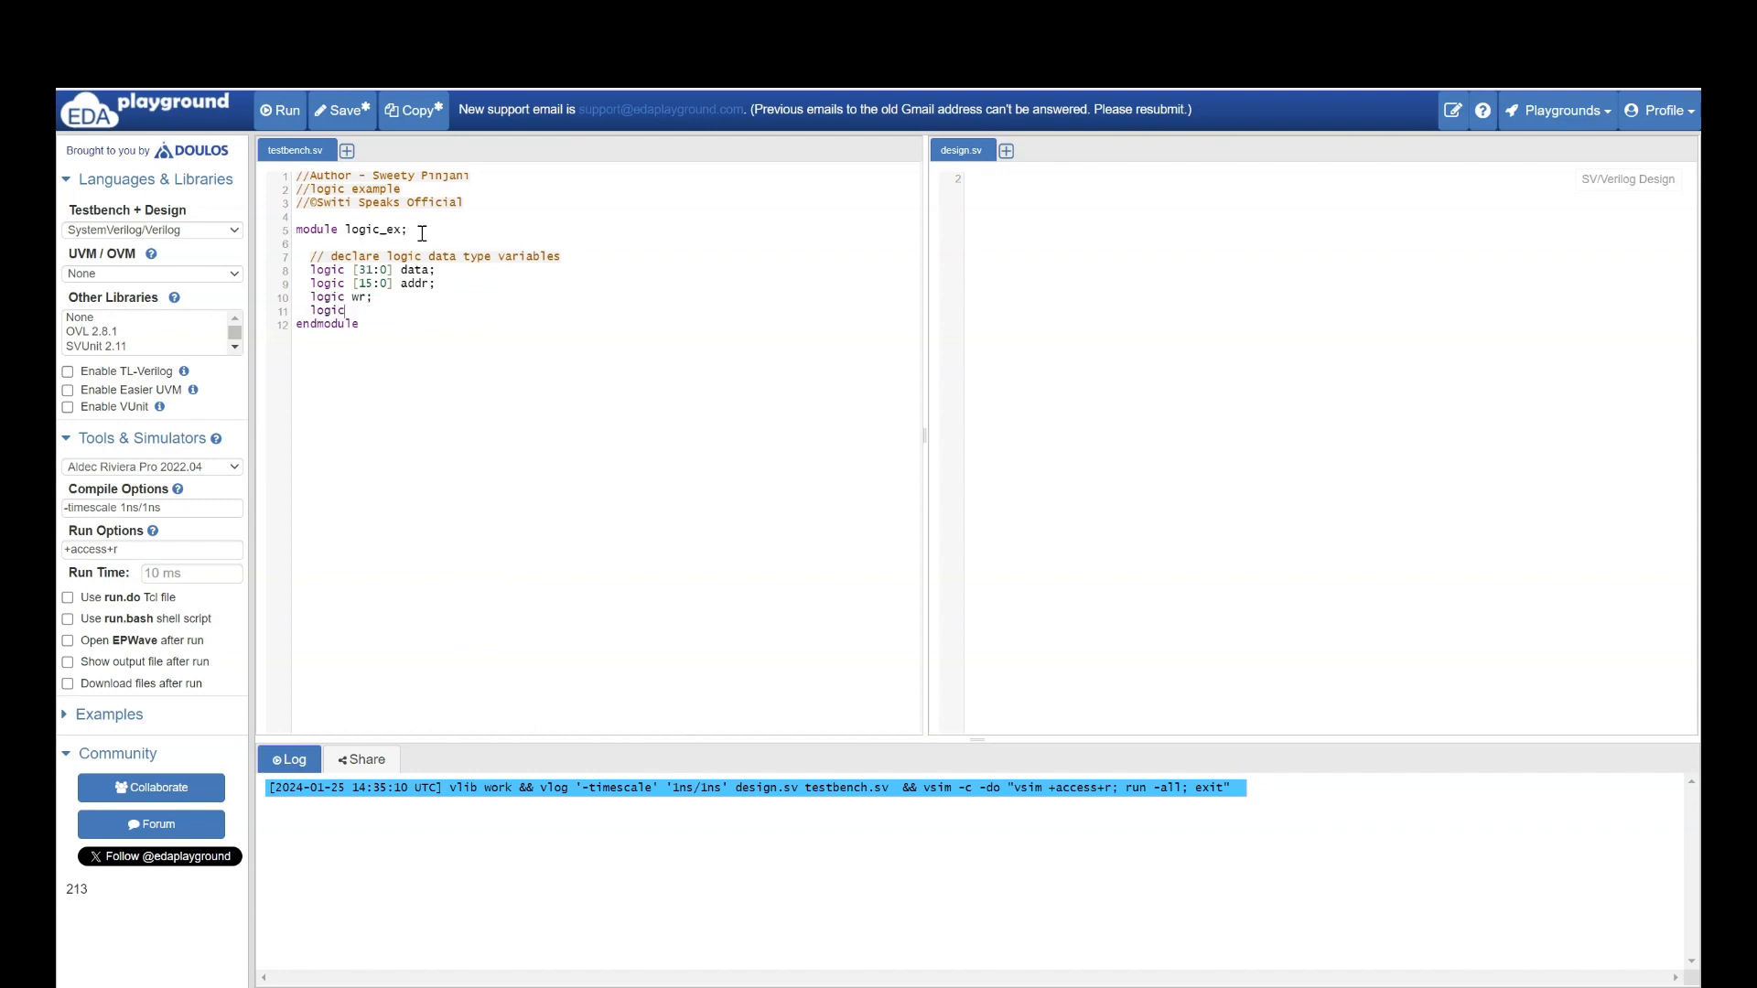
pyautogui.write('en')
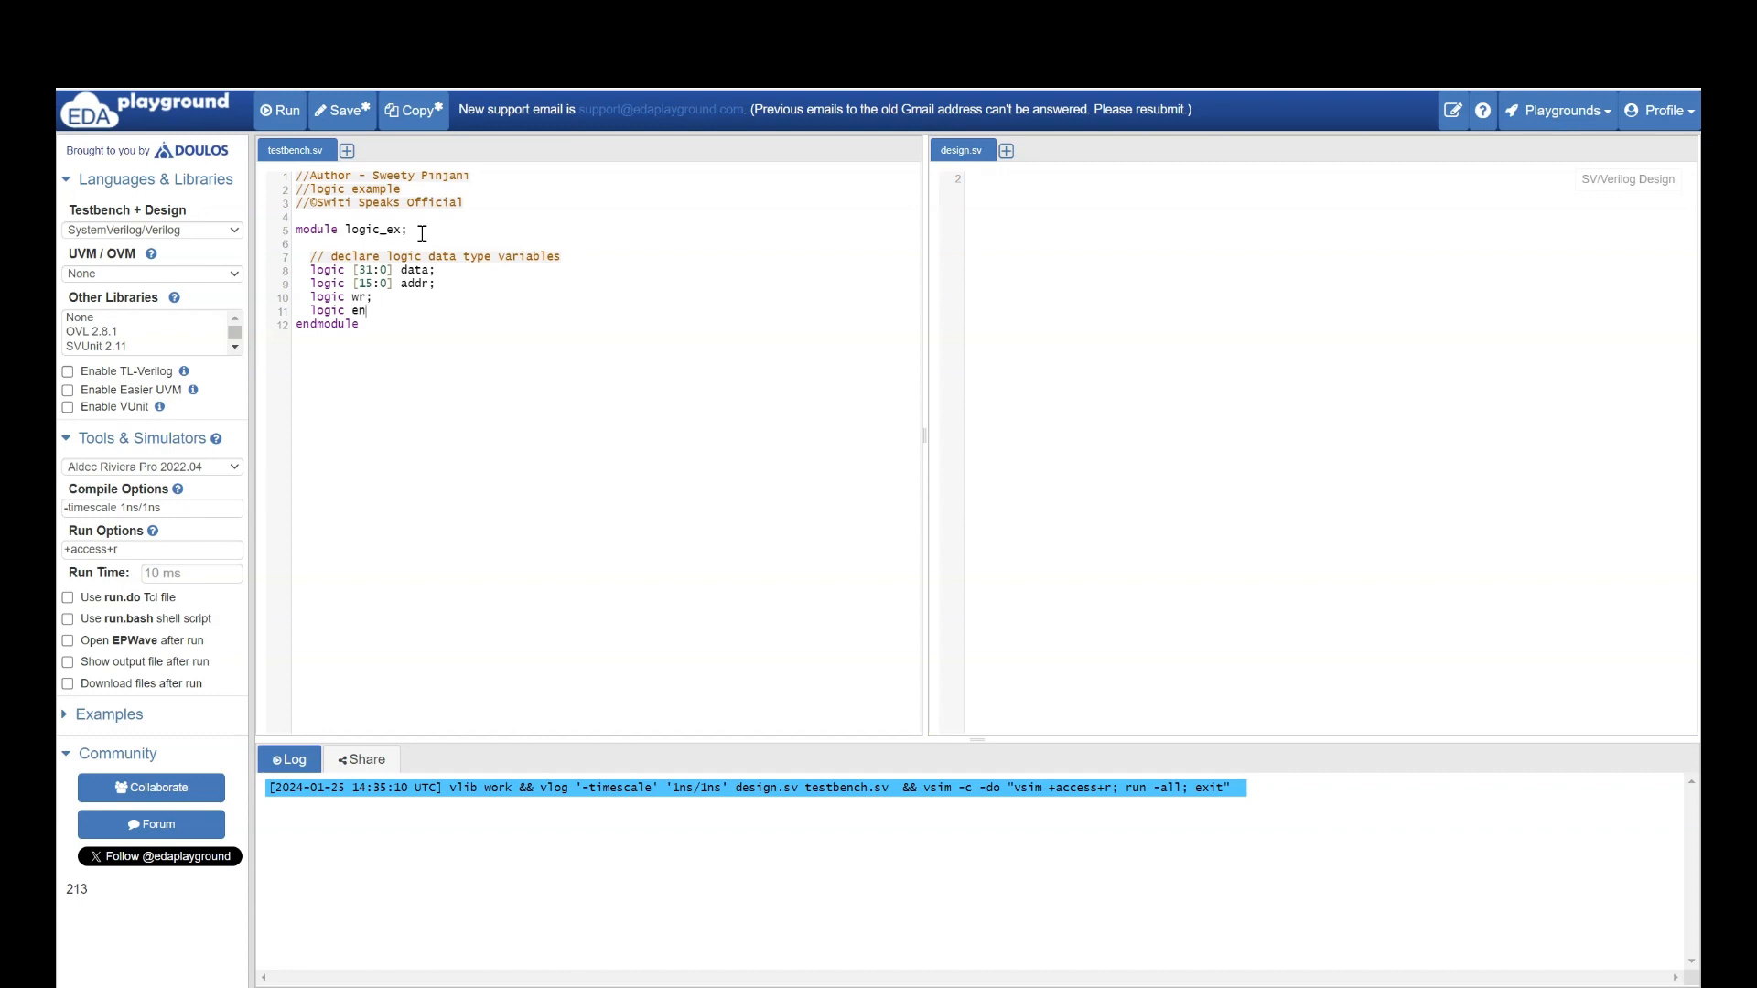
pyautogui.press('Enter')
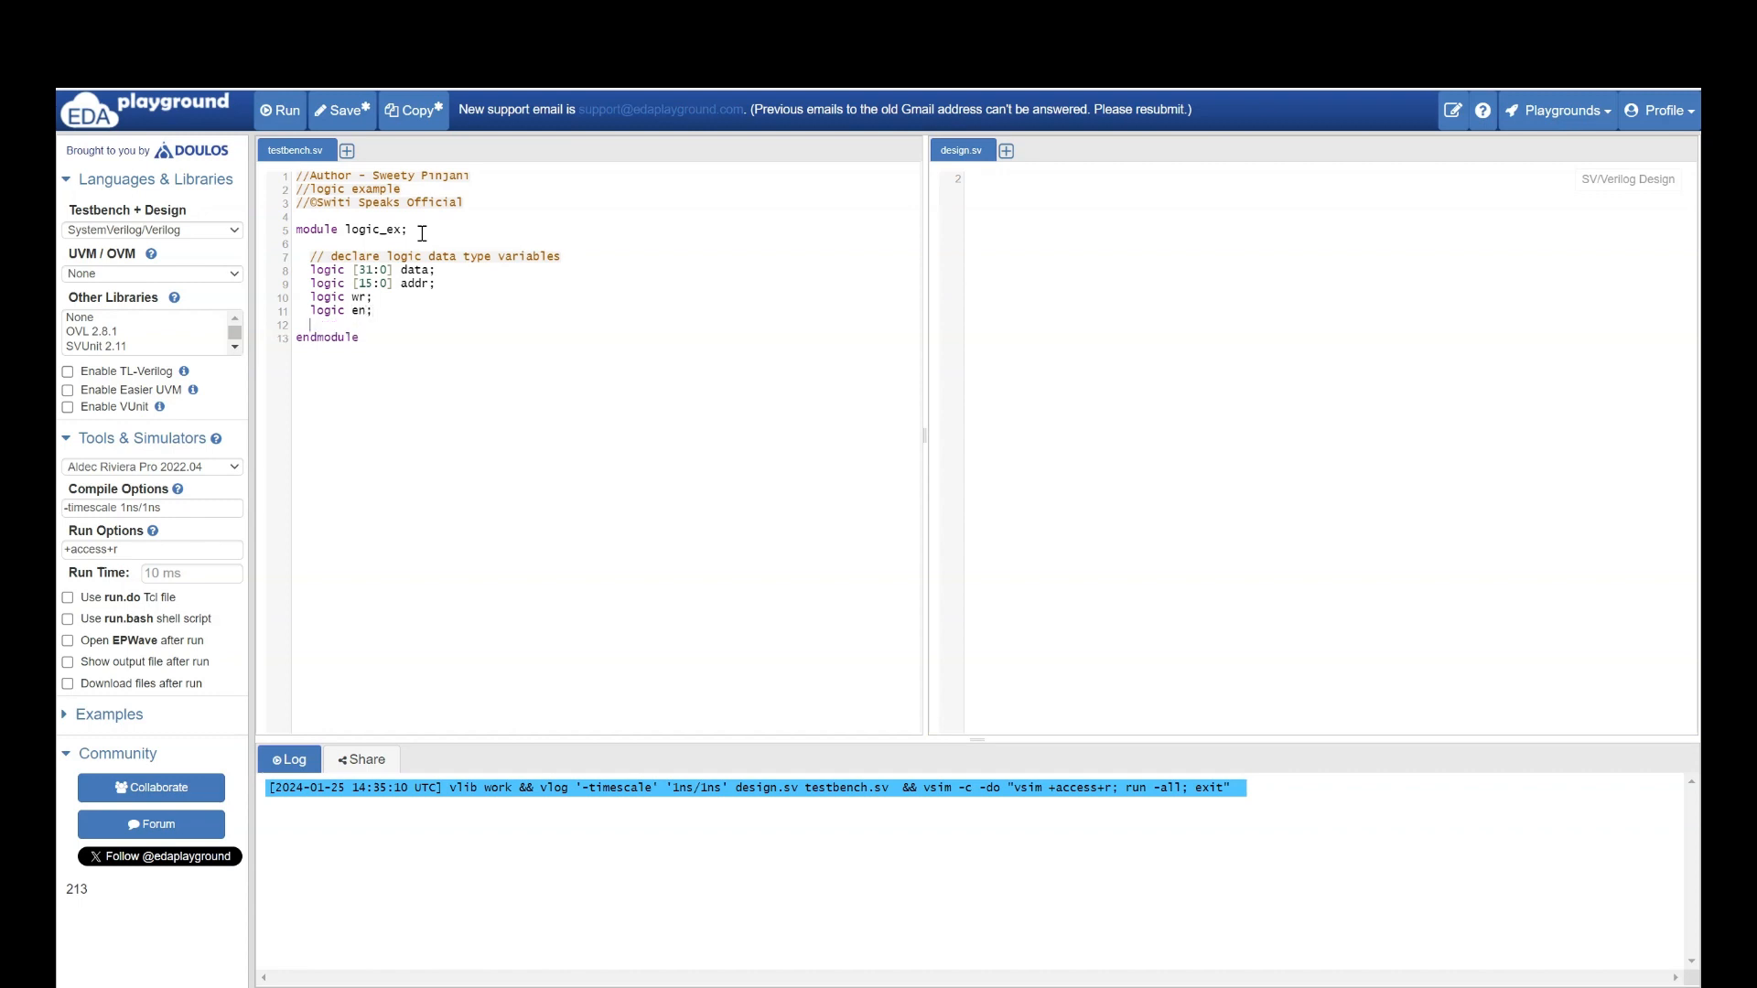
pyautogui.press('Enter')
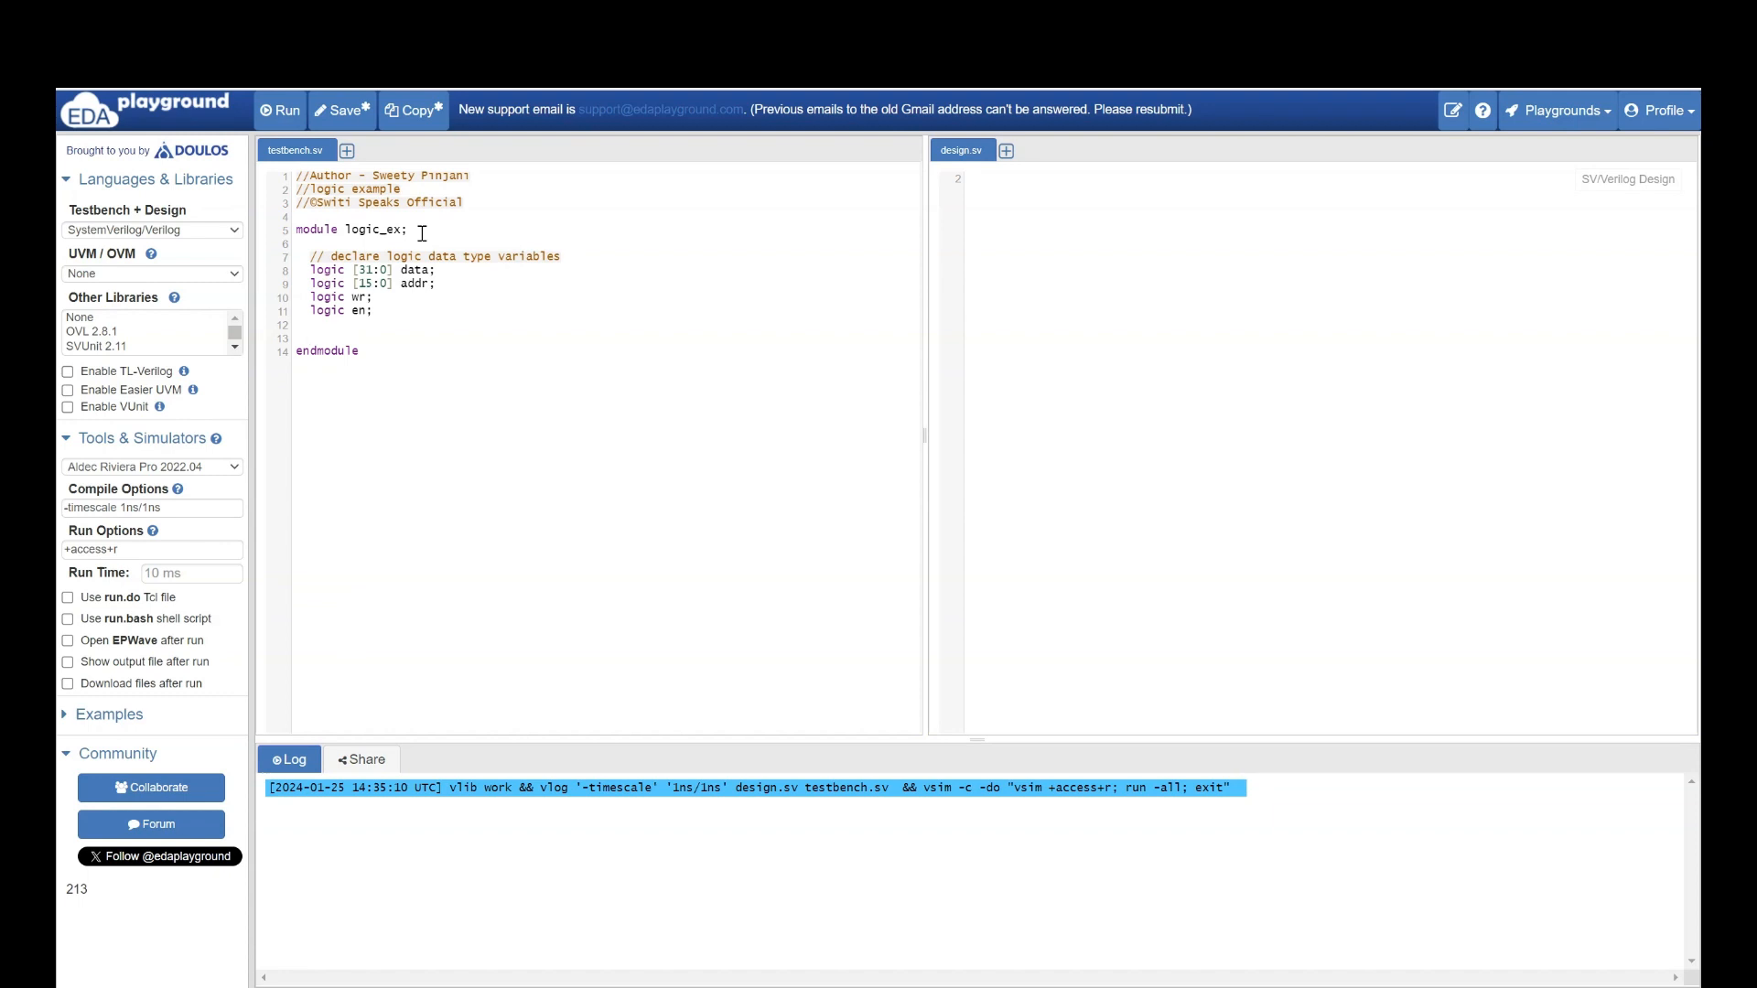
# - Add a '// continuous assignment' comment
pyautogui.write('//')
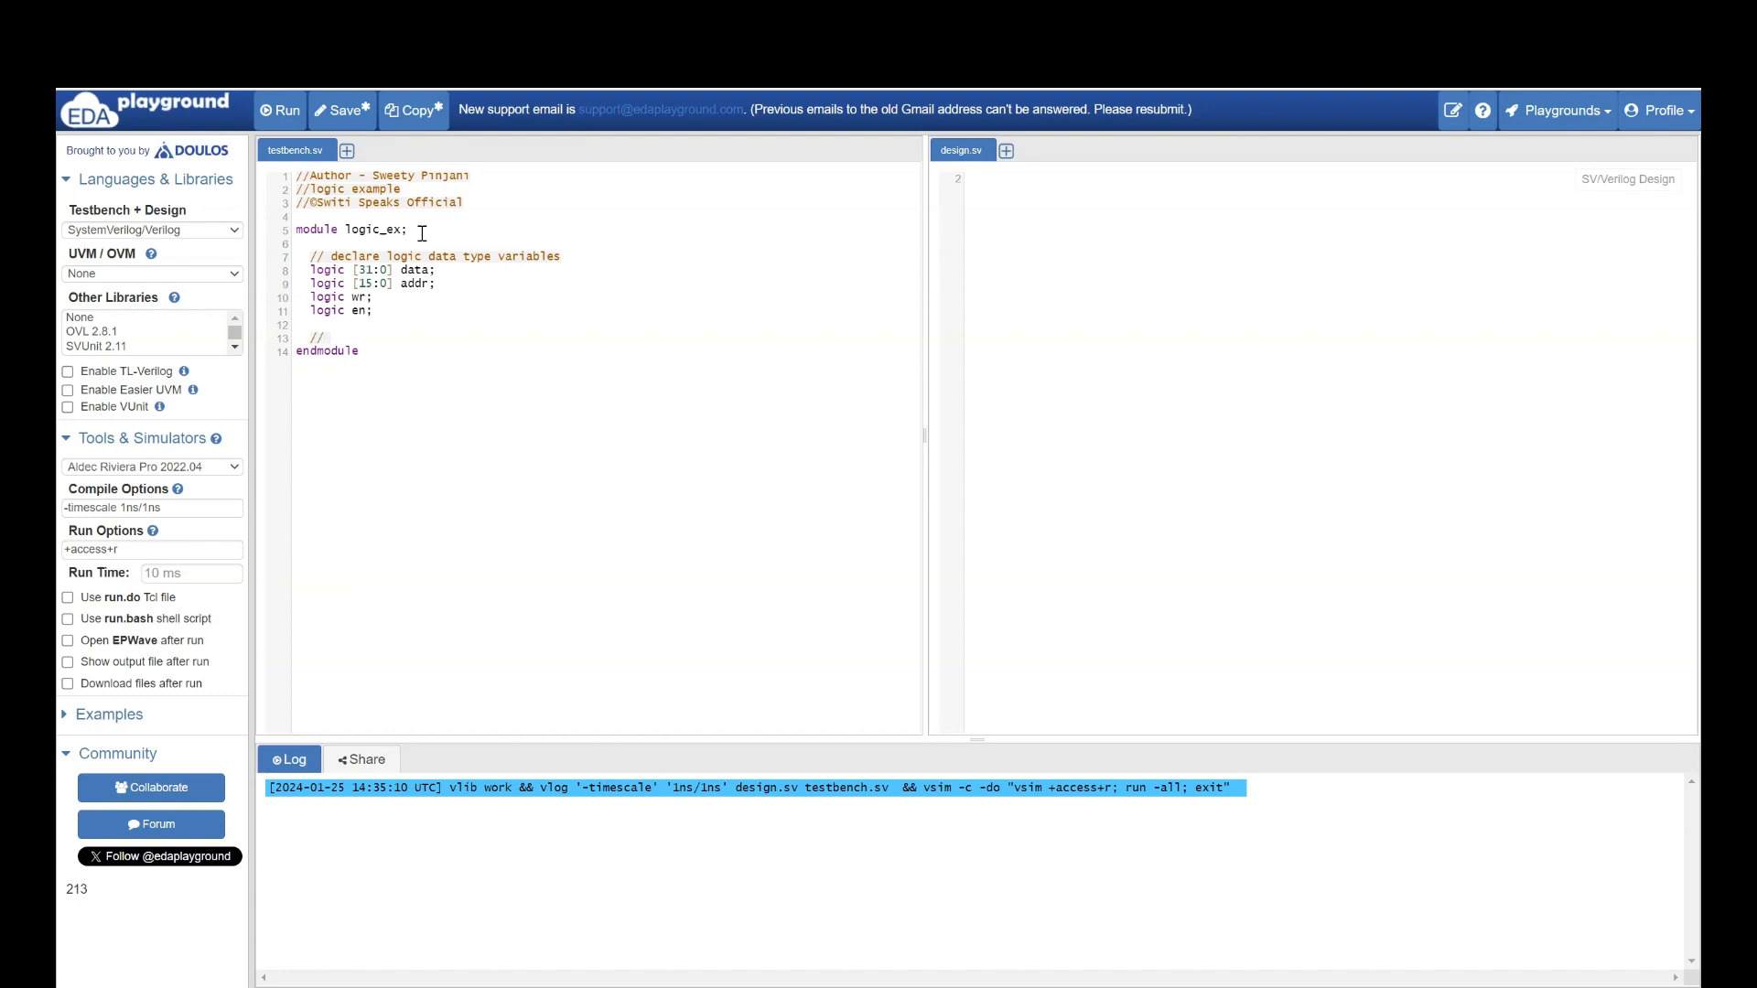
pyautogui.write('continu')
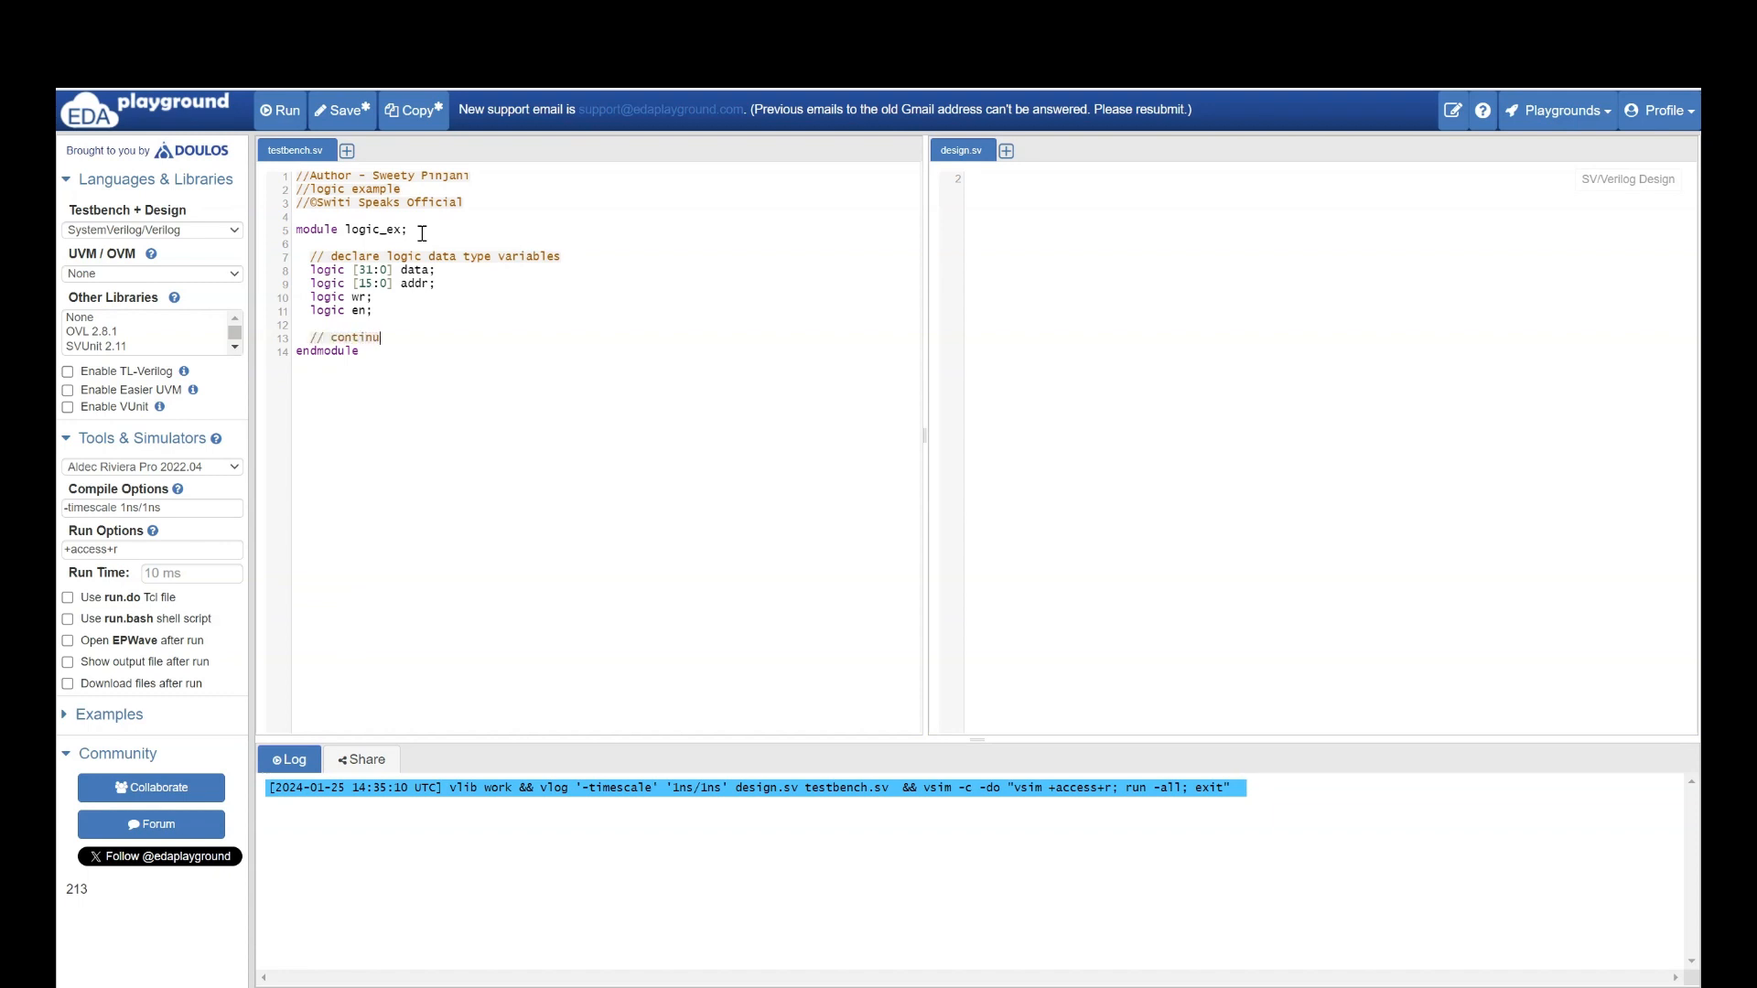
pyautogui.write('ous assi')
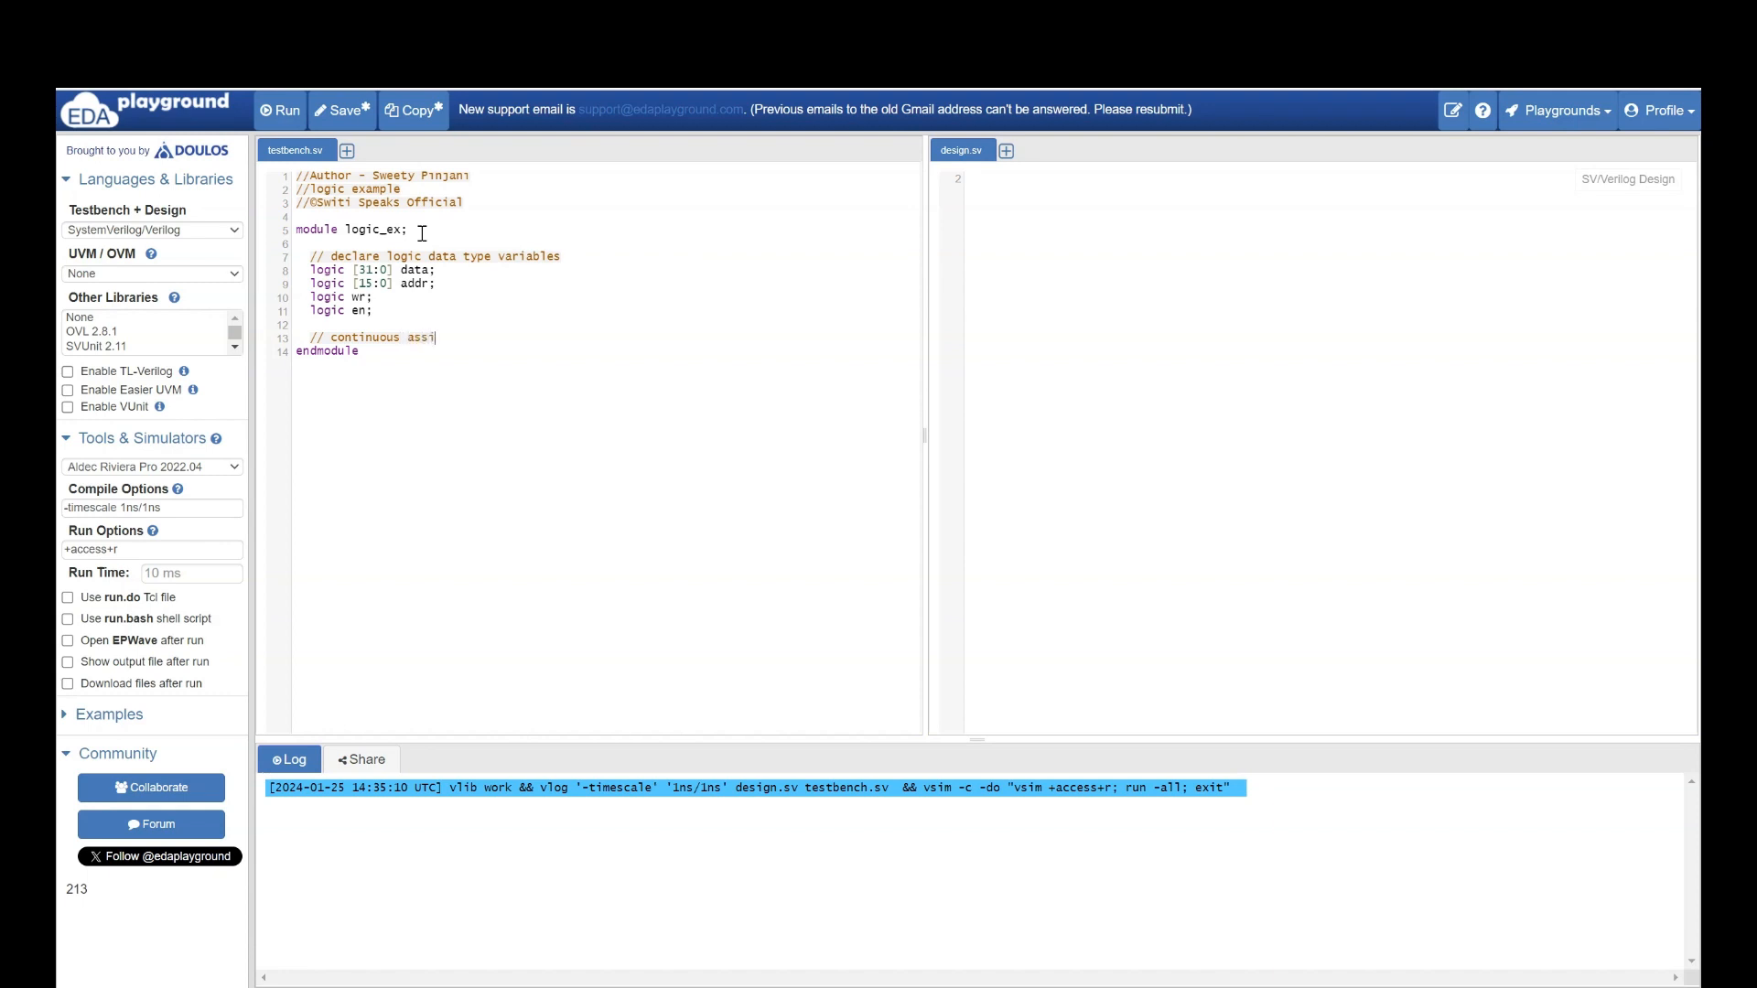
pyautogui.write('gnment')
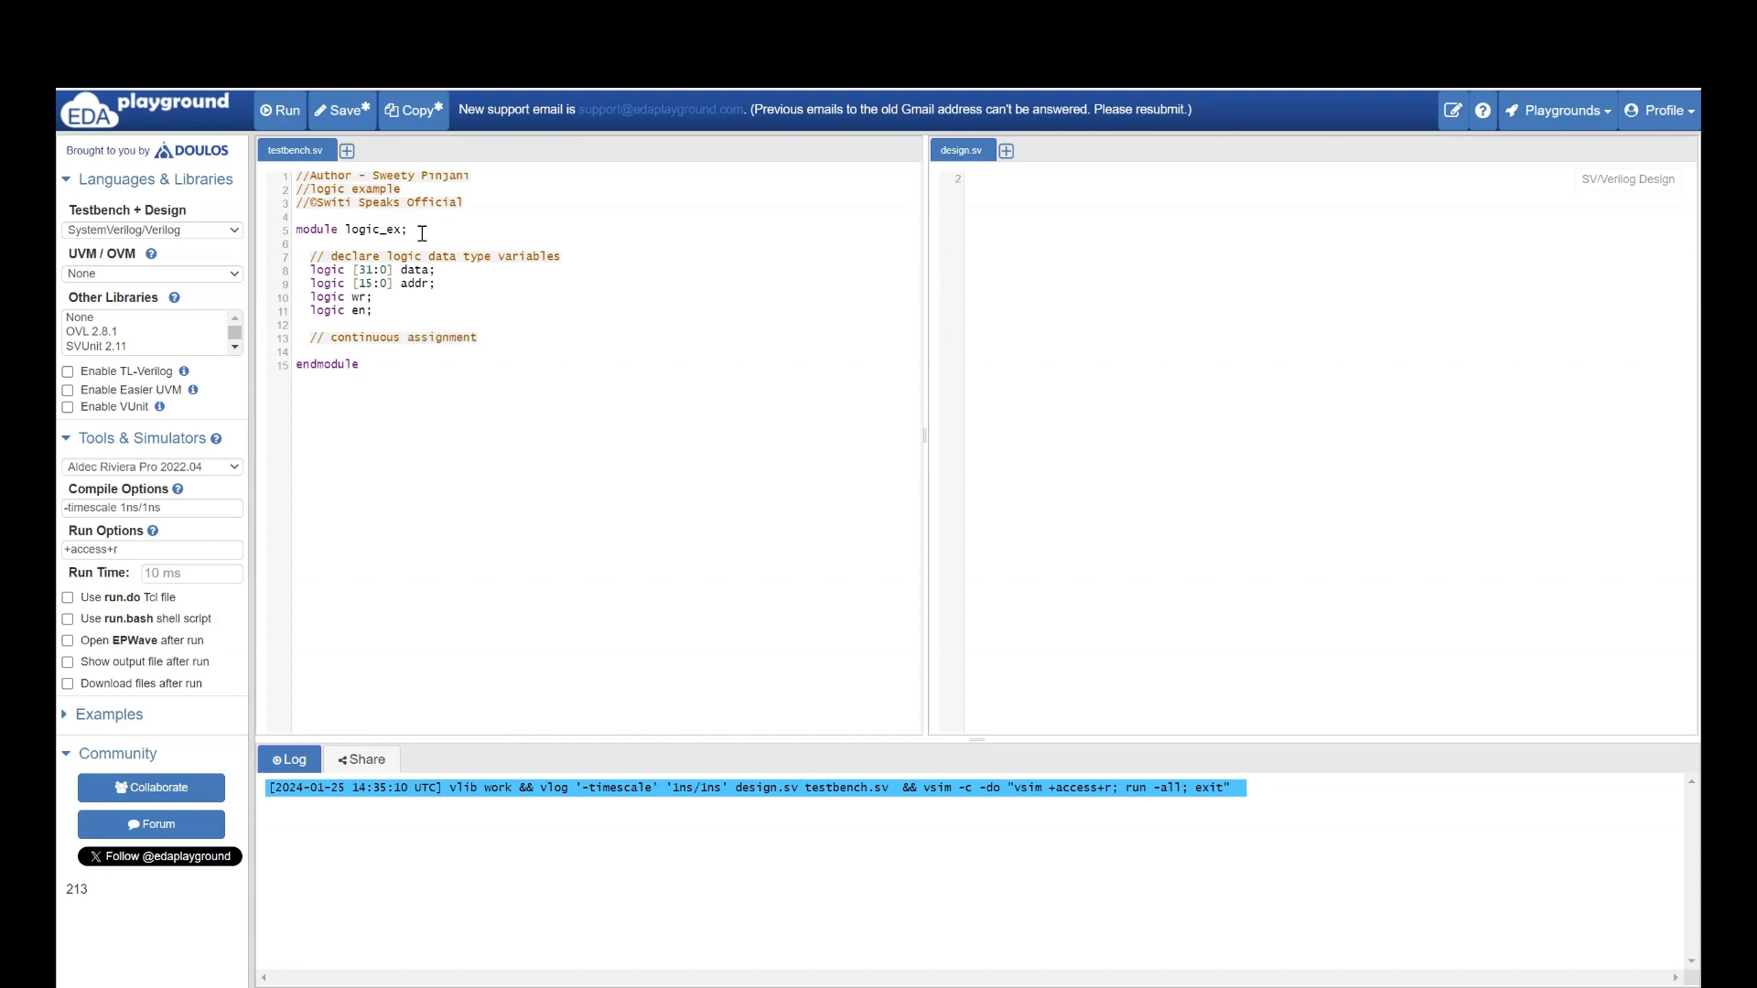
# - Write 'assign addr = 16'hFFFF;' below the comment
pyautogui.write('addr')
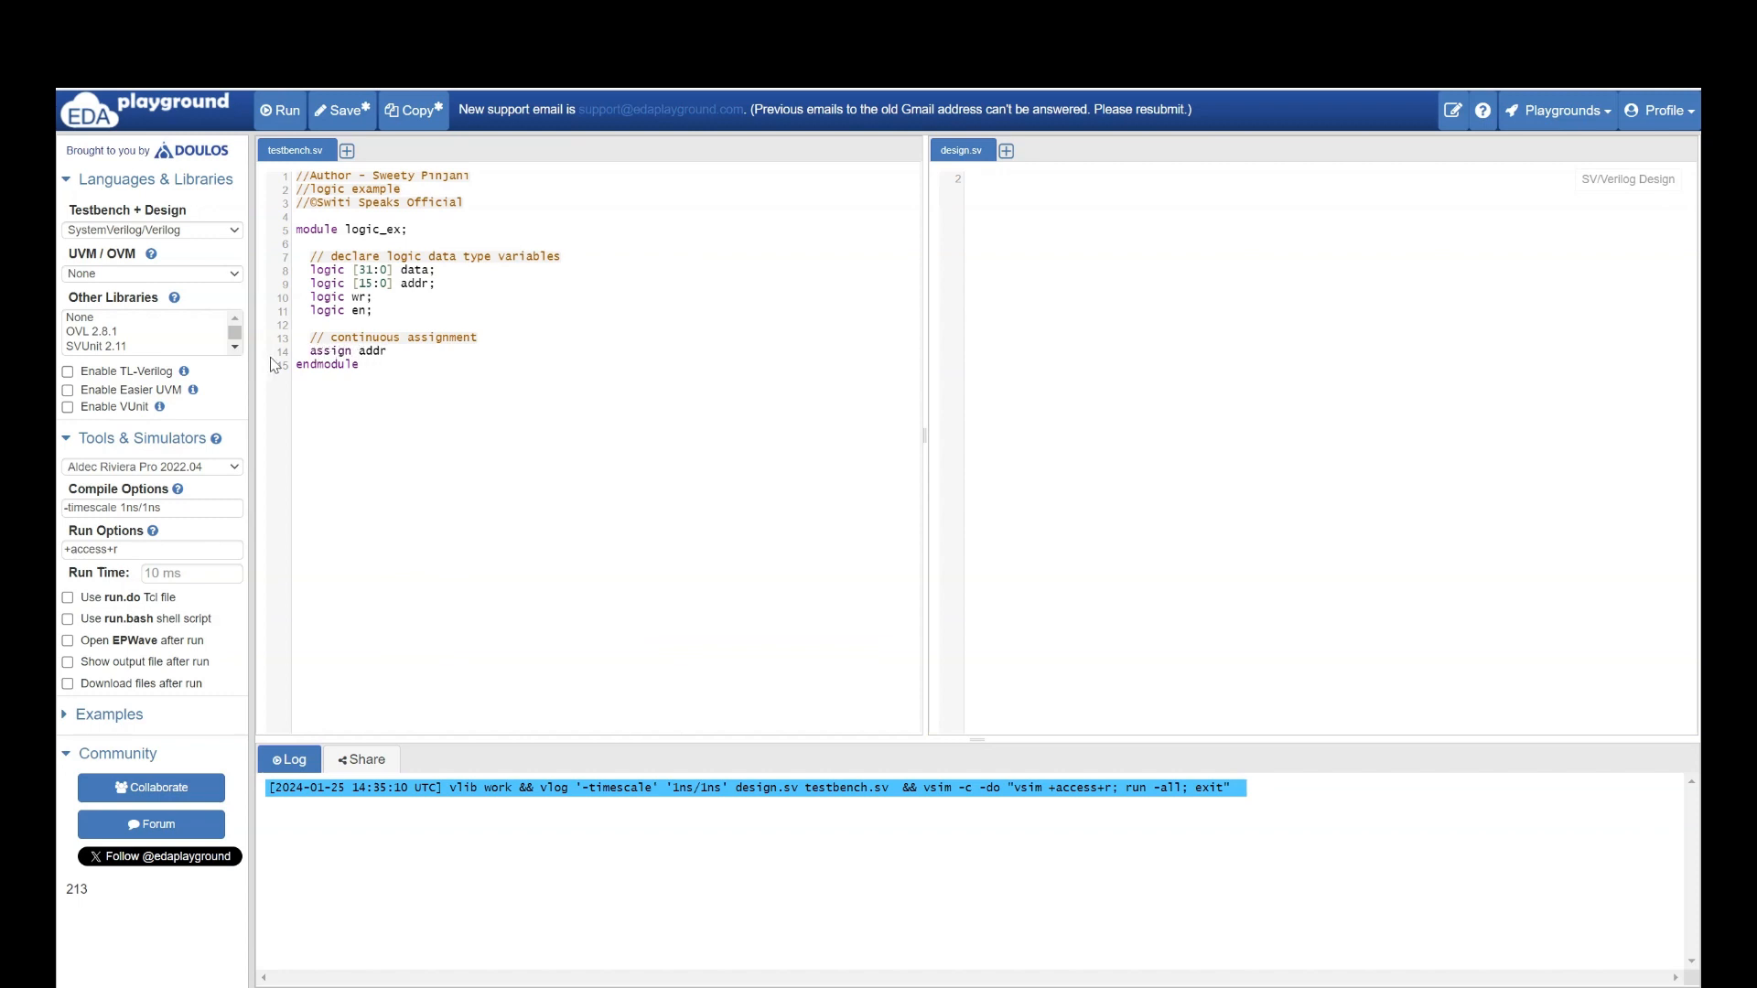
pyautogui.write('|')
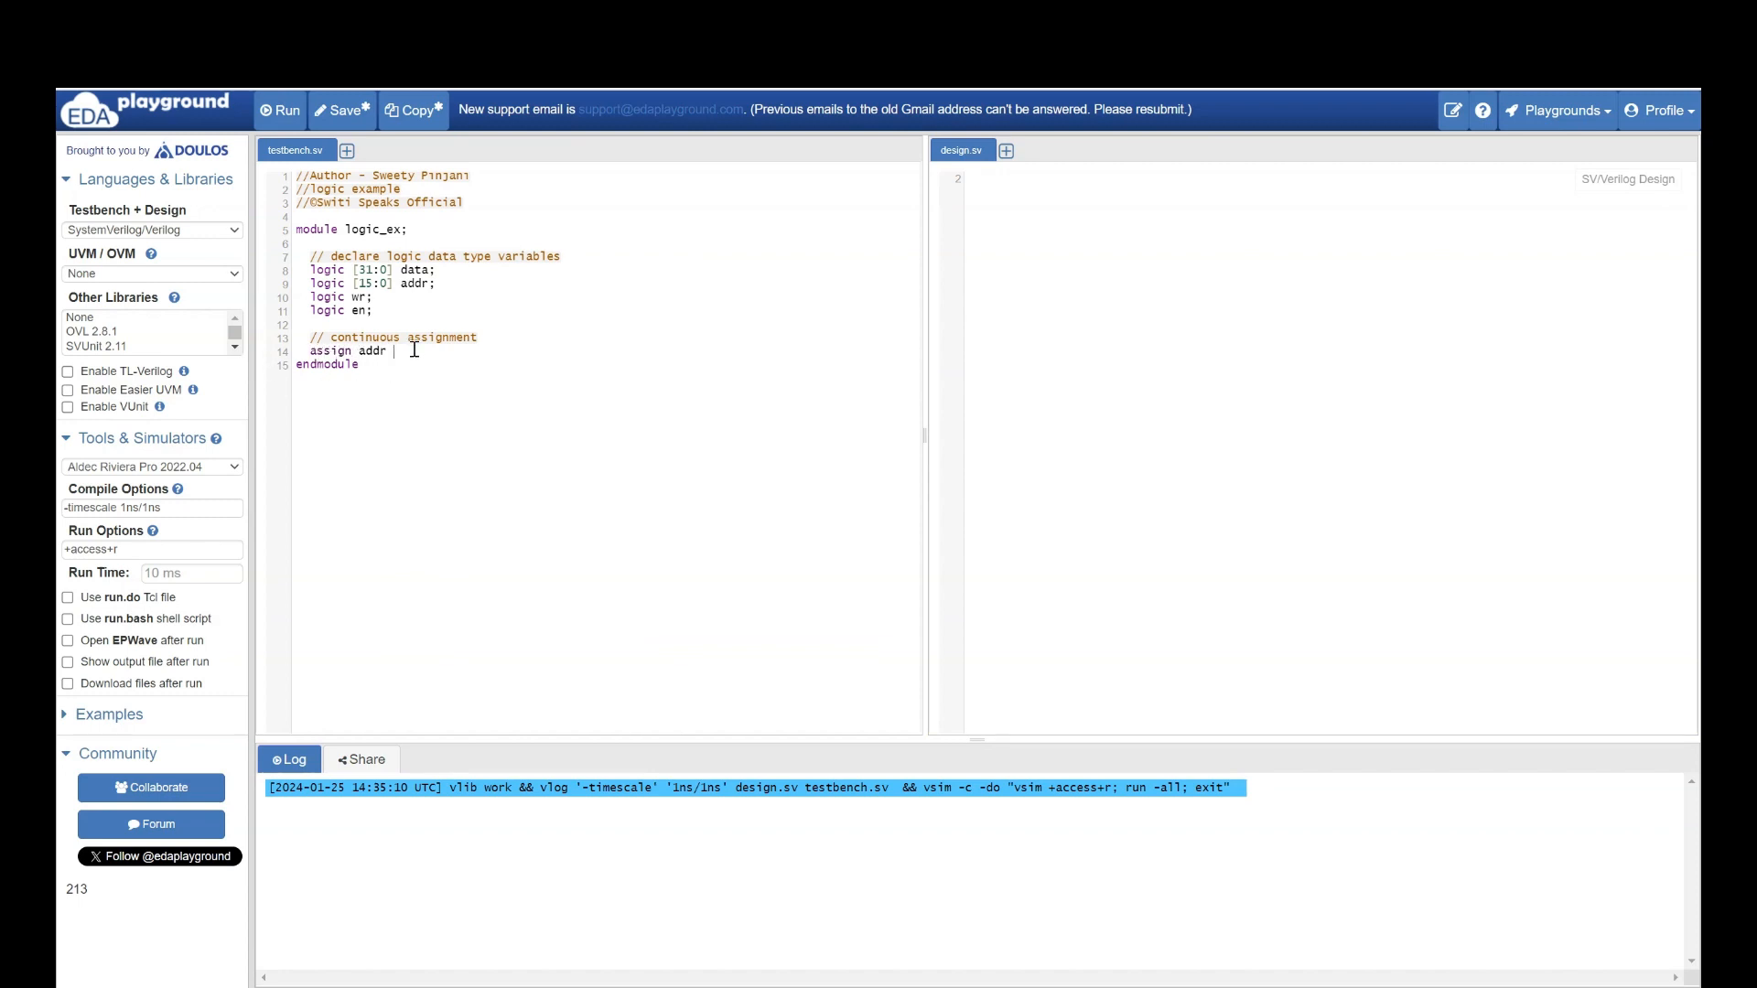
pyautogui.write('= 16')
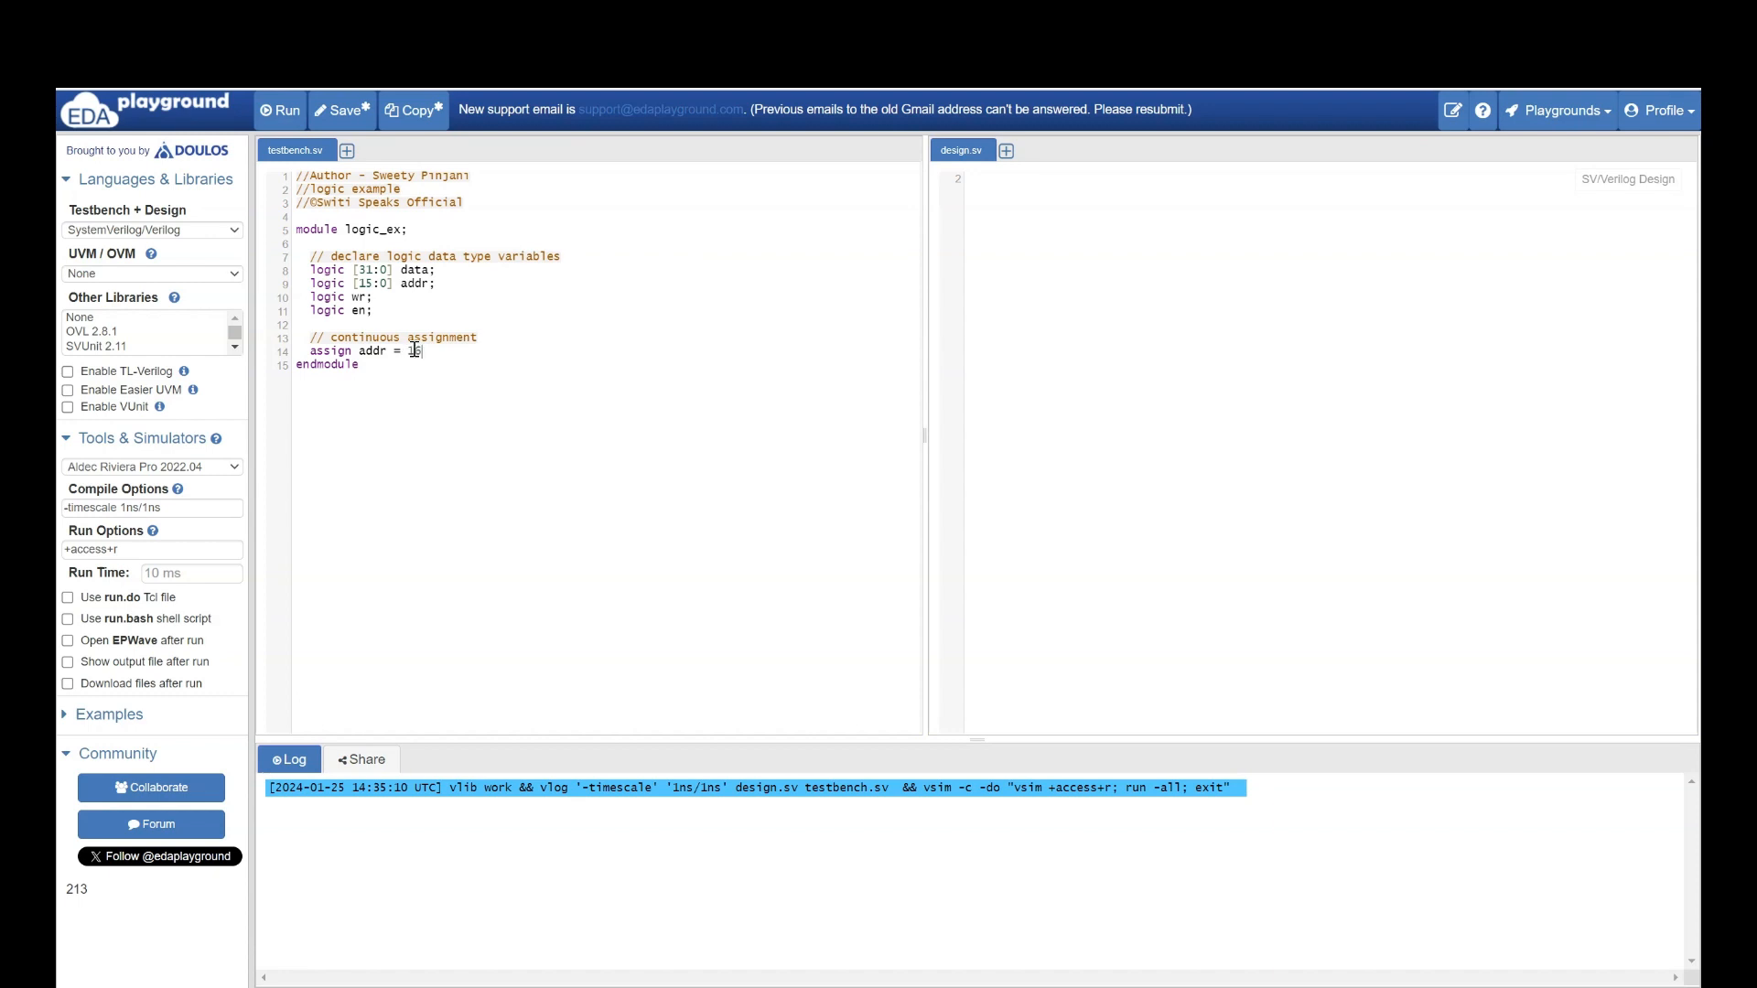
pyautogui.write("'h")
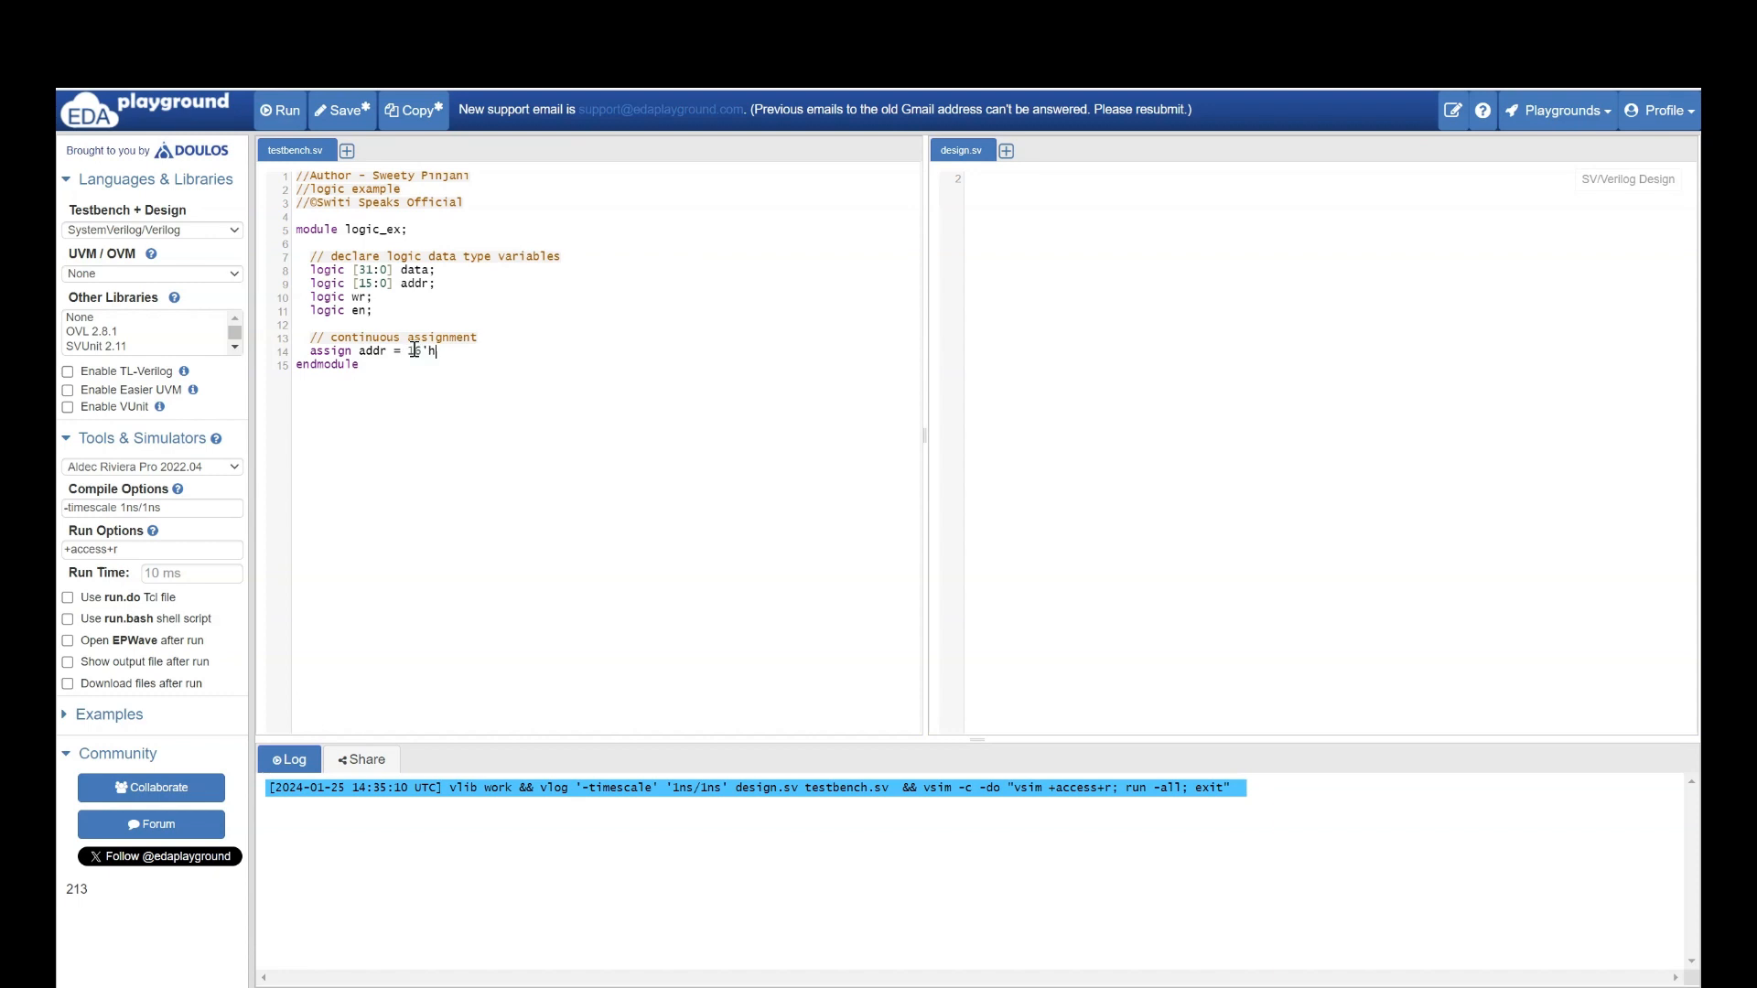
pyautogui.write('FFFF')
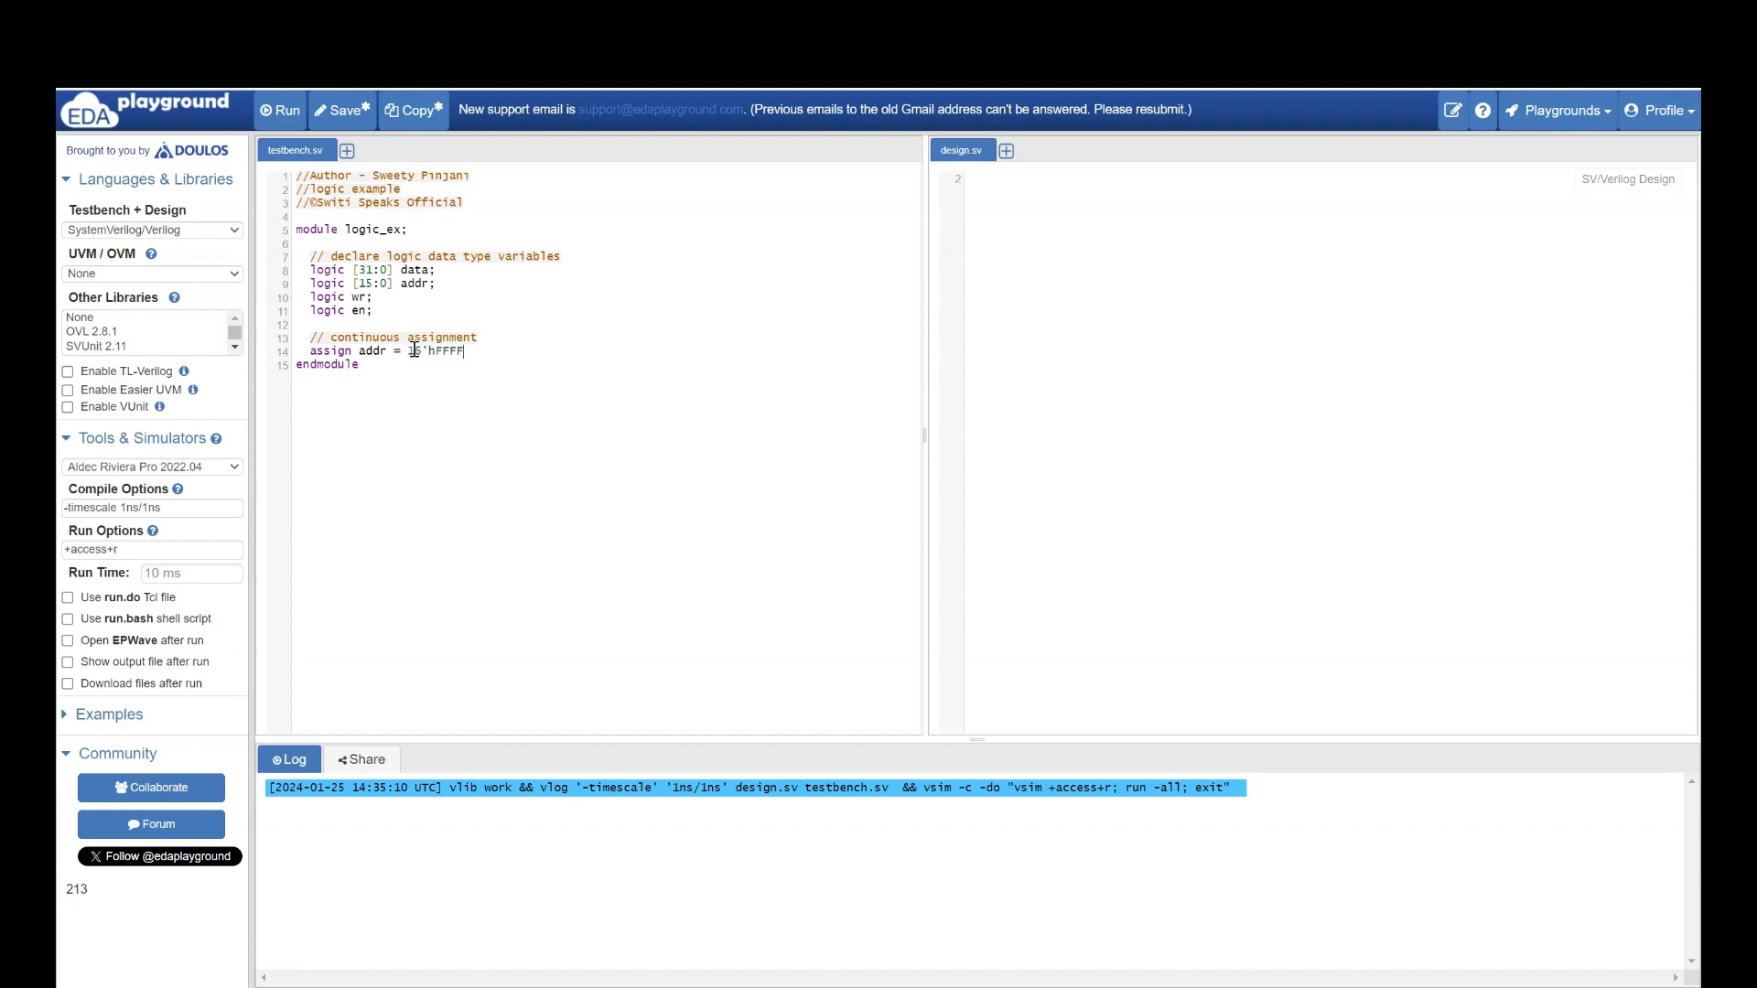
pyautogui.write(';')
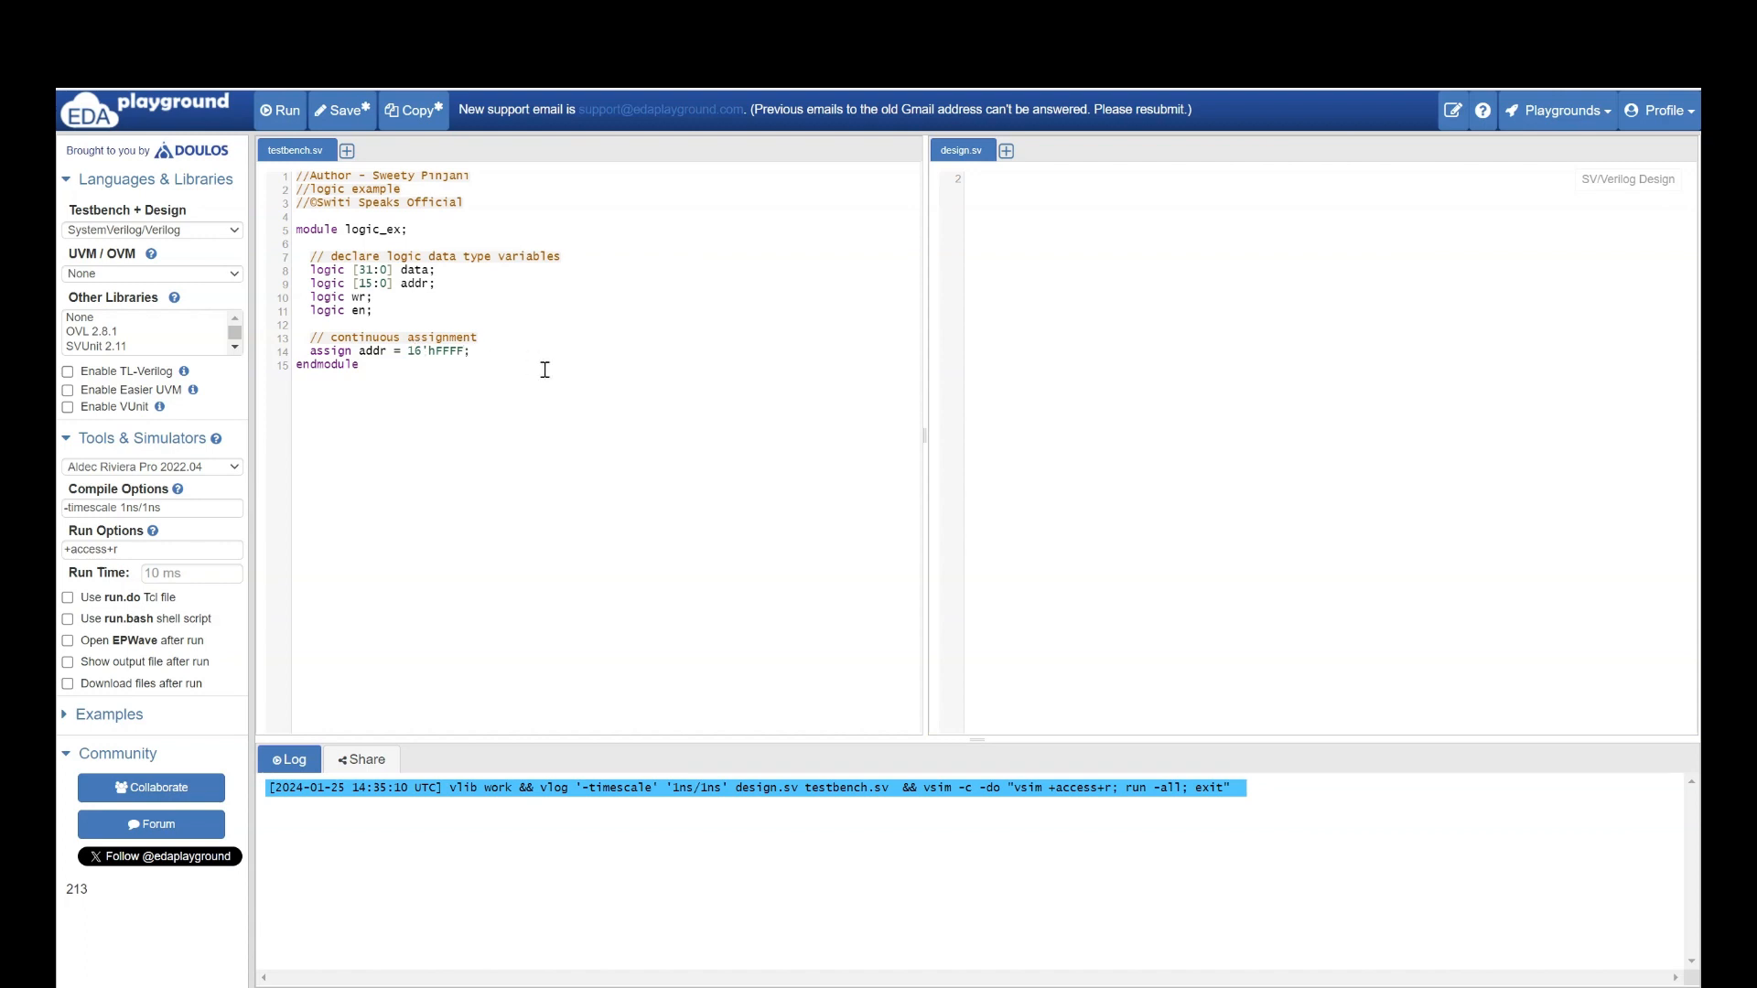
# - Add a '// procedural block' comment and an initial block setting wr = 1
pyautogui.write('//')
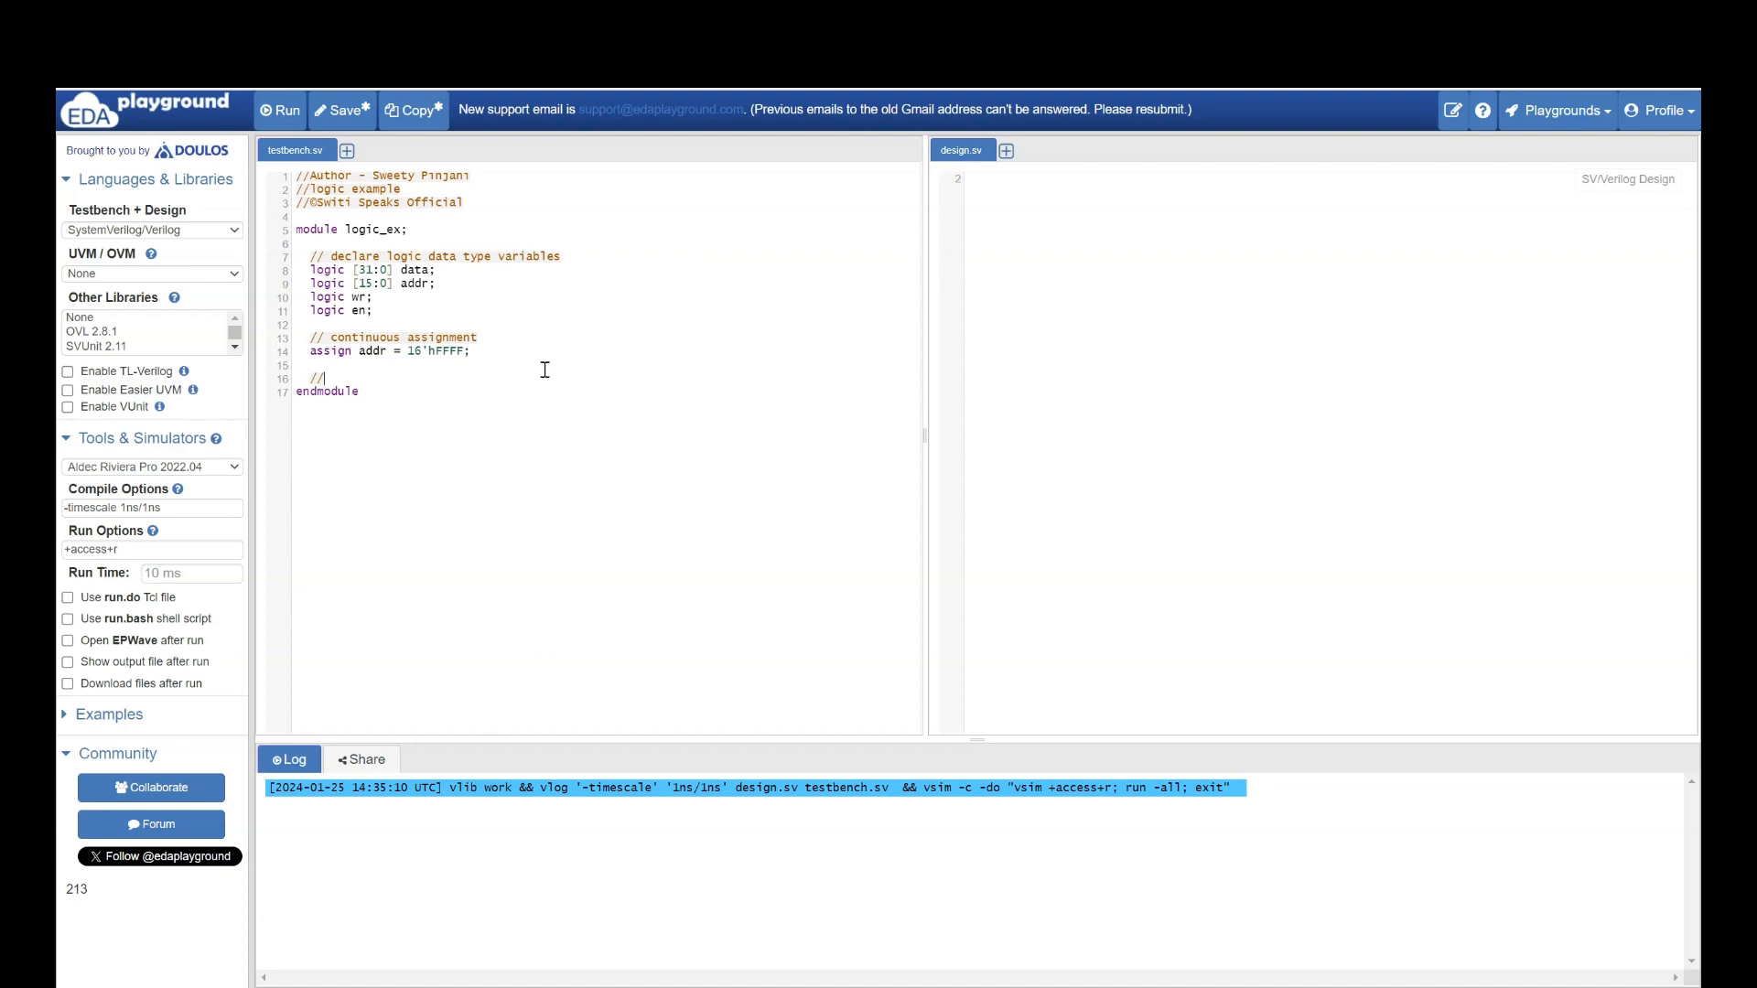
pyautogui.write('proced')
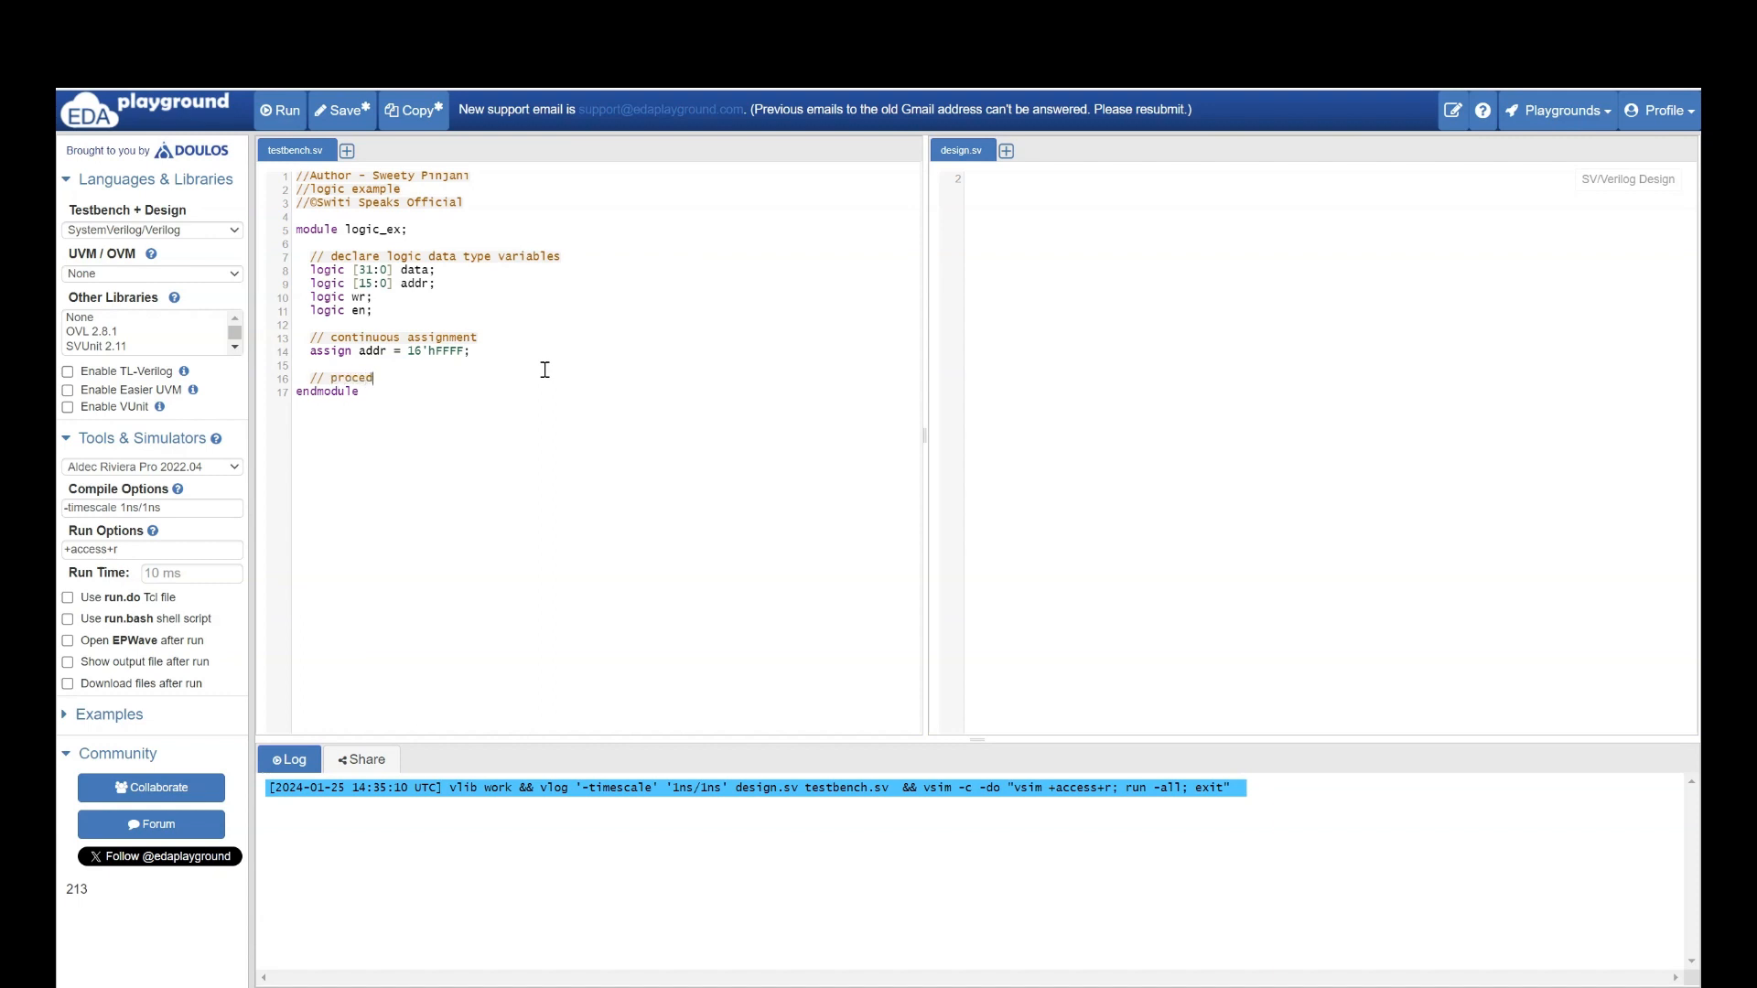
pyautogui.write('ural block')
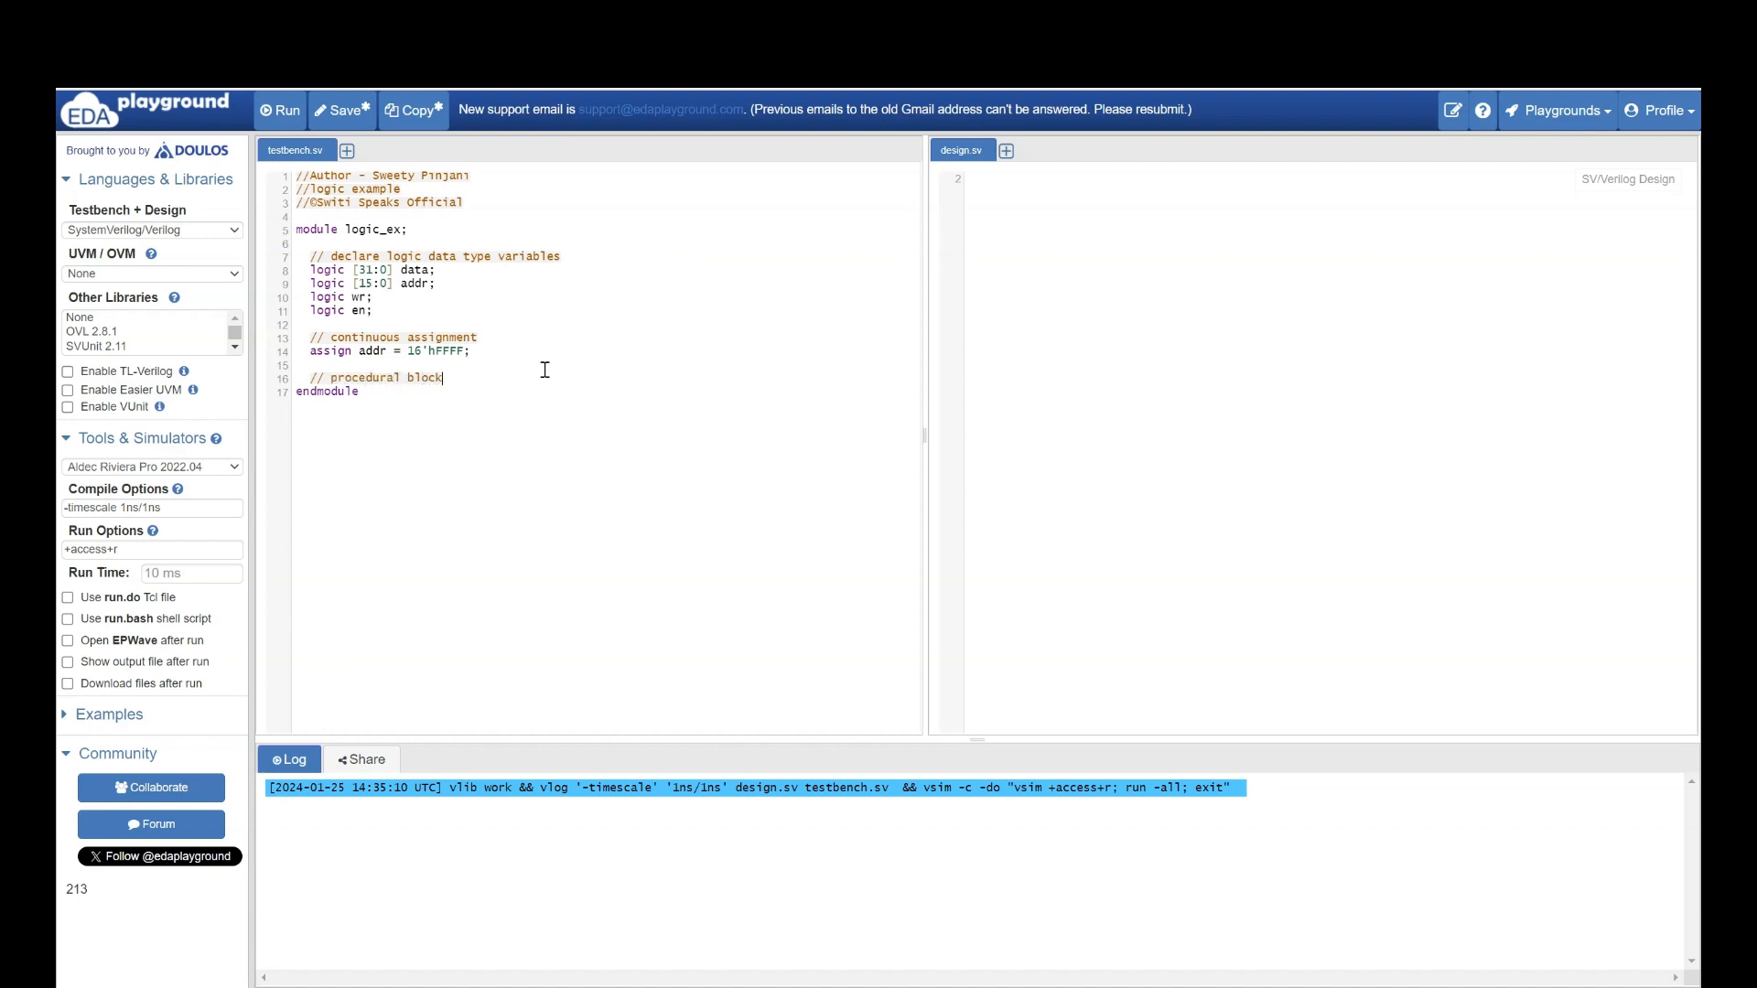
pyautogui.write('initial begin')
pyautogui.write('end')
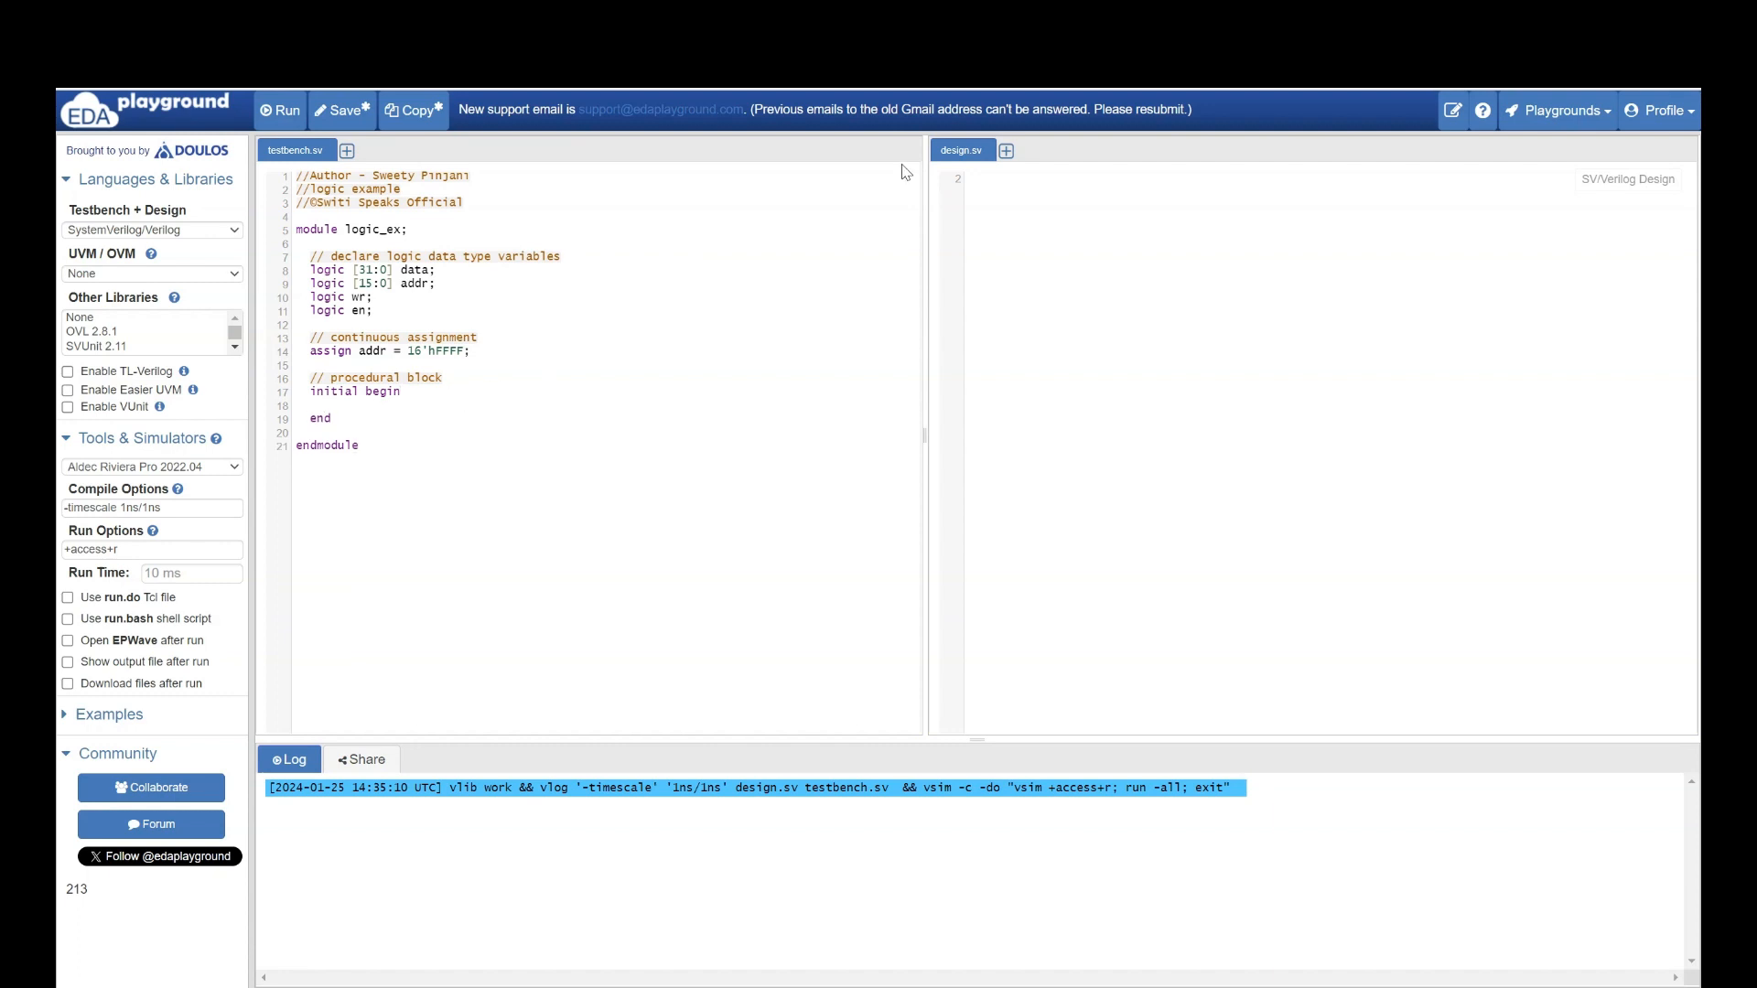
pyautogui.write('wr =')
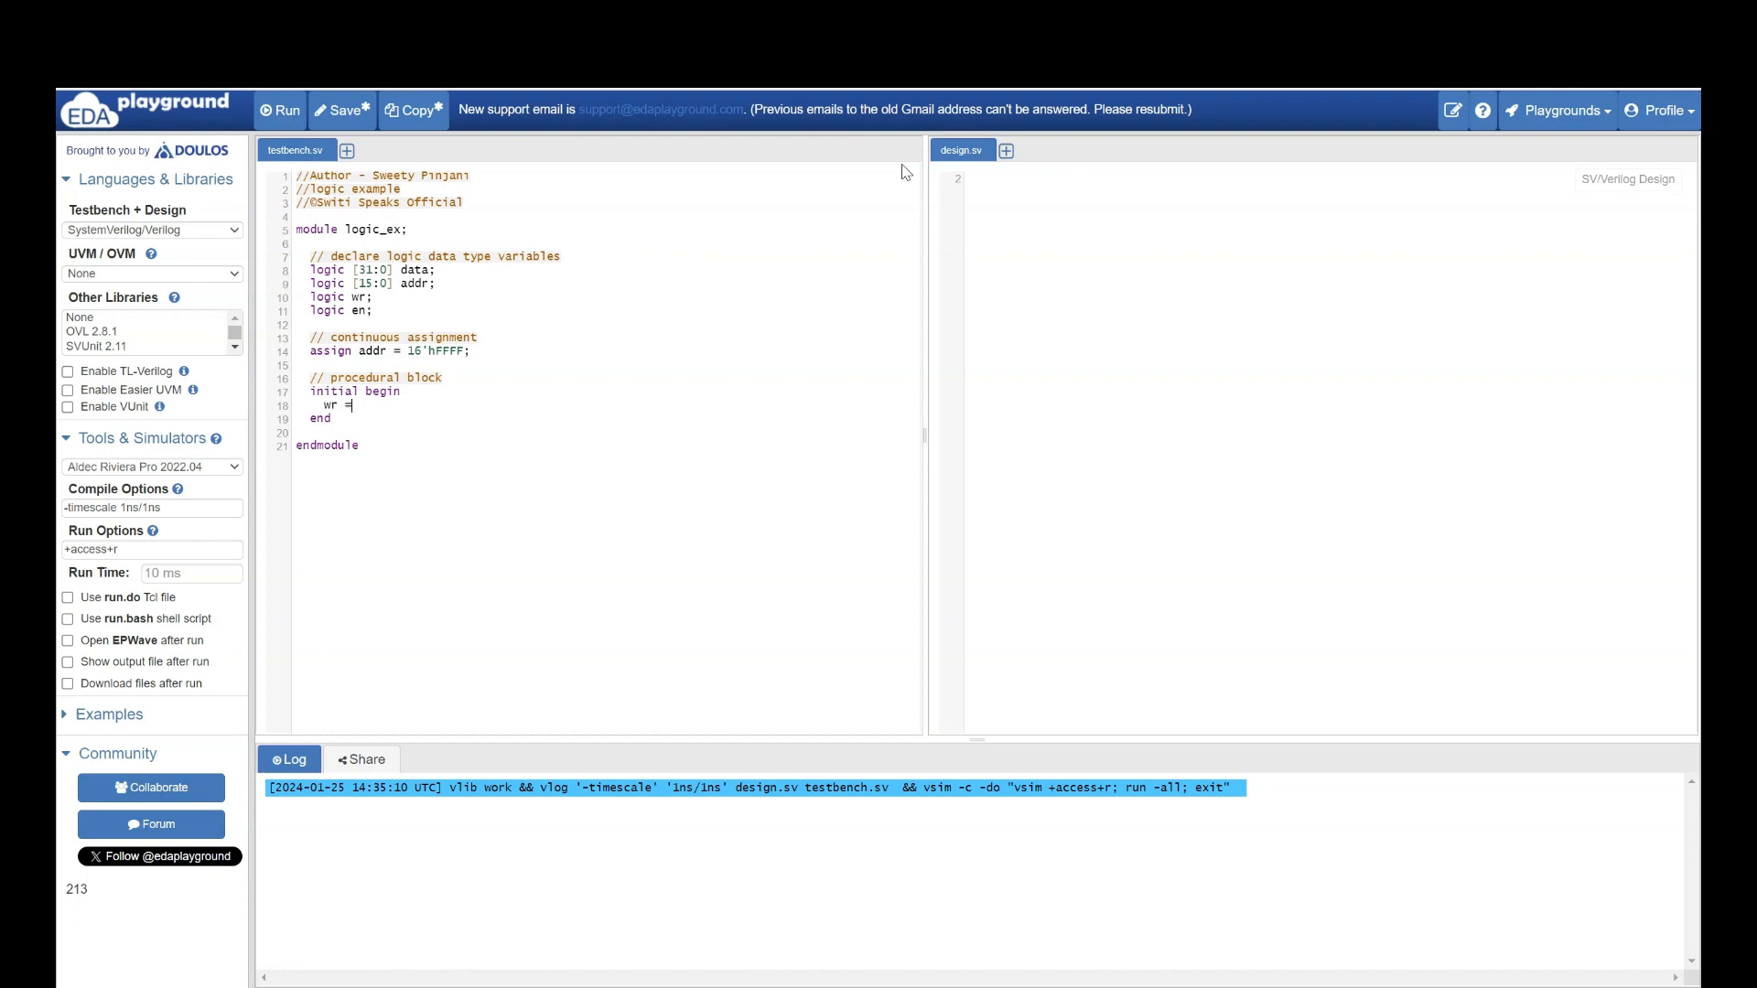
pyautogui.write('1;')
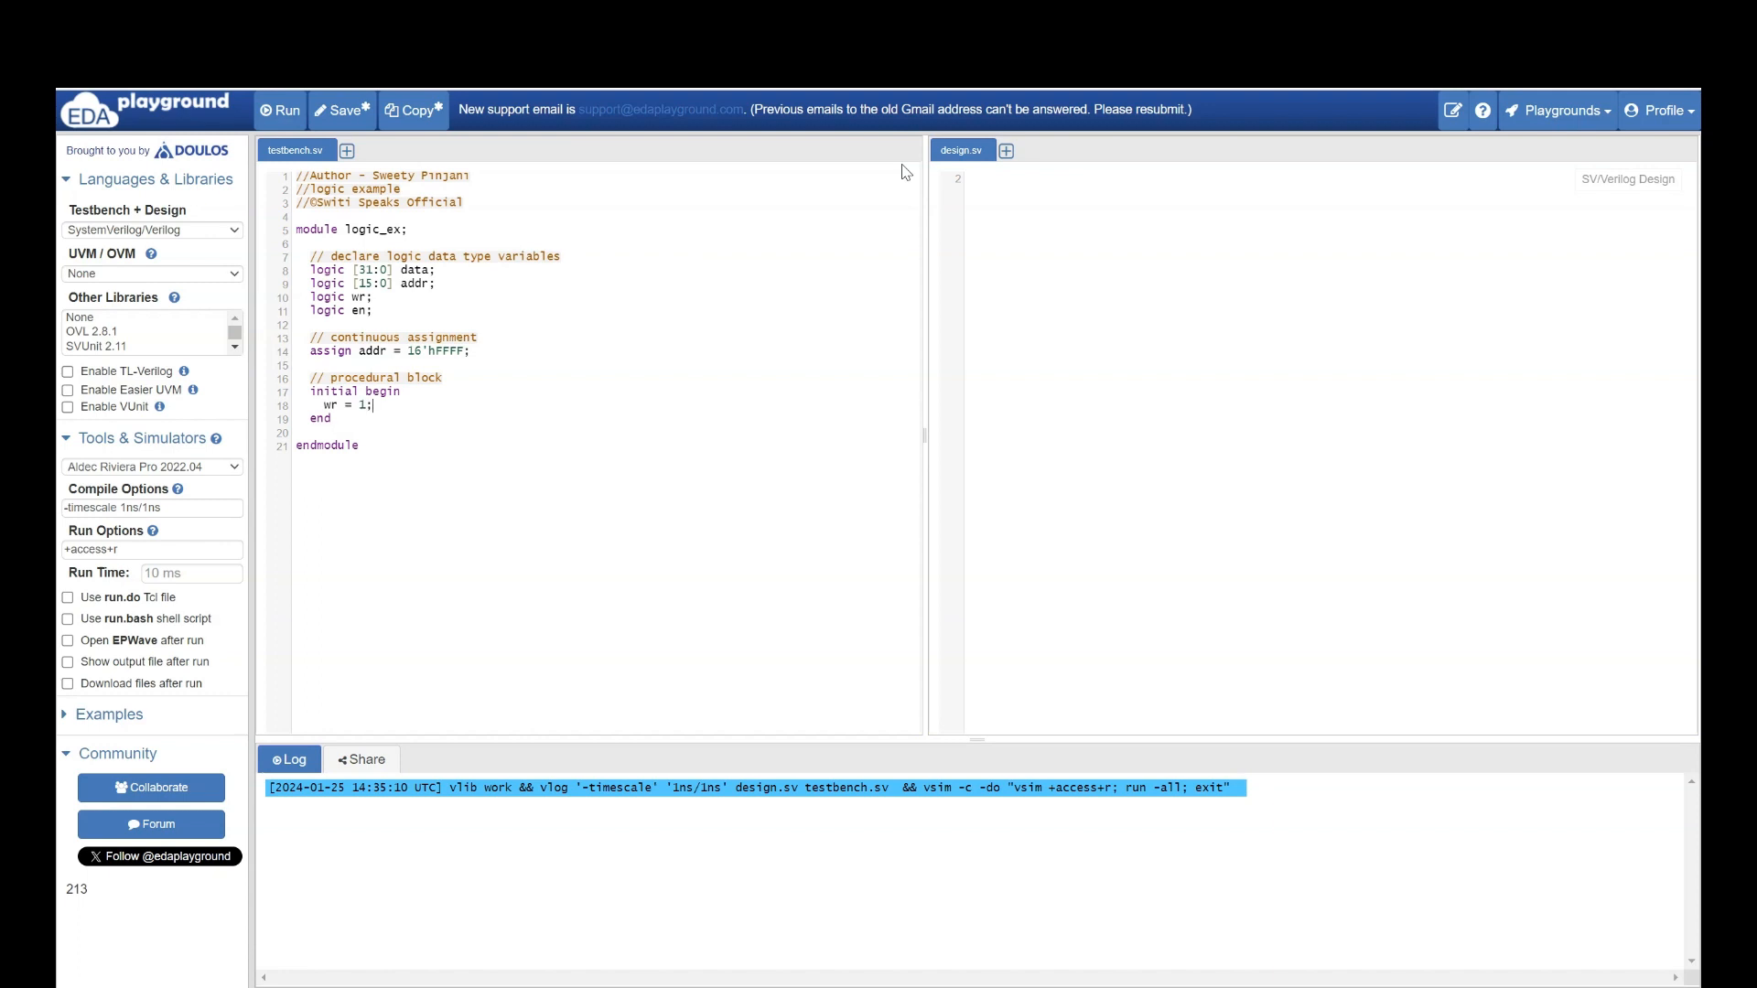
pyautogui.press('Enter')
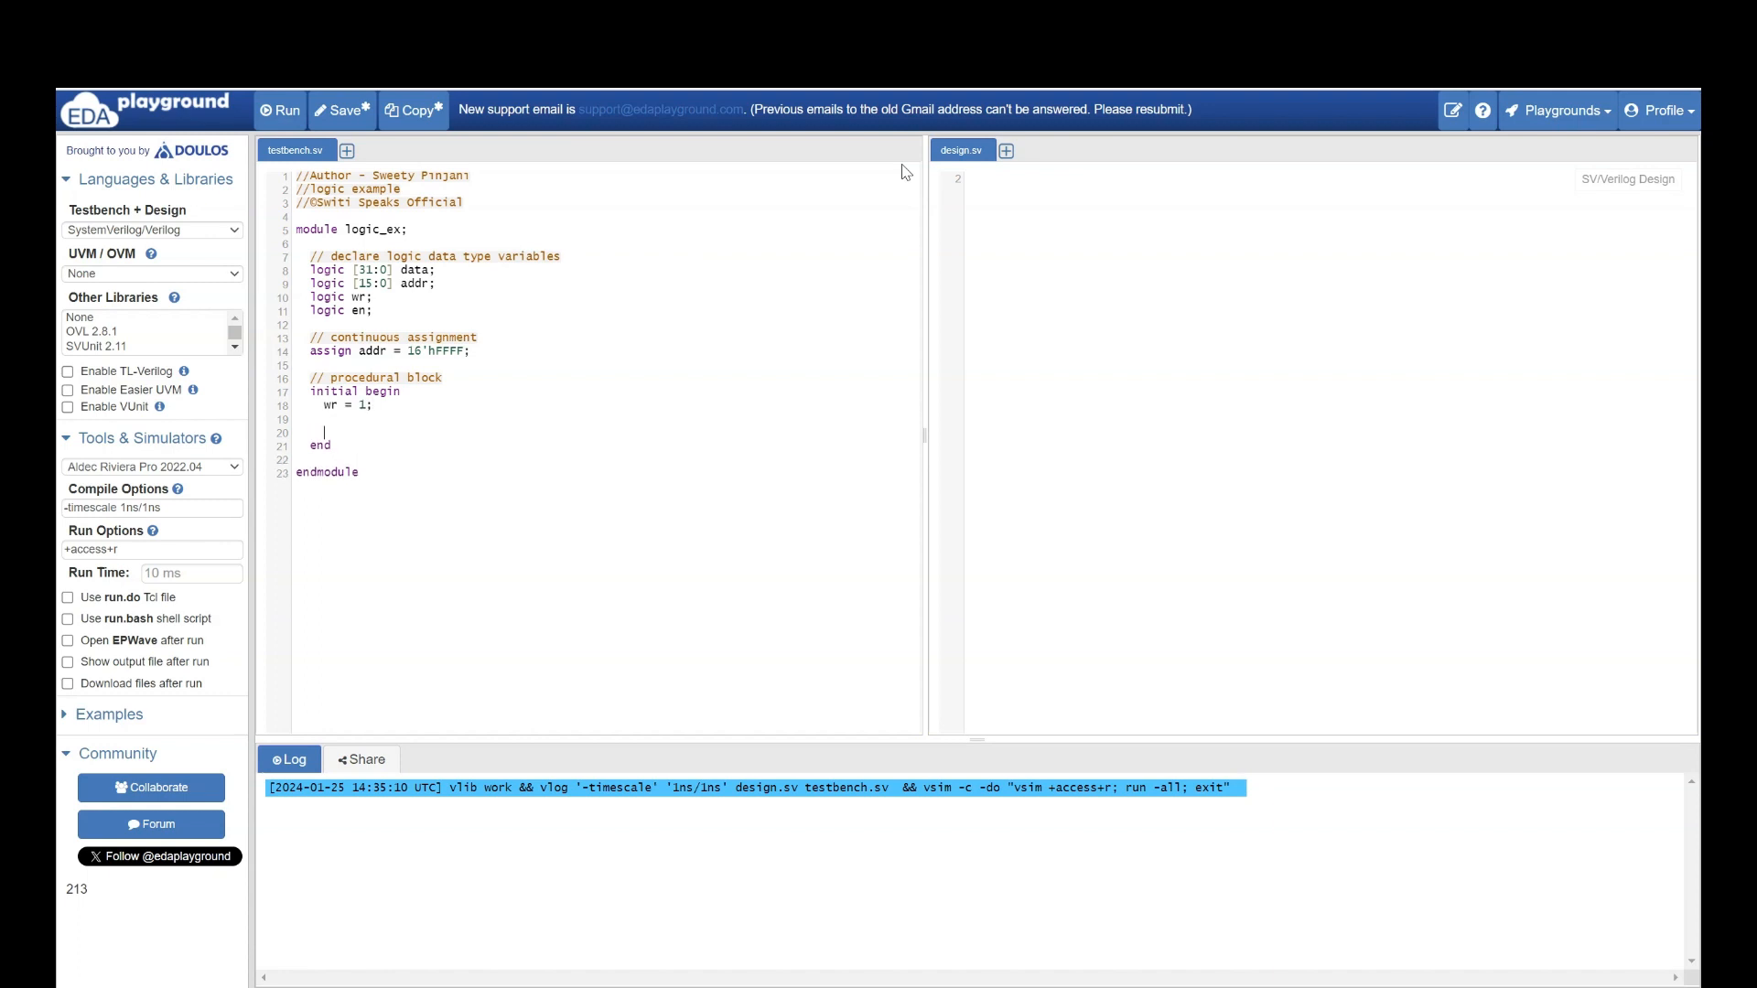
# - Under a '// multiple drivers' comment, assign en = 0 then en = 1
pyautogui.write('//')
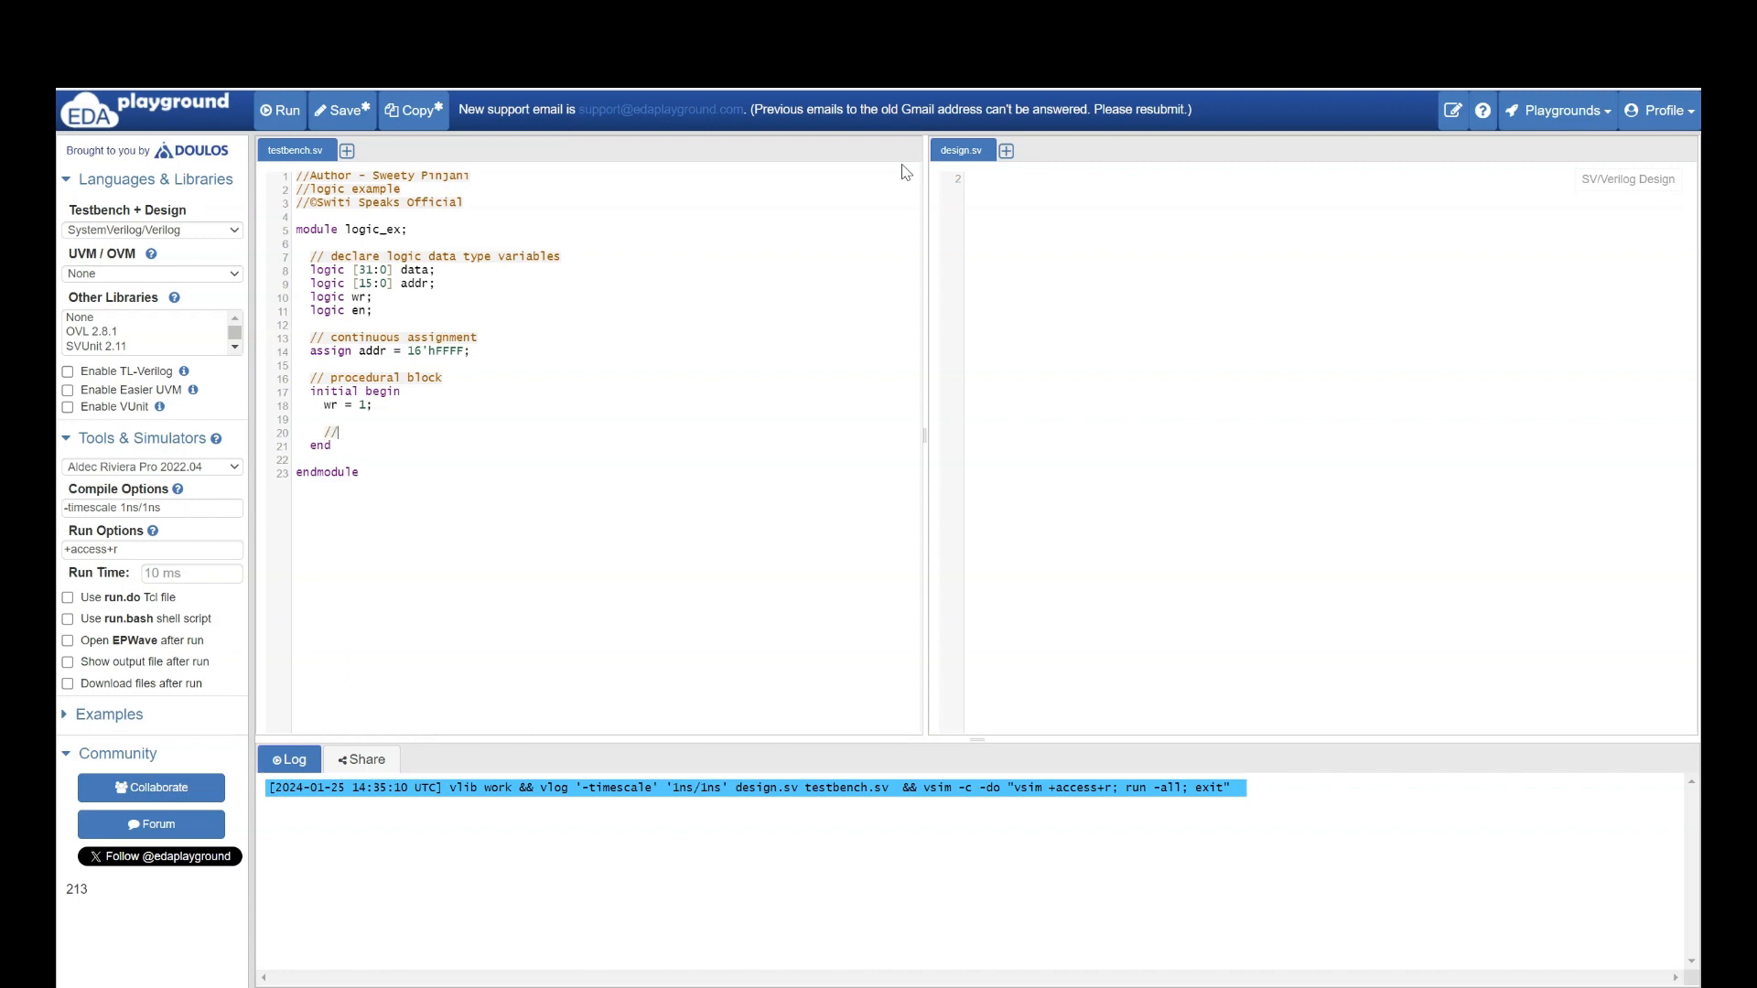
pyautogui.write('multip')
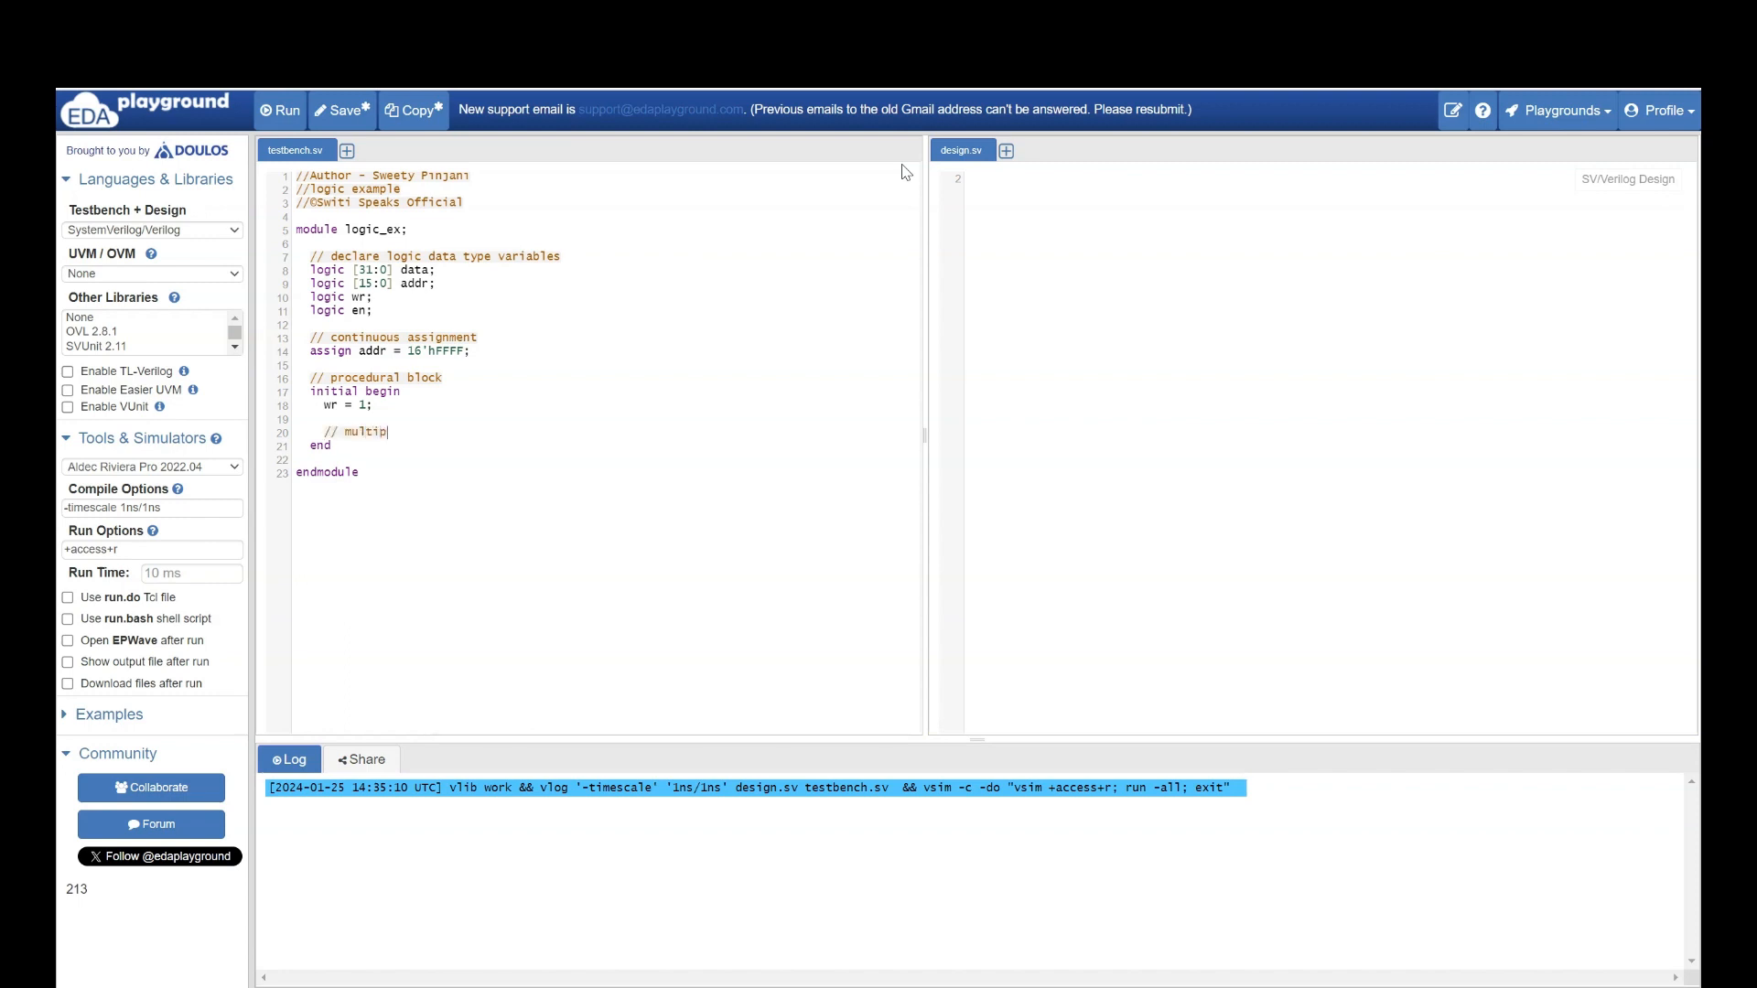
pyautogui.write('le drivers')
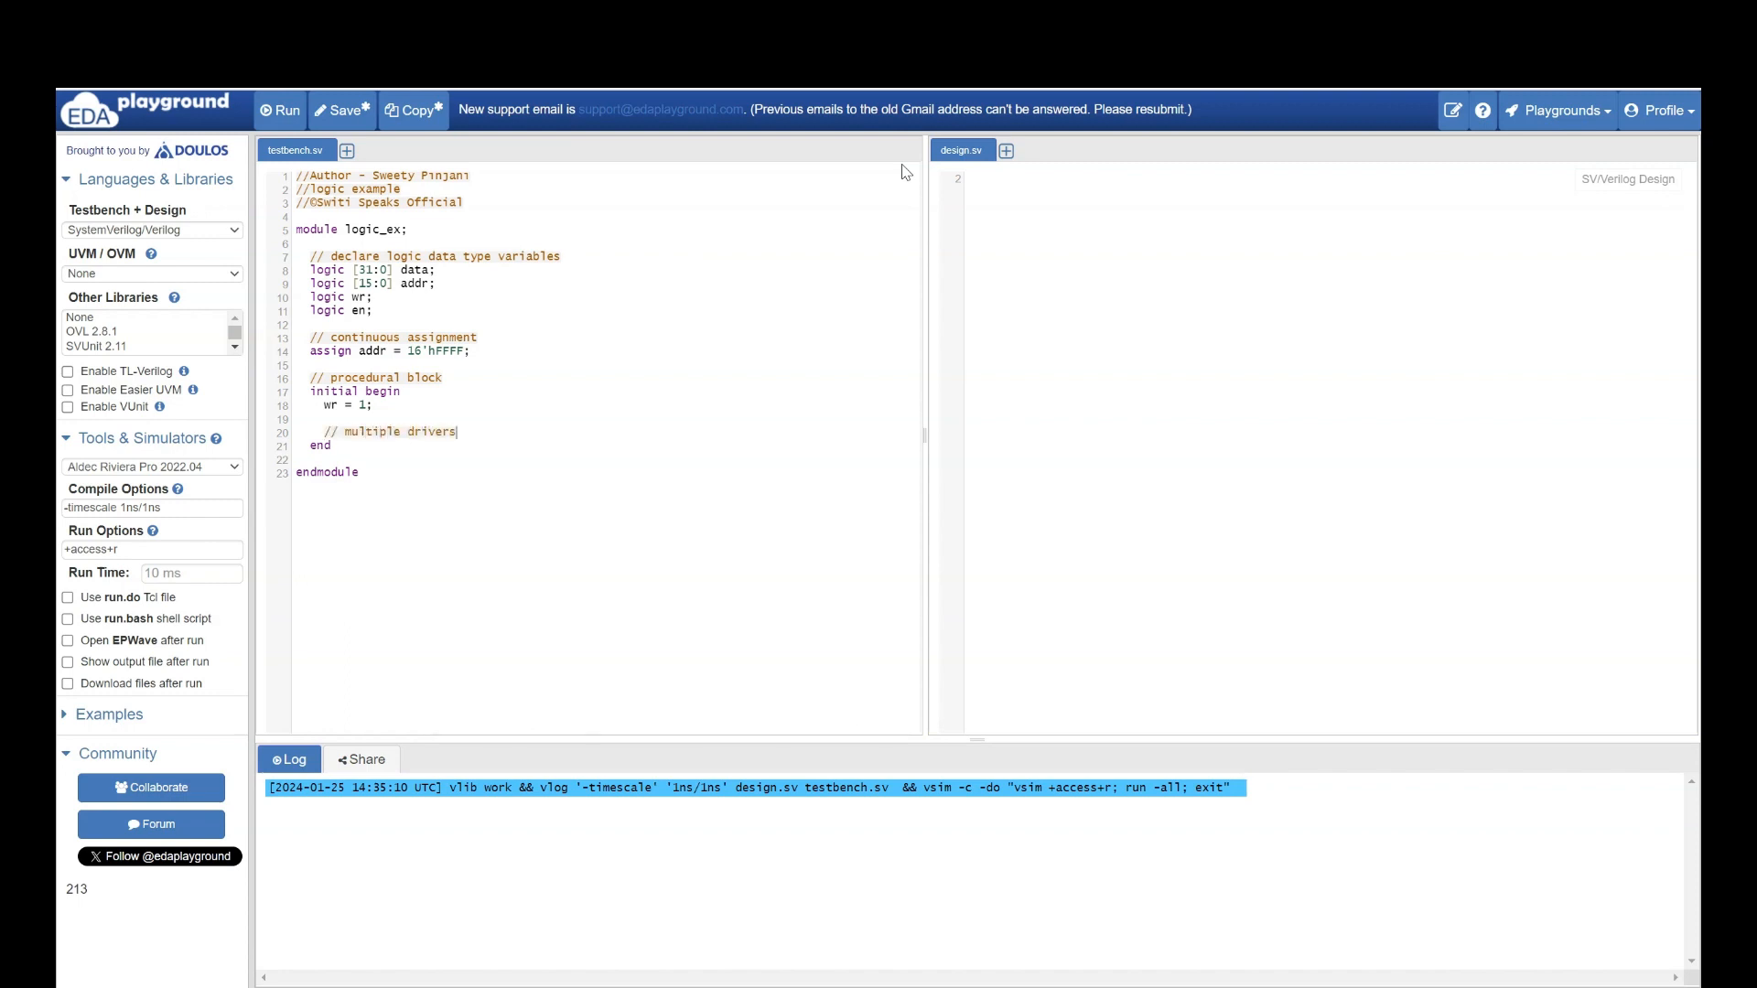
pyautogui.write('e')
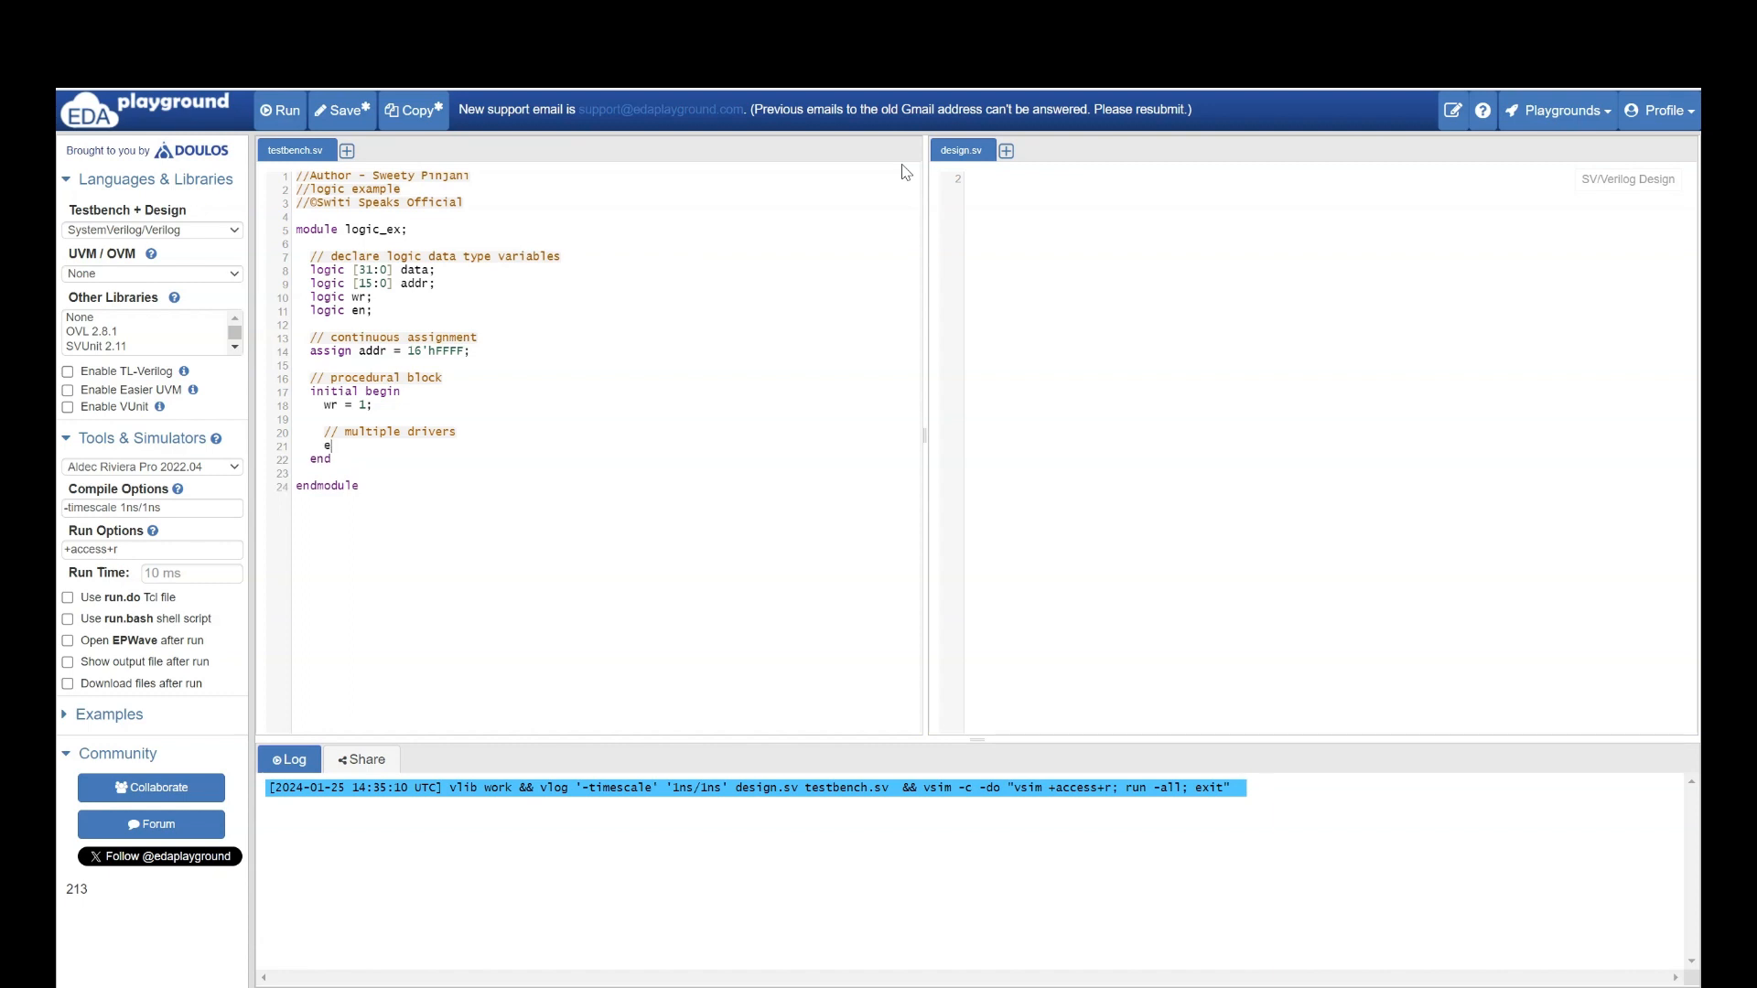
pyautogui.write('n = 0;')
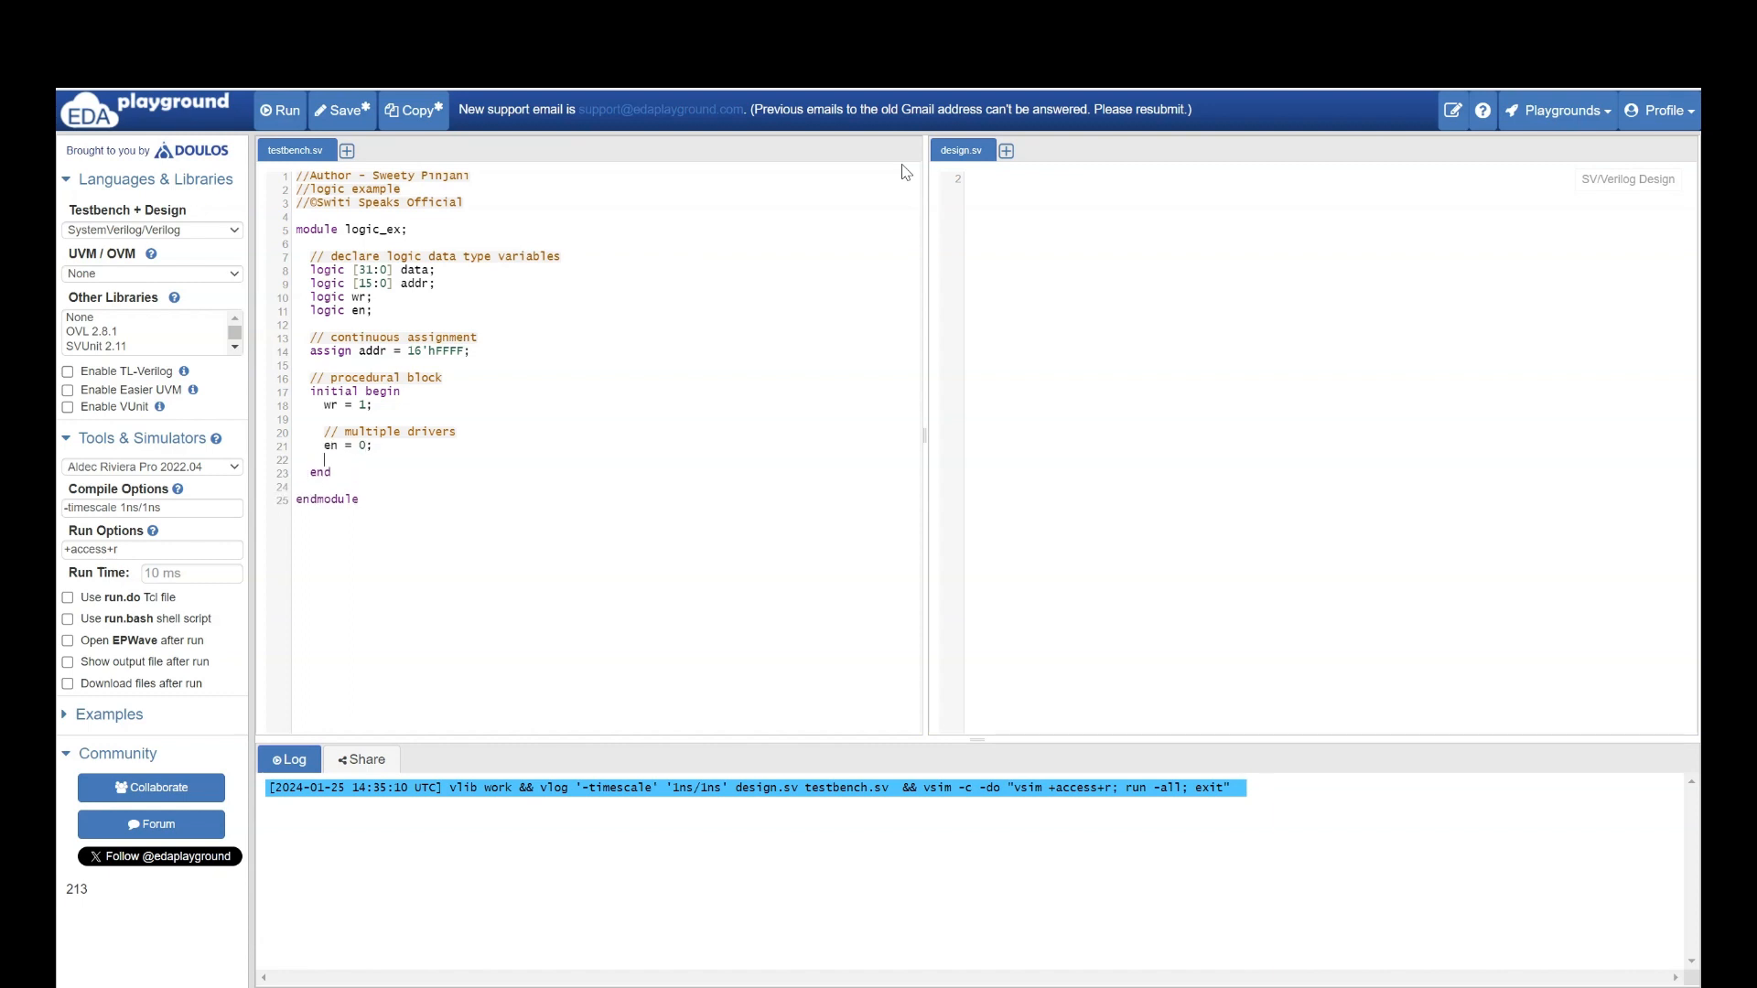
pyautogui.write('en =')
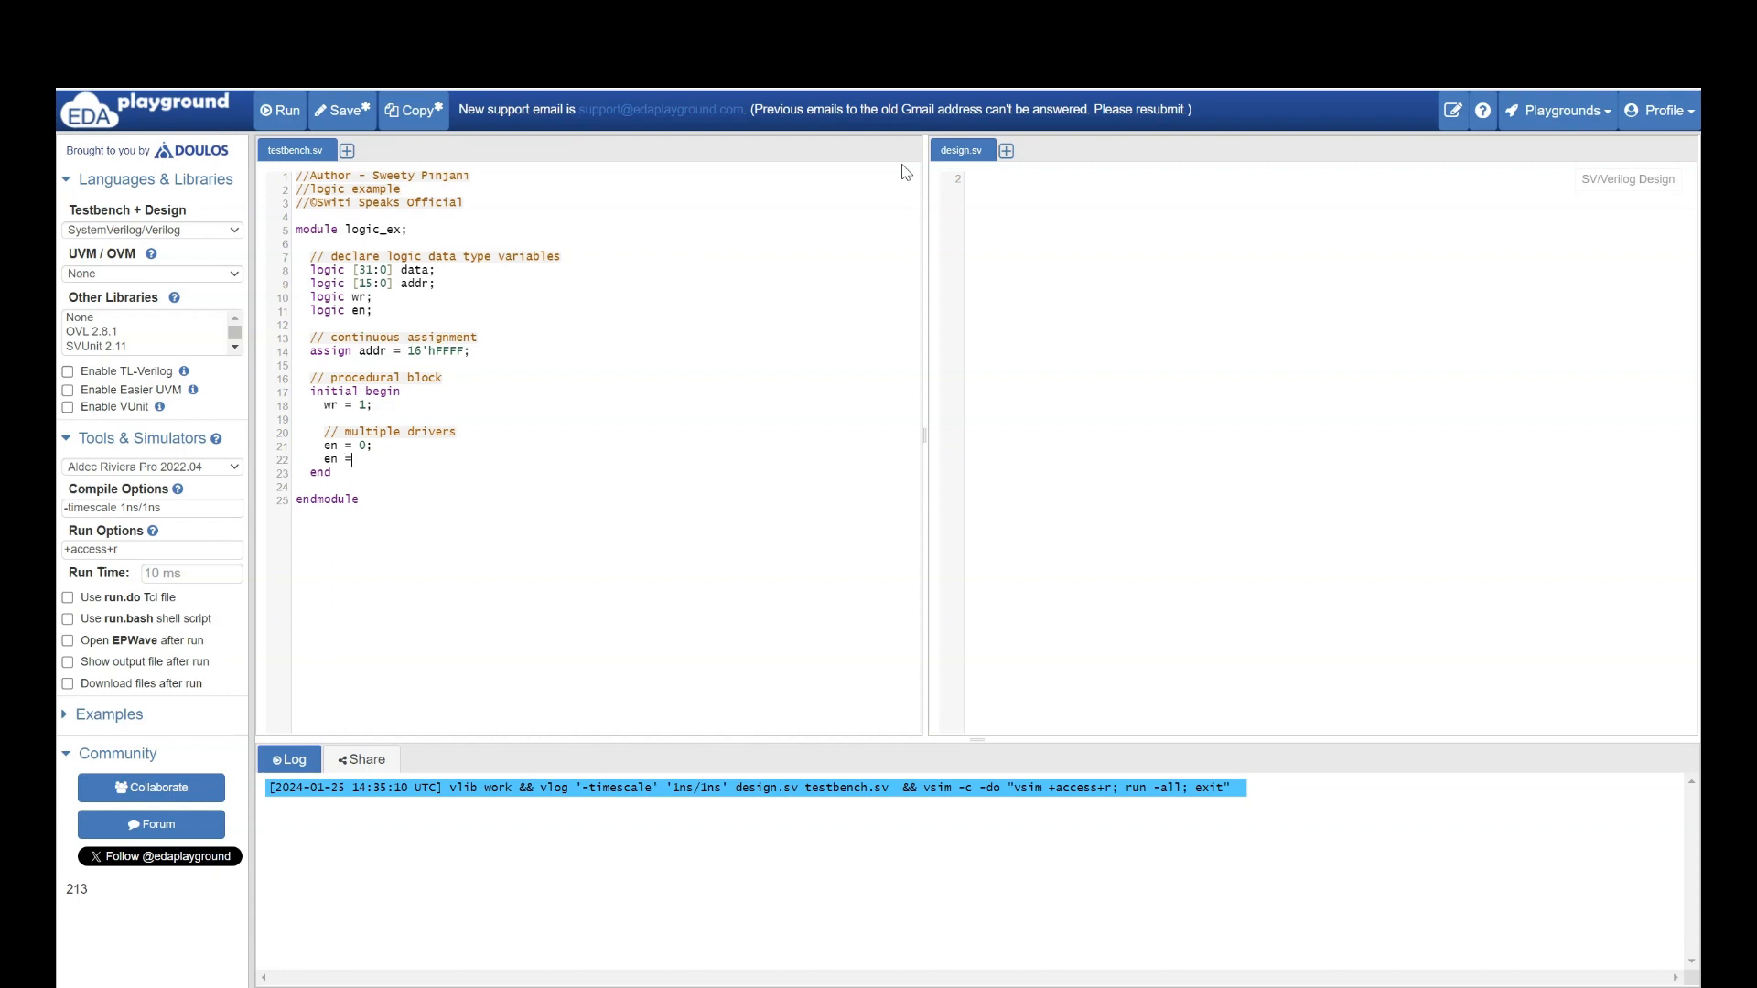
pyautogui.write('1;')
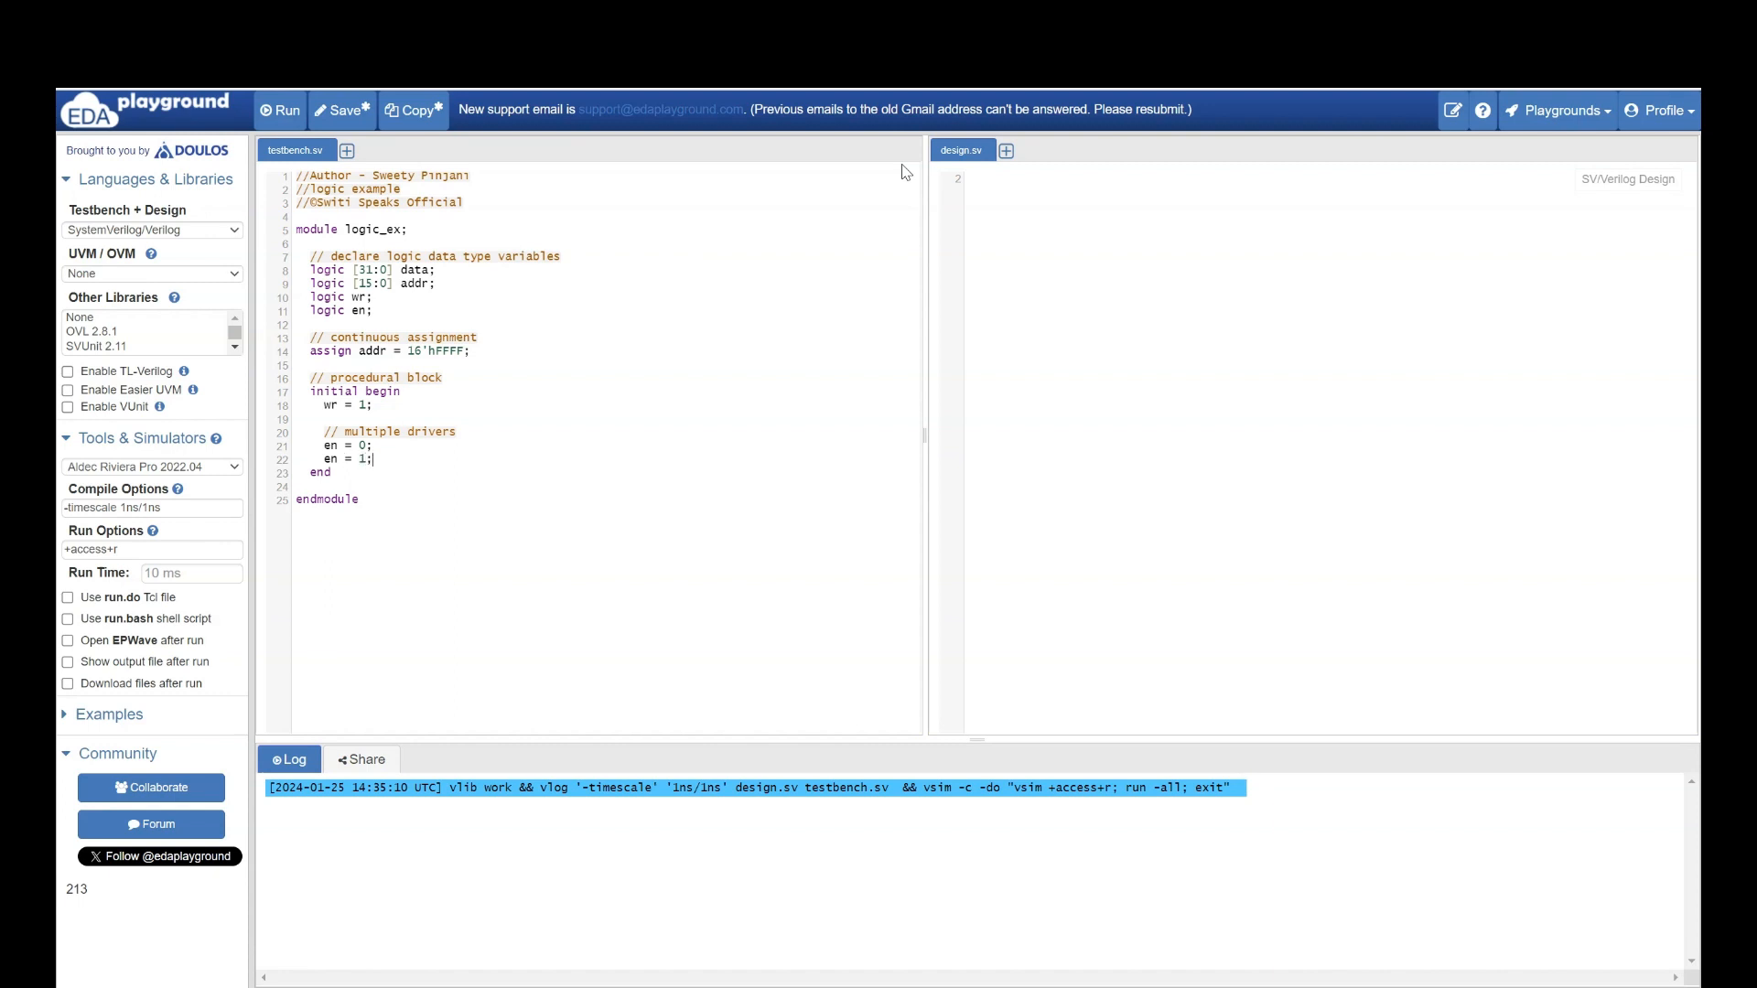
pyautogui.press('enter')
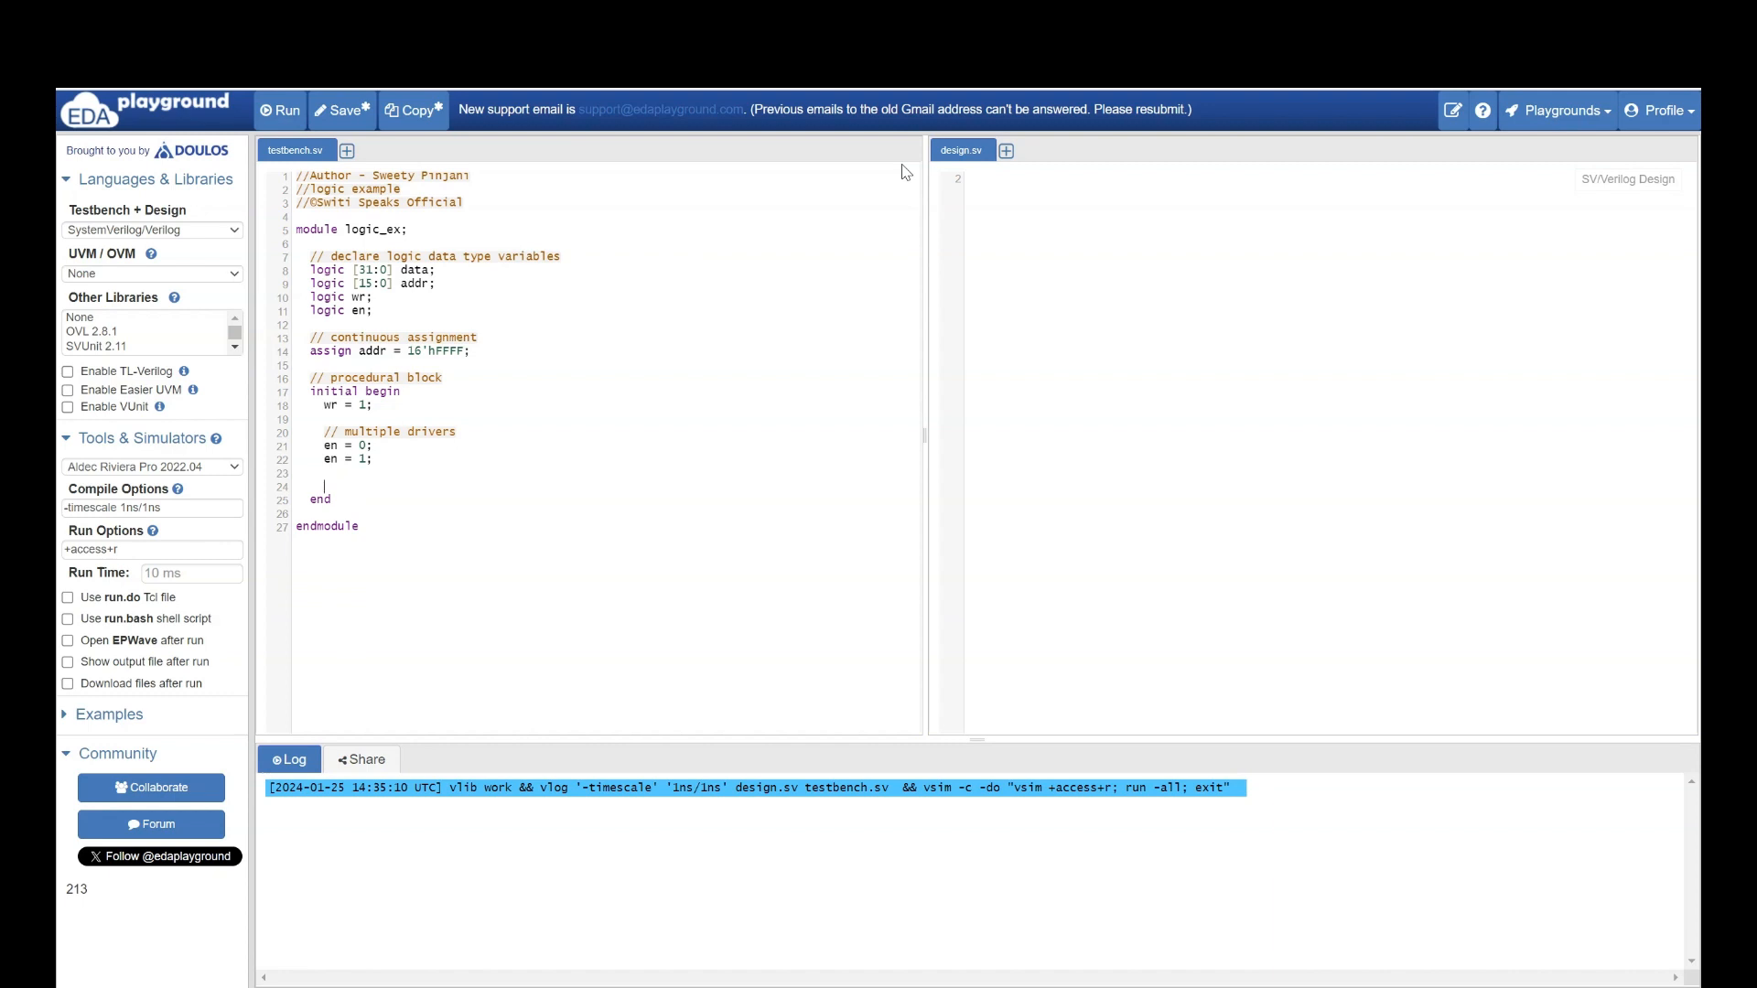
# - Write the $display format string labelling data, addr, wr and en with %h/%b
pyautogui.write('$di')
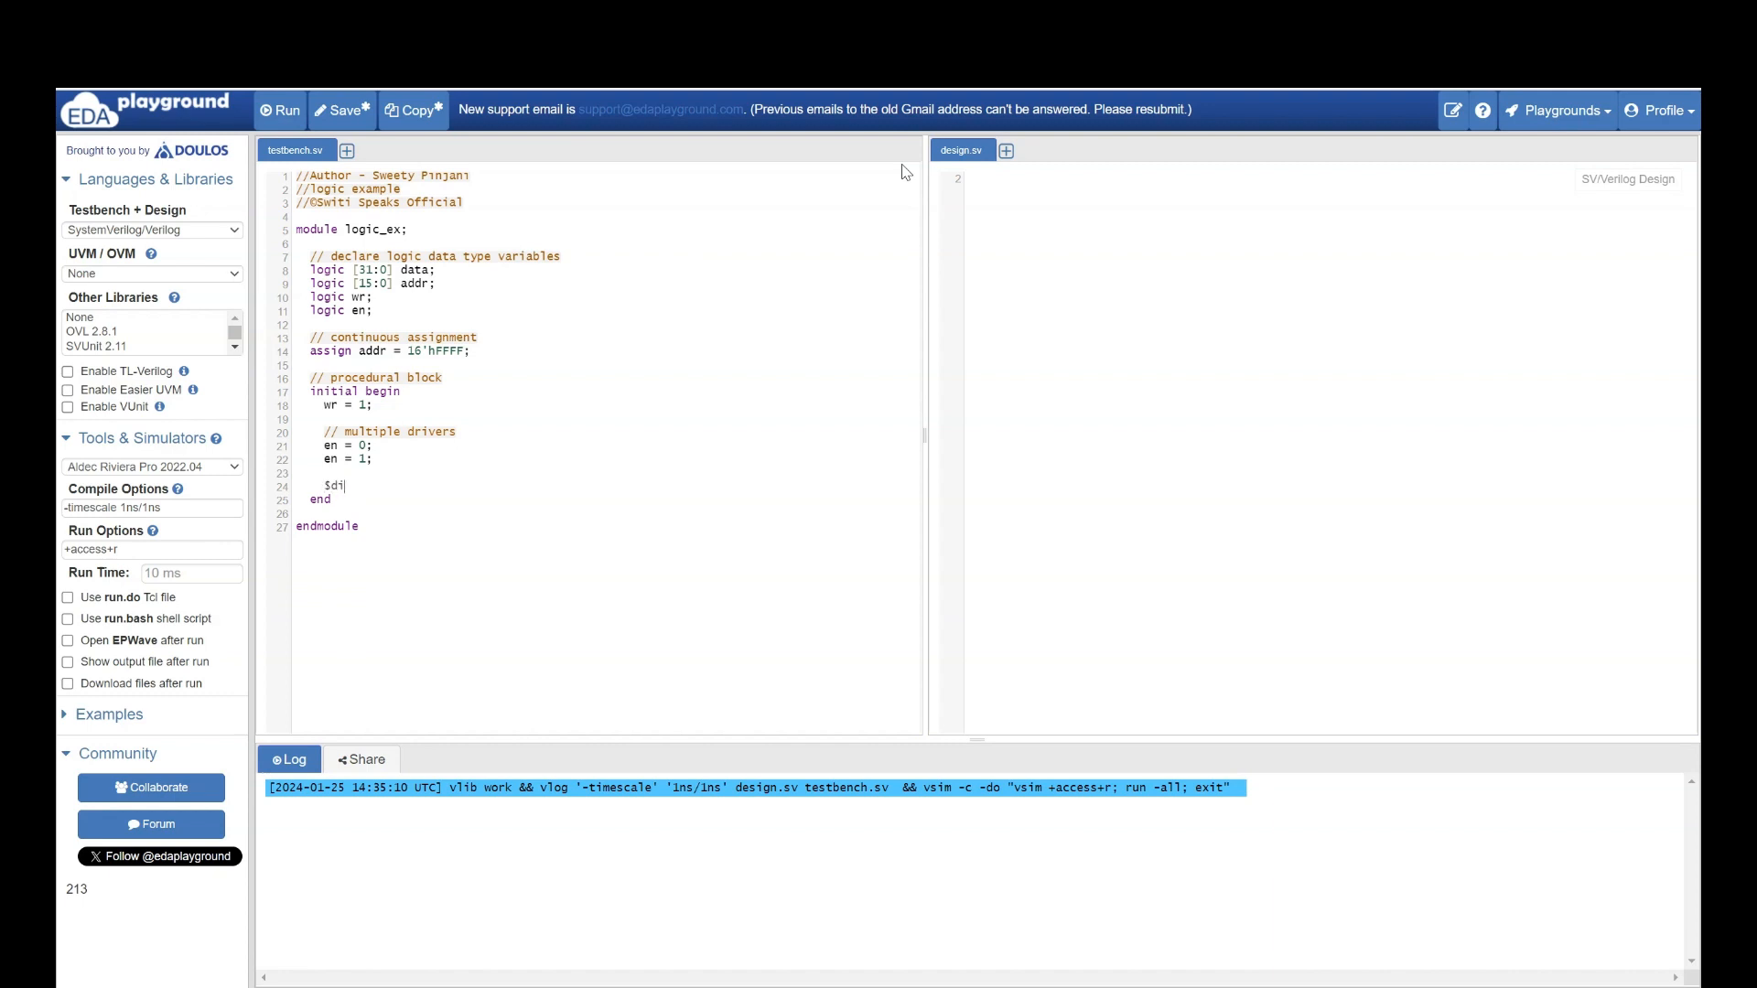
pyautogui.write('splay (')
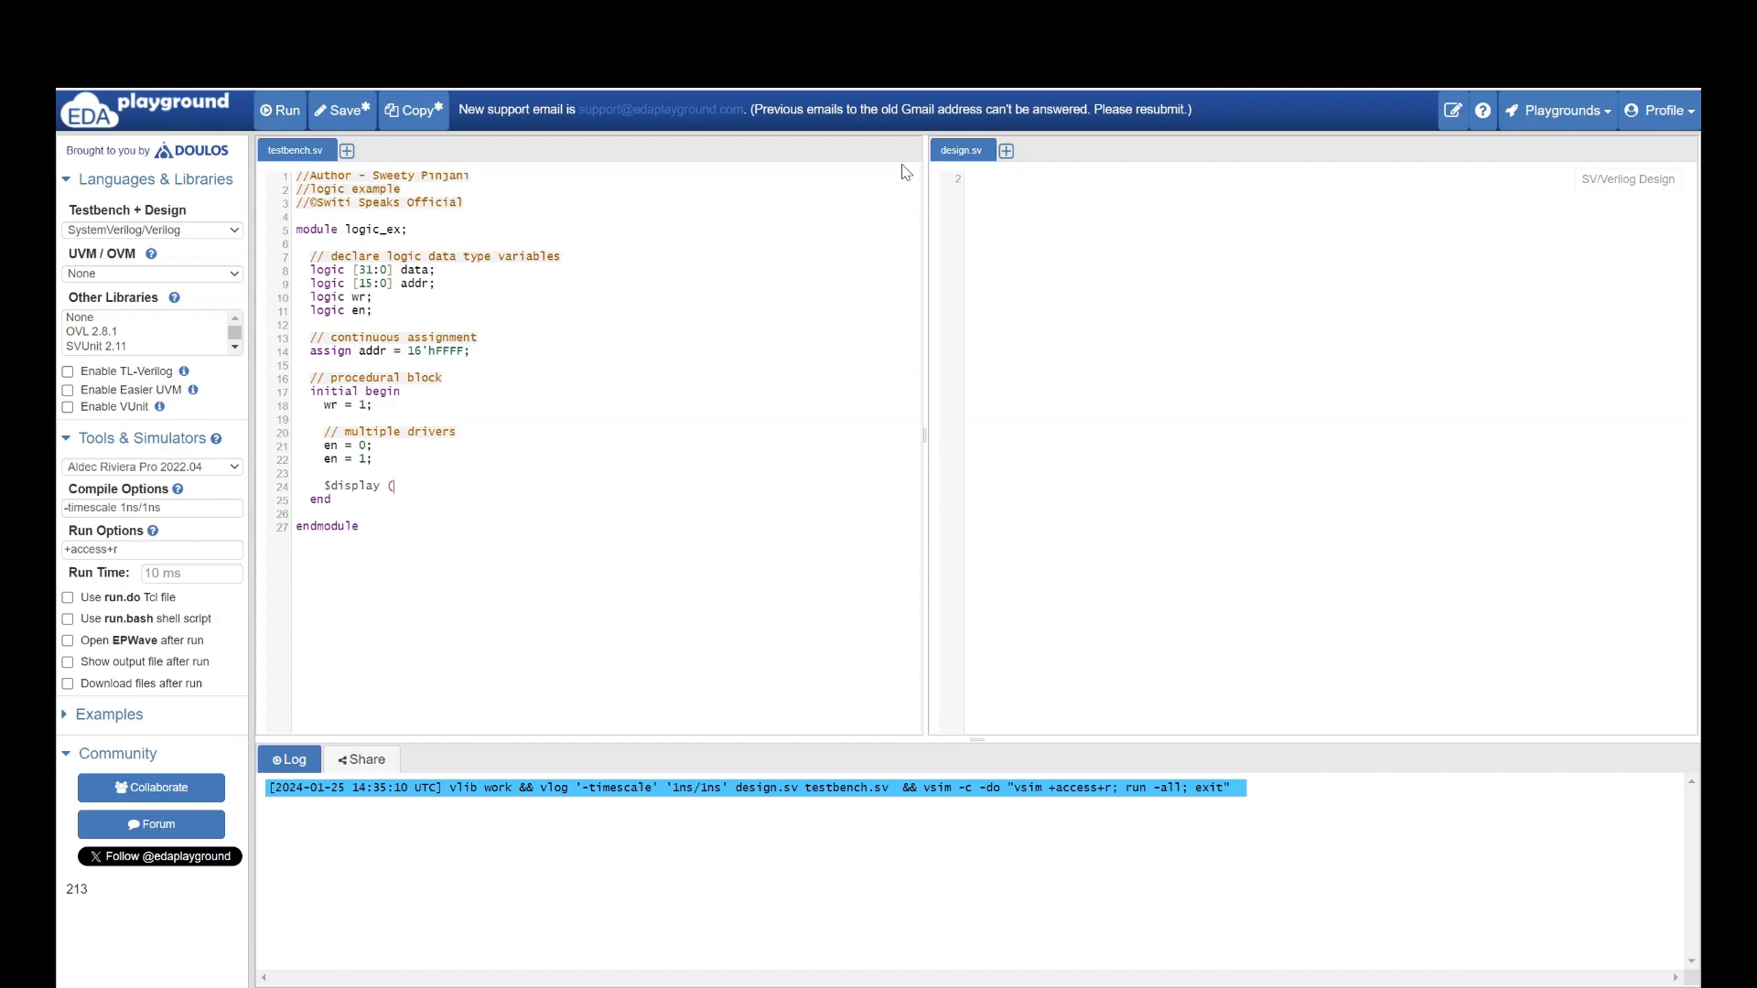
pyautogui.write('"d')
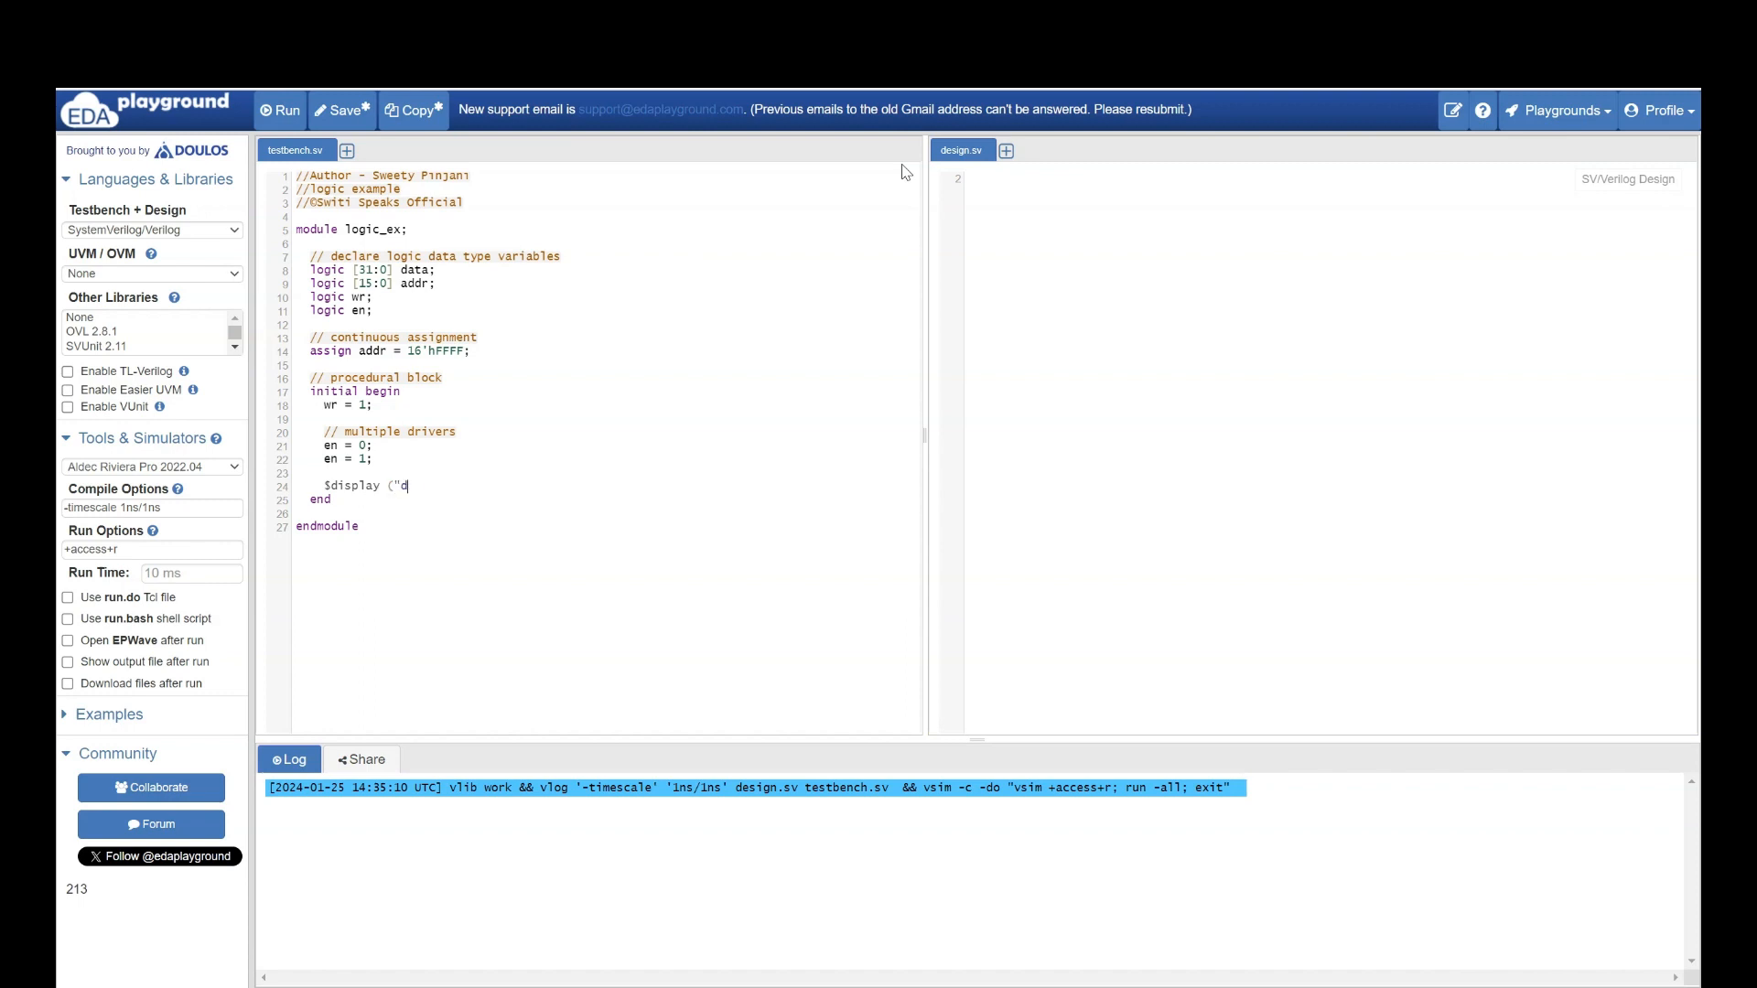
pyautogui.write('ata = %h   a')
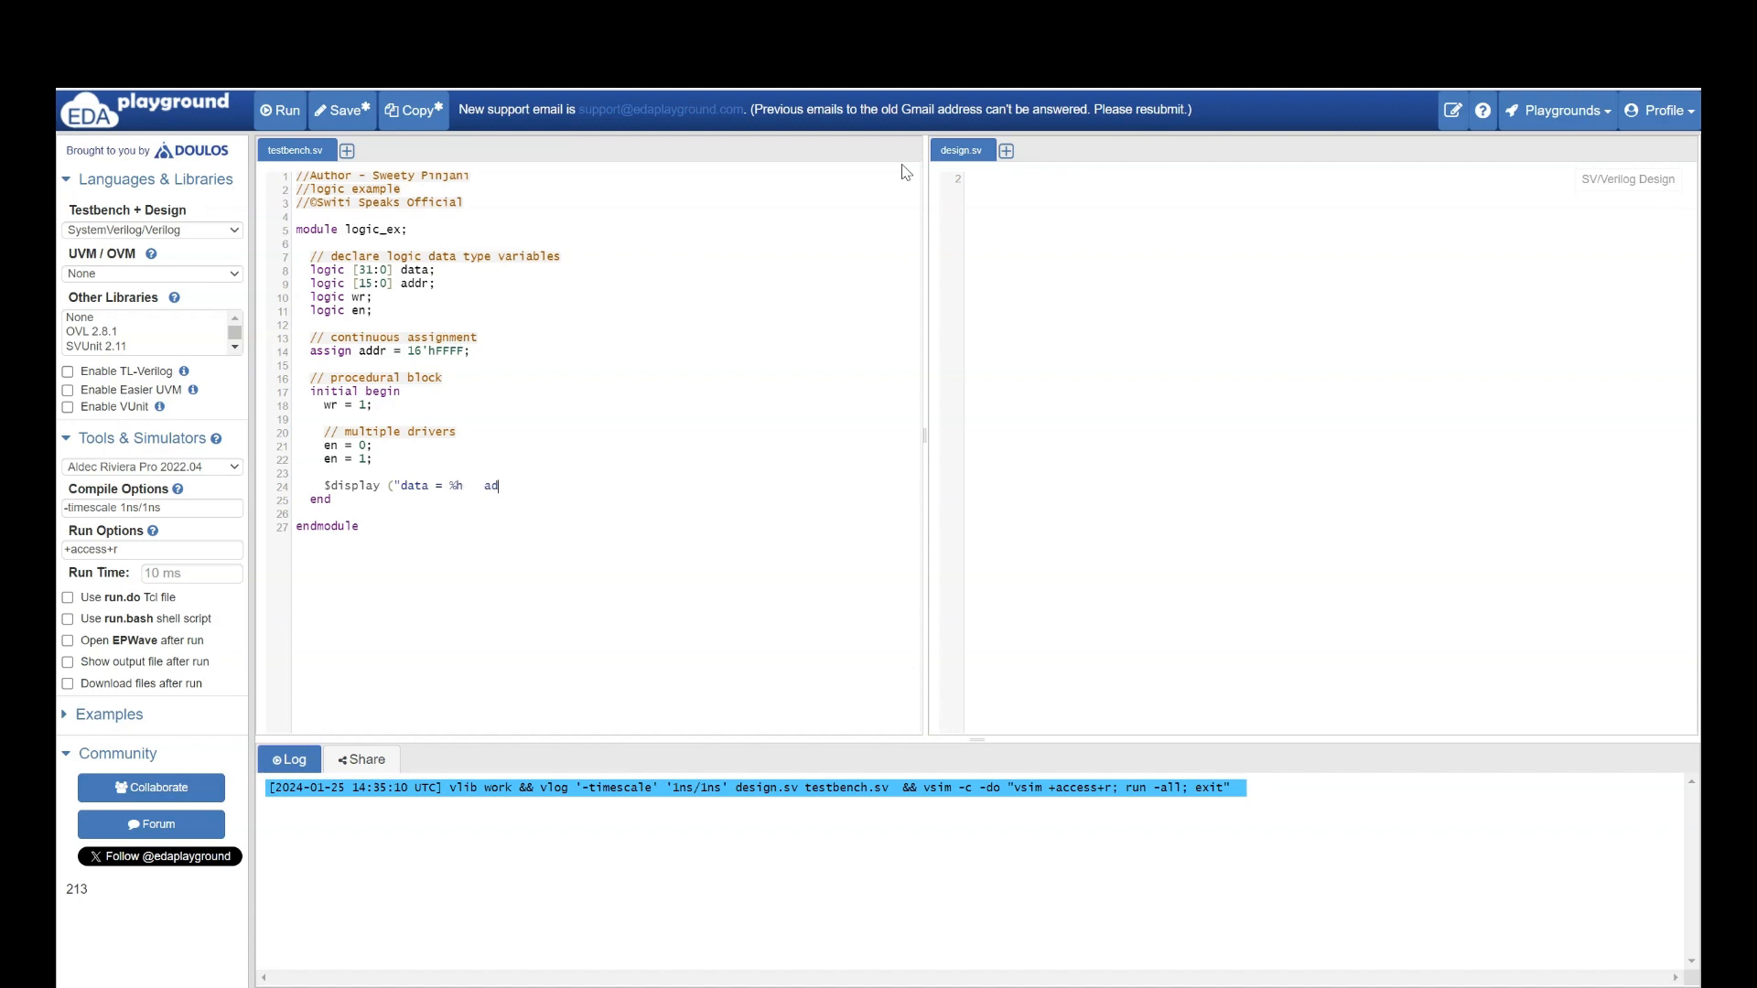
pyautogui.write('dr')
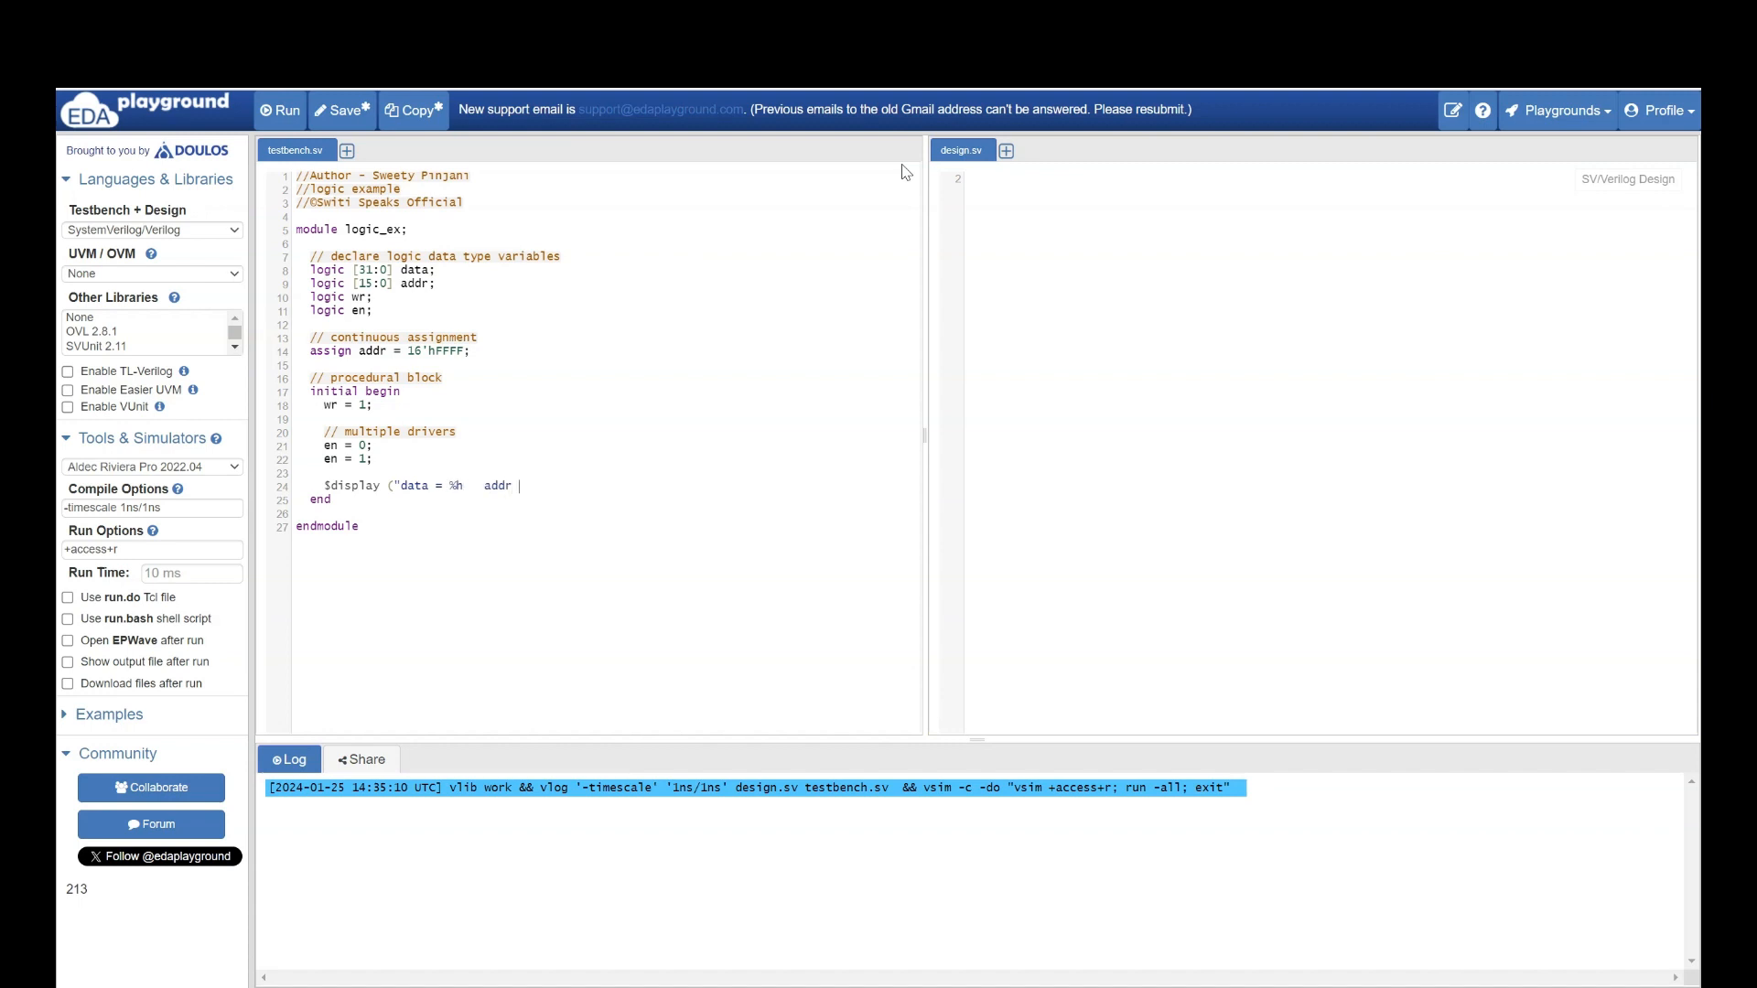
pyautogui.write('= %h   wr =')
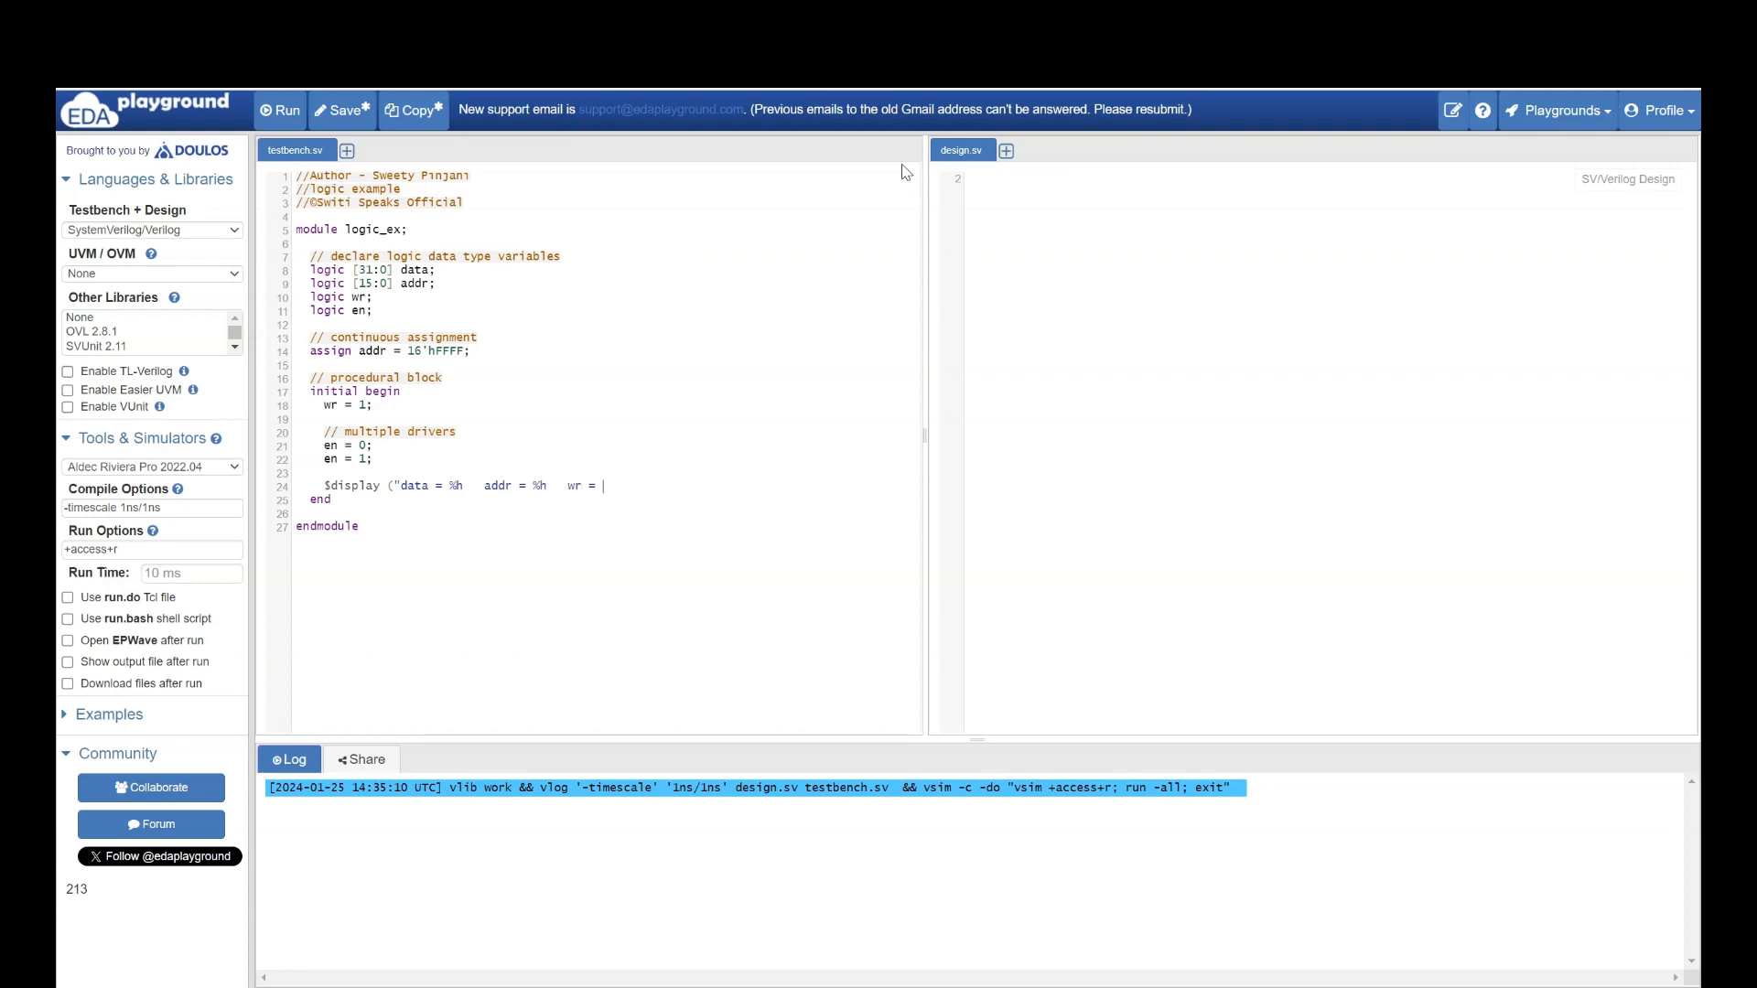
pyautogui.write('%b')
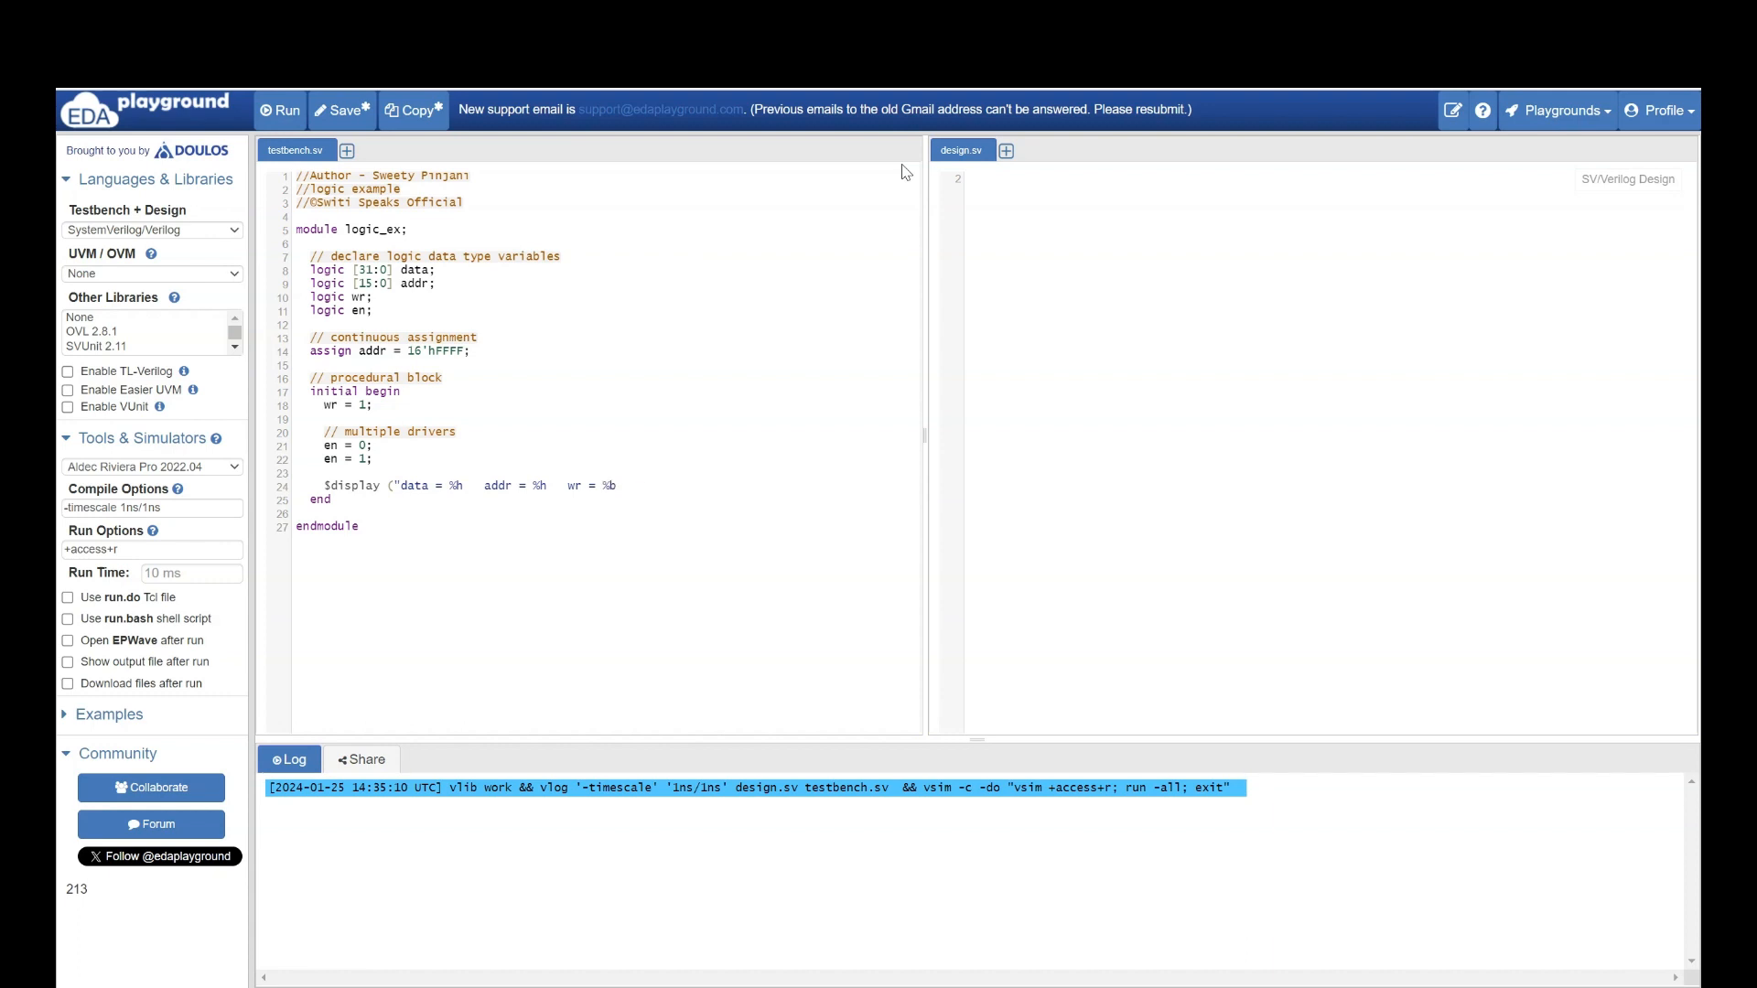
pyautogui.write('en = %')
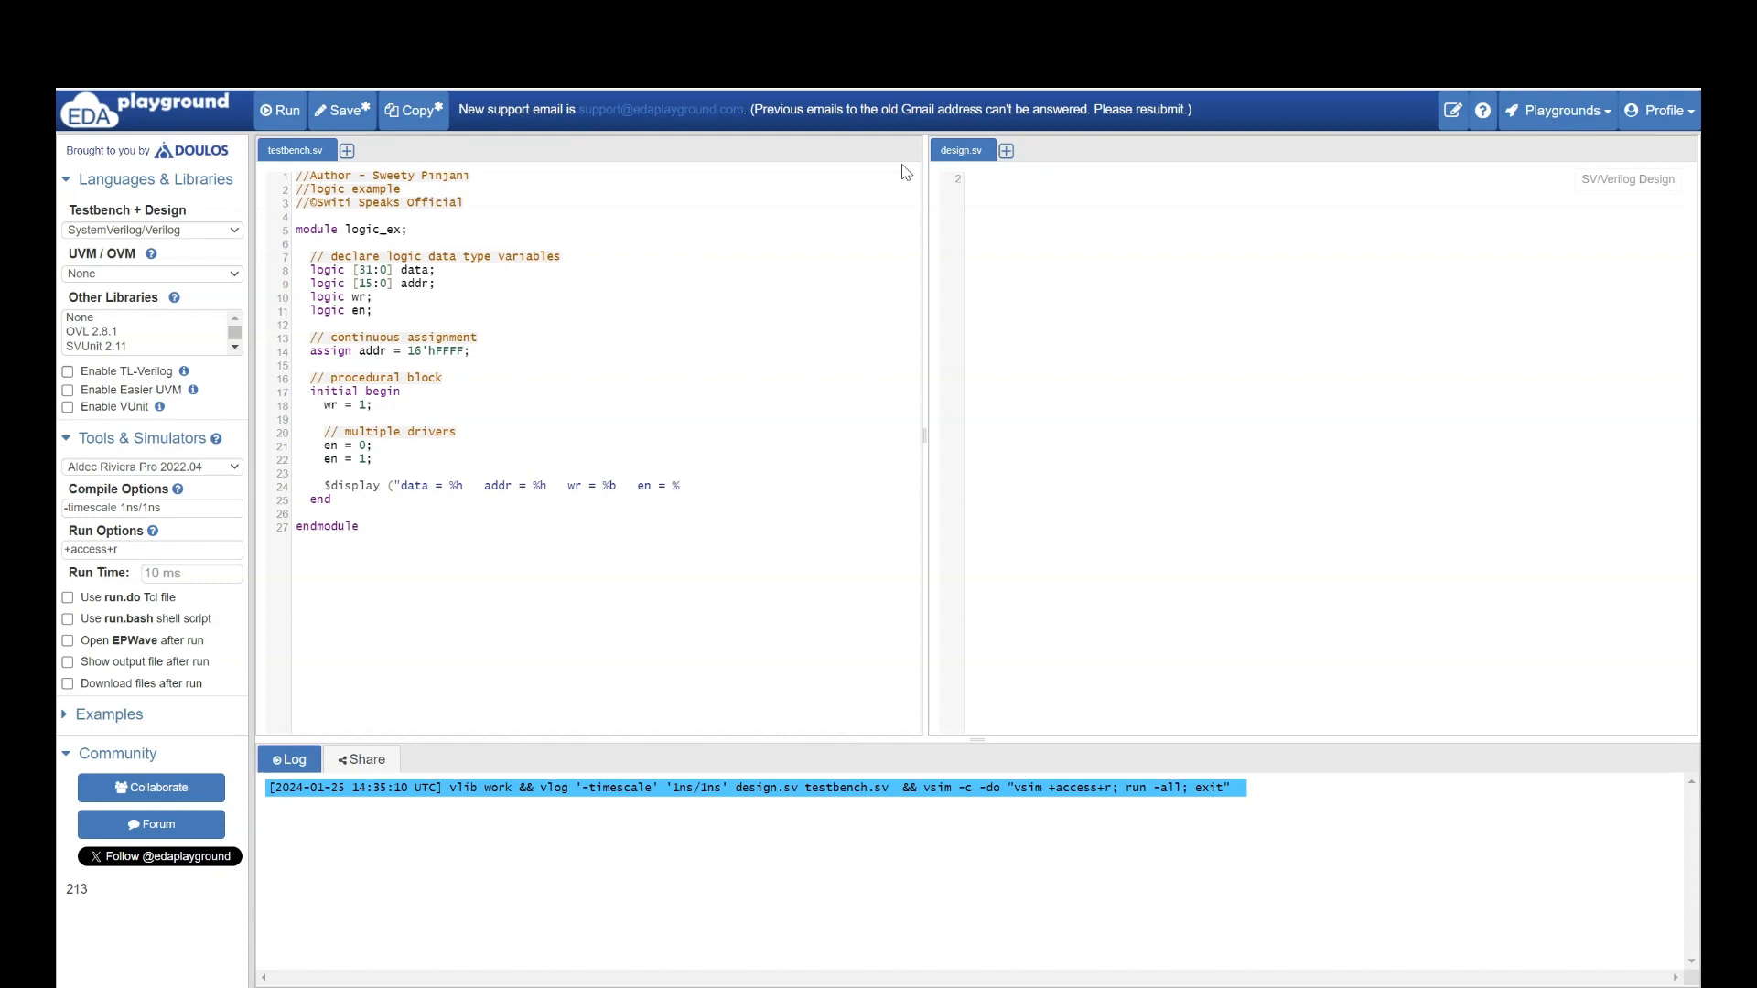
pyautogui.write('b')
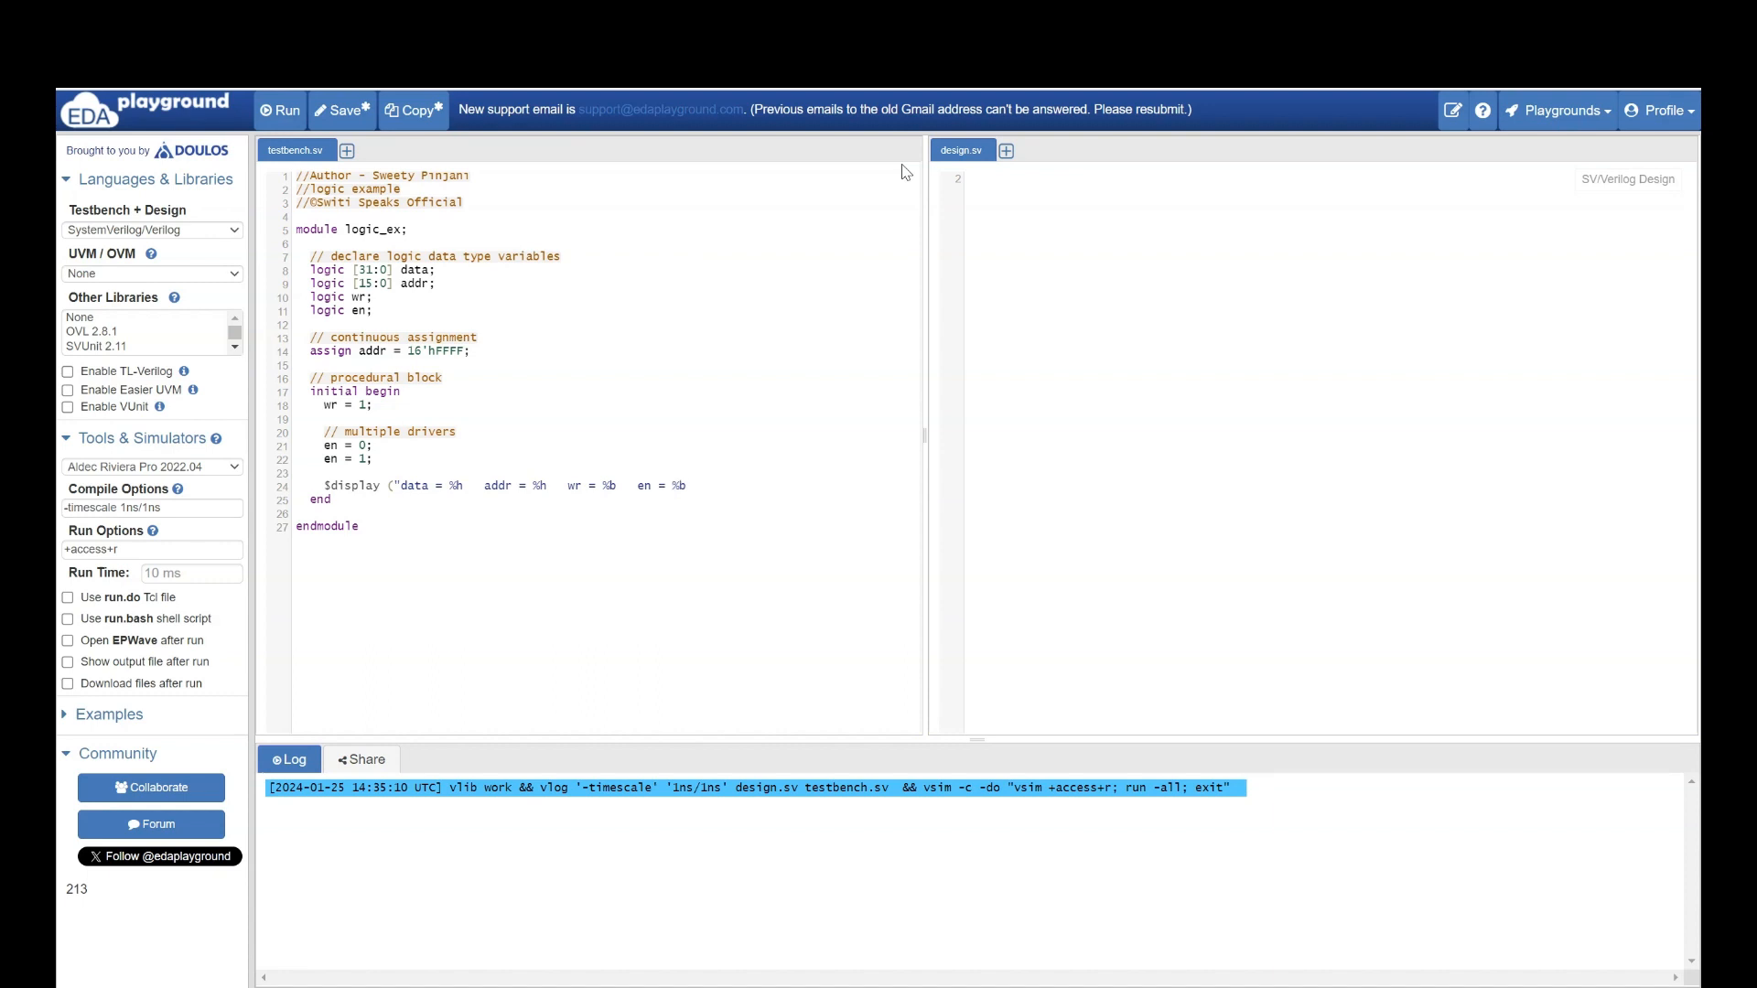
# - Pass data, addr, wr, en as $display arguments and close with ');'
pyautogui.write(', d')
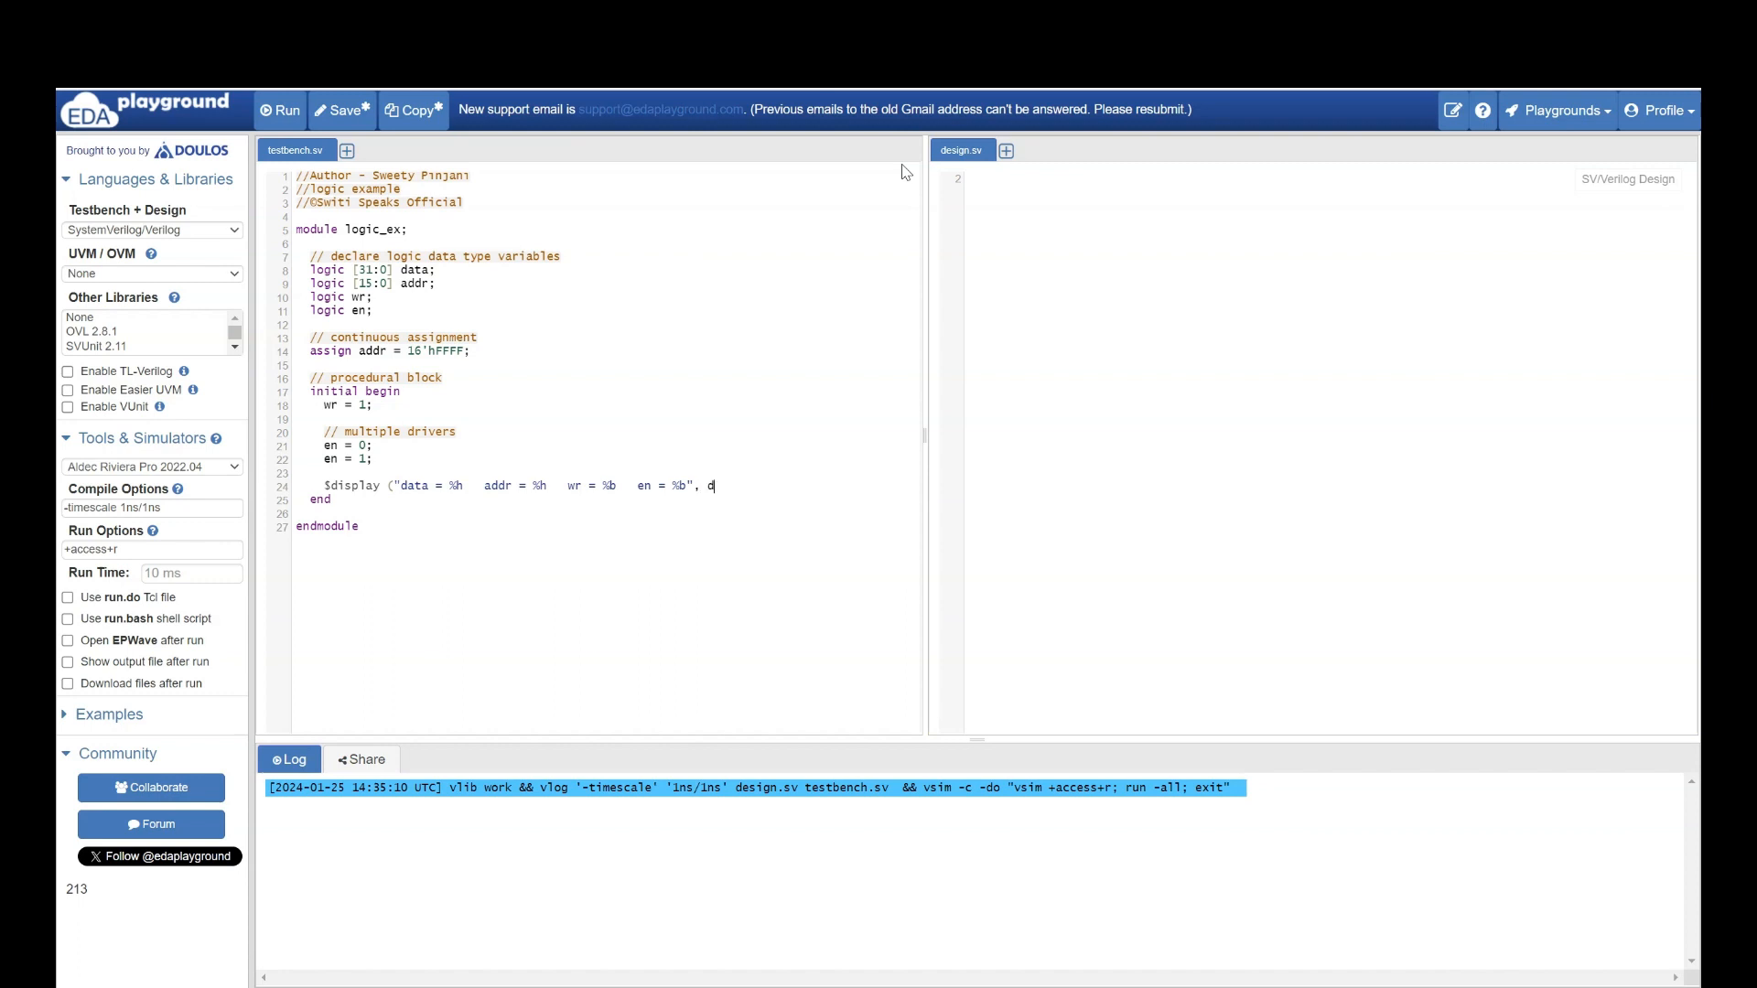
pyautogui.write('ata, addr')
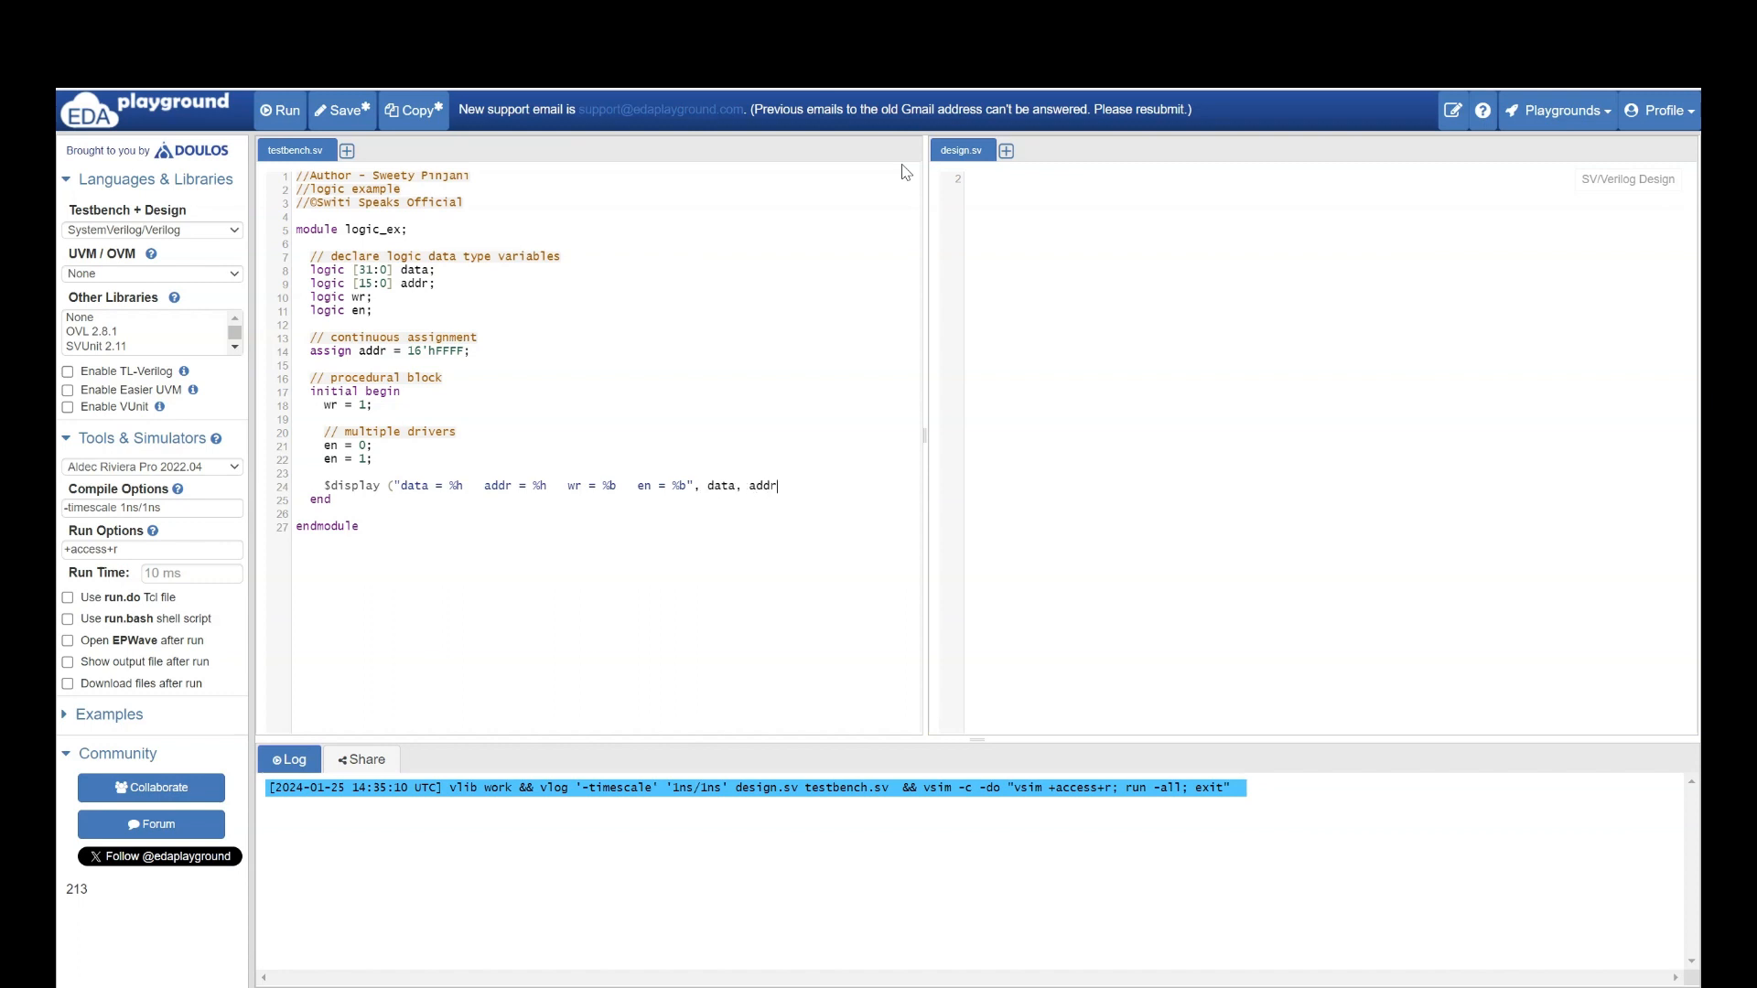
pyautogui.write(', wr')
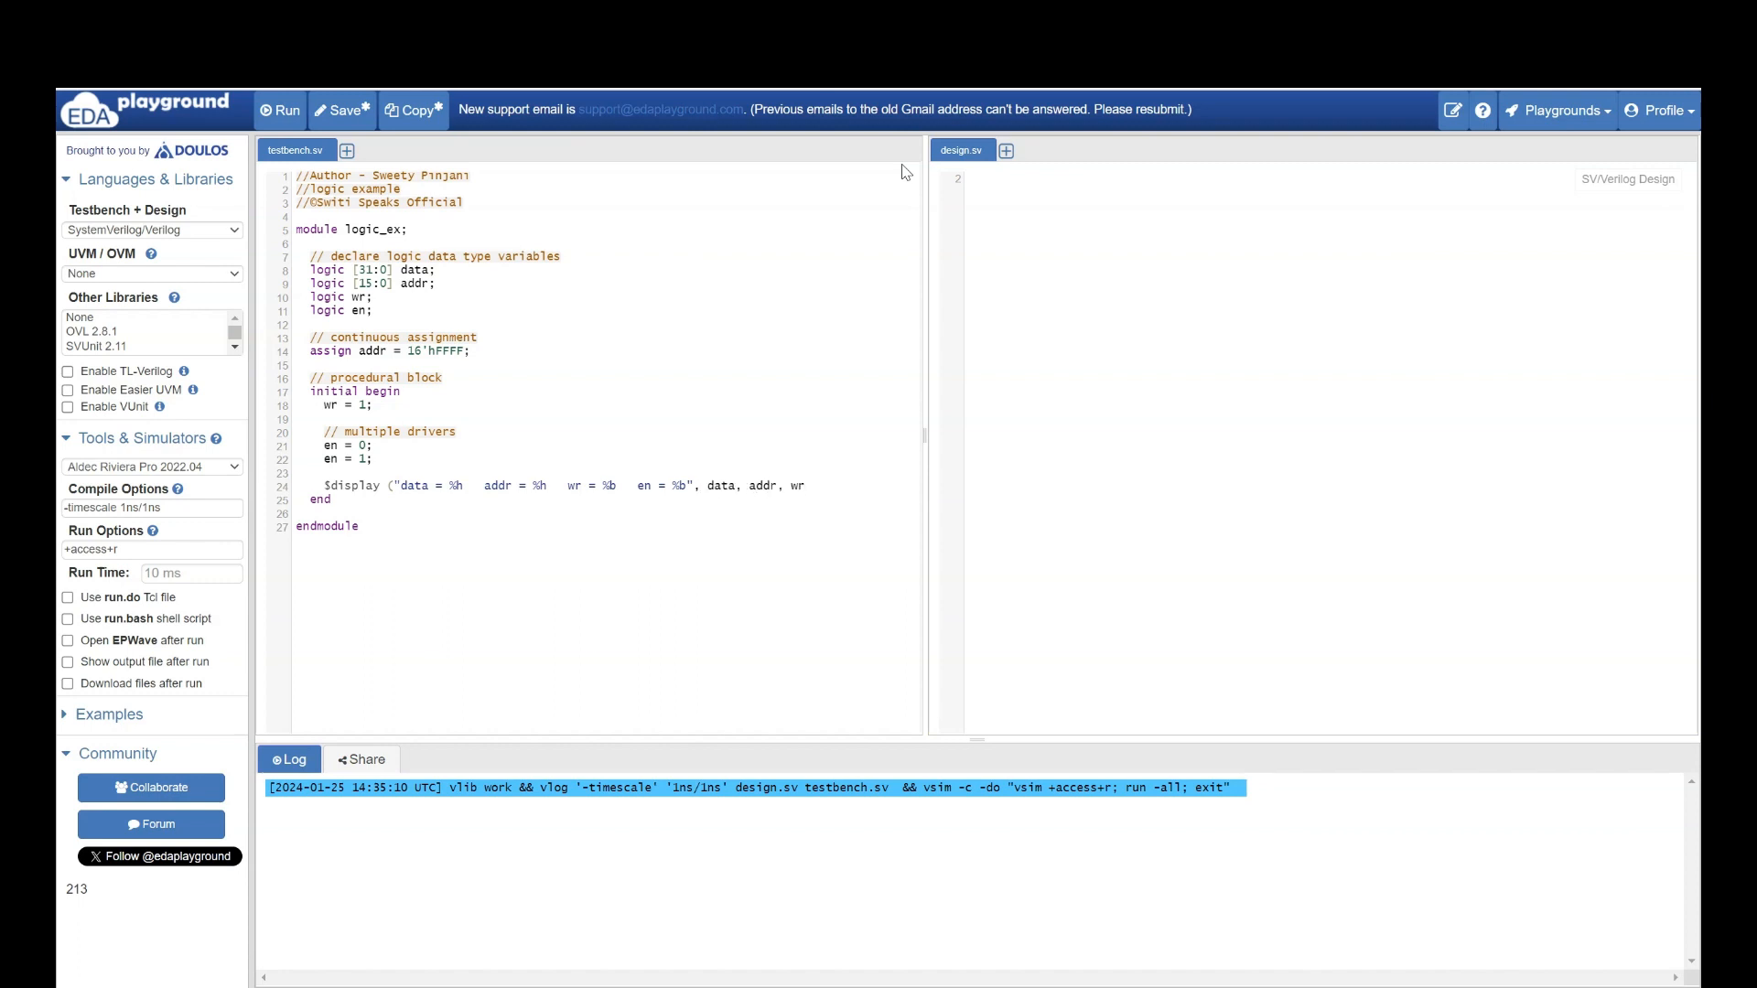
pyautogui.write(', en')
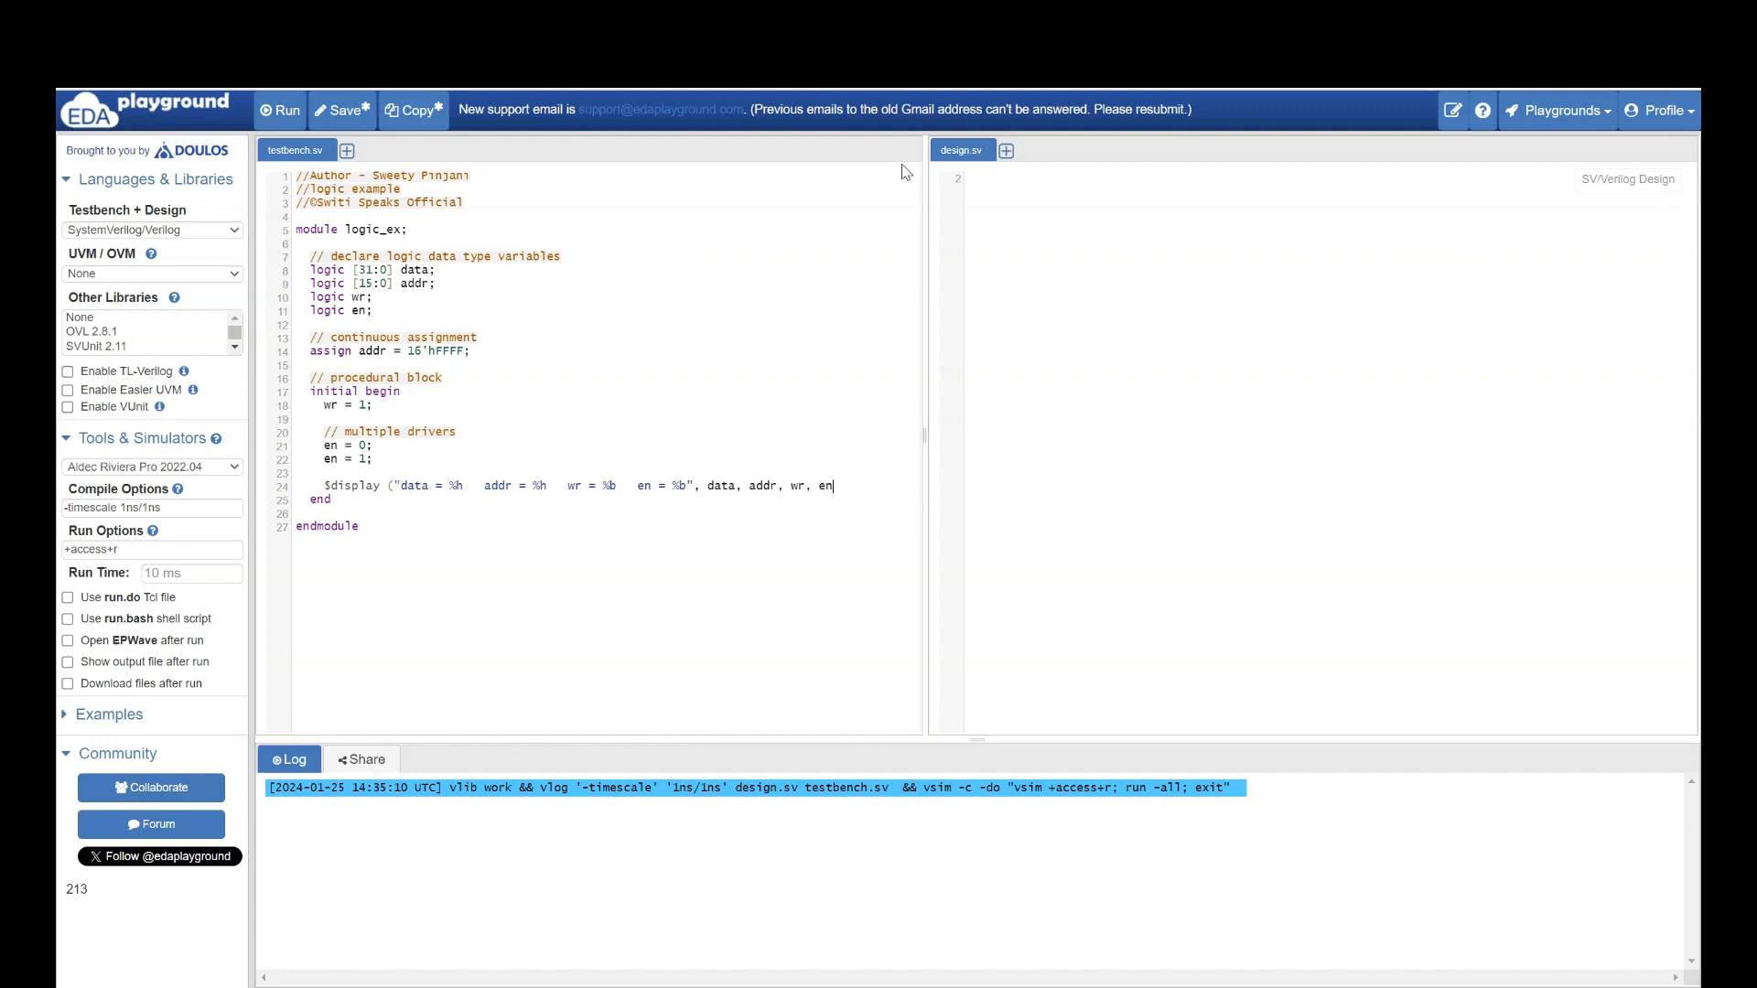
pyautogui.write(');')
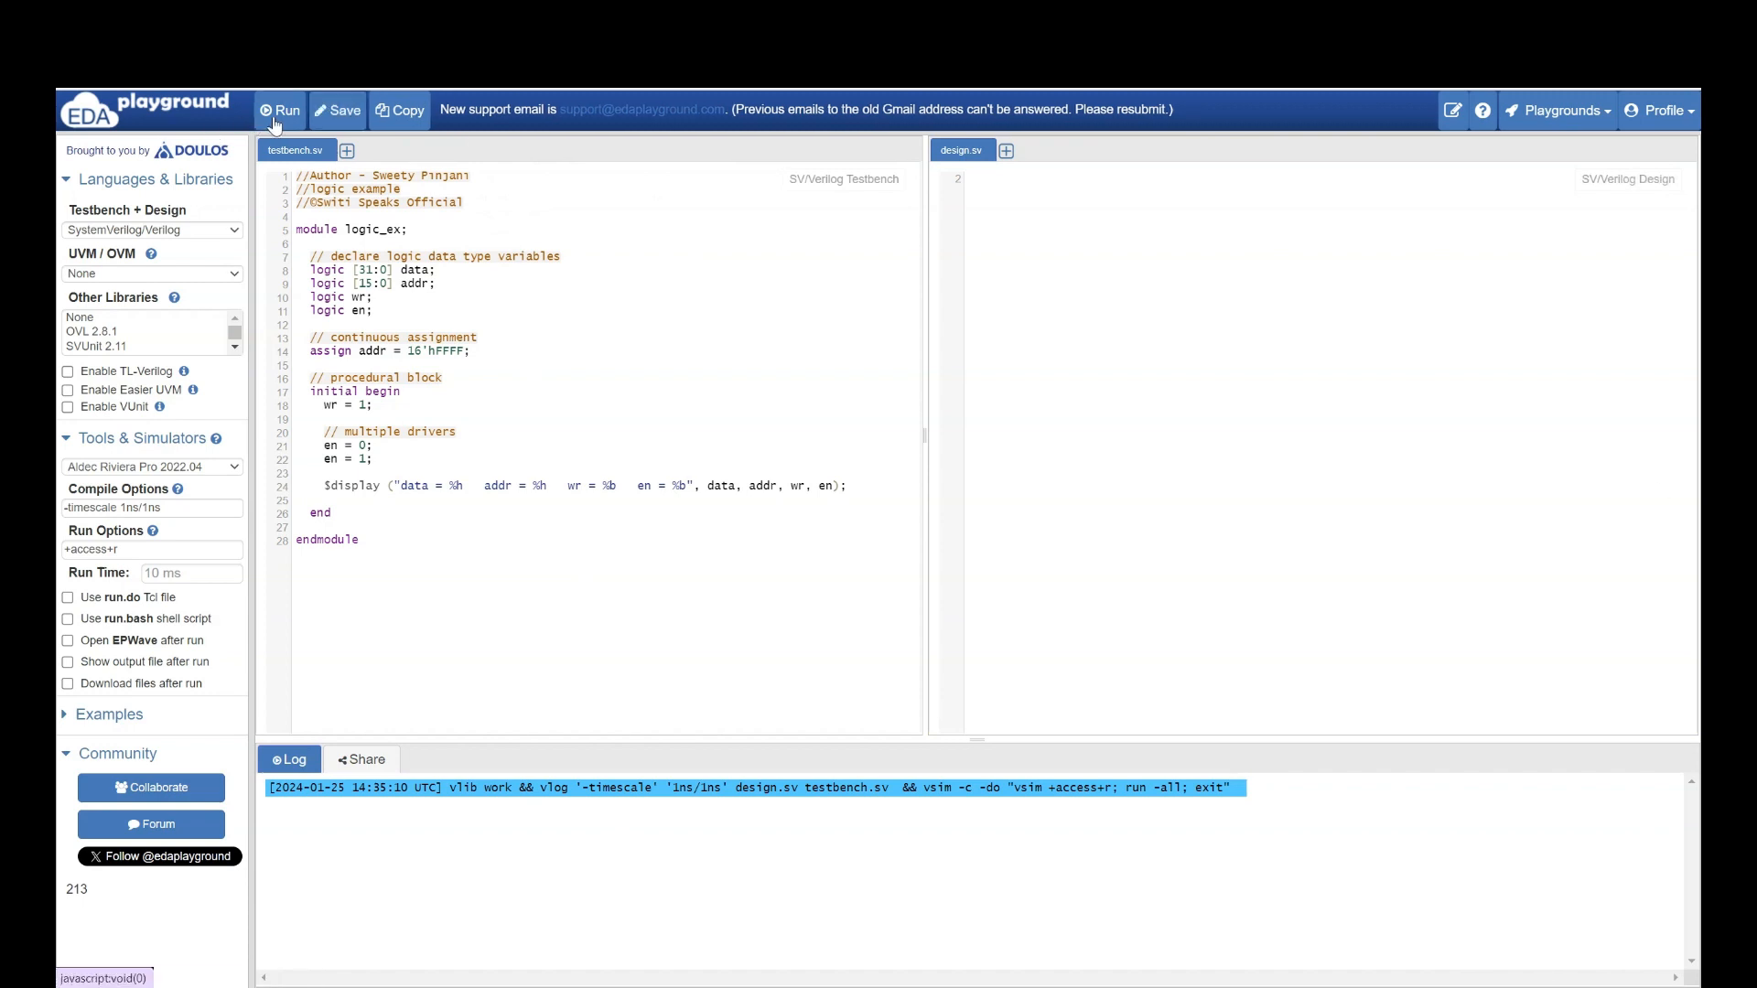
# - Run the simulation; the log shows data = xxxxxxxx, addr = ffff, wr = 1, en = 1
pyautogui.click(281, 109)
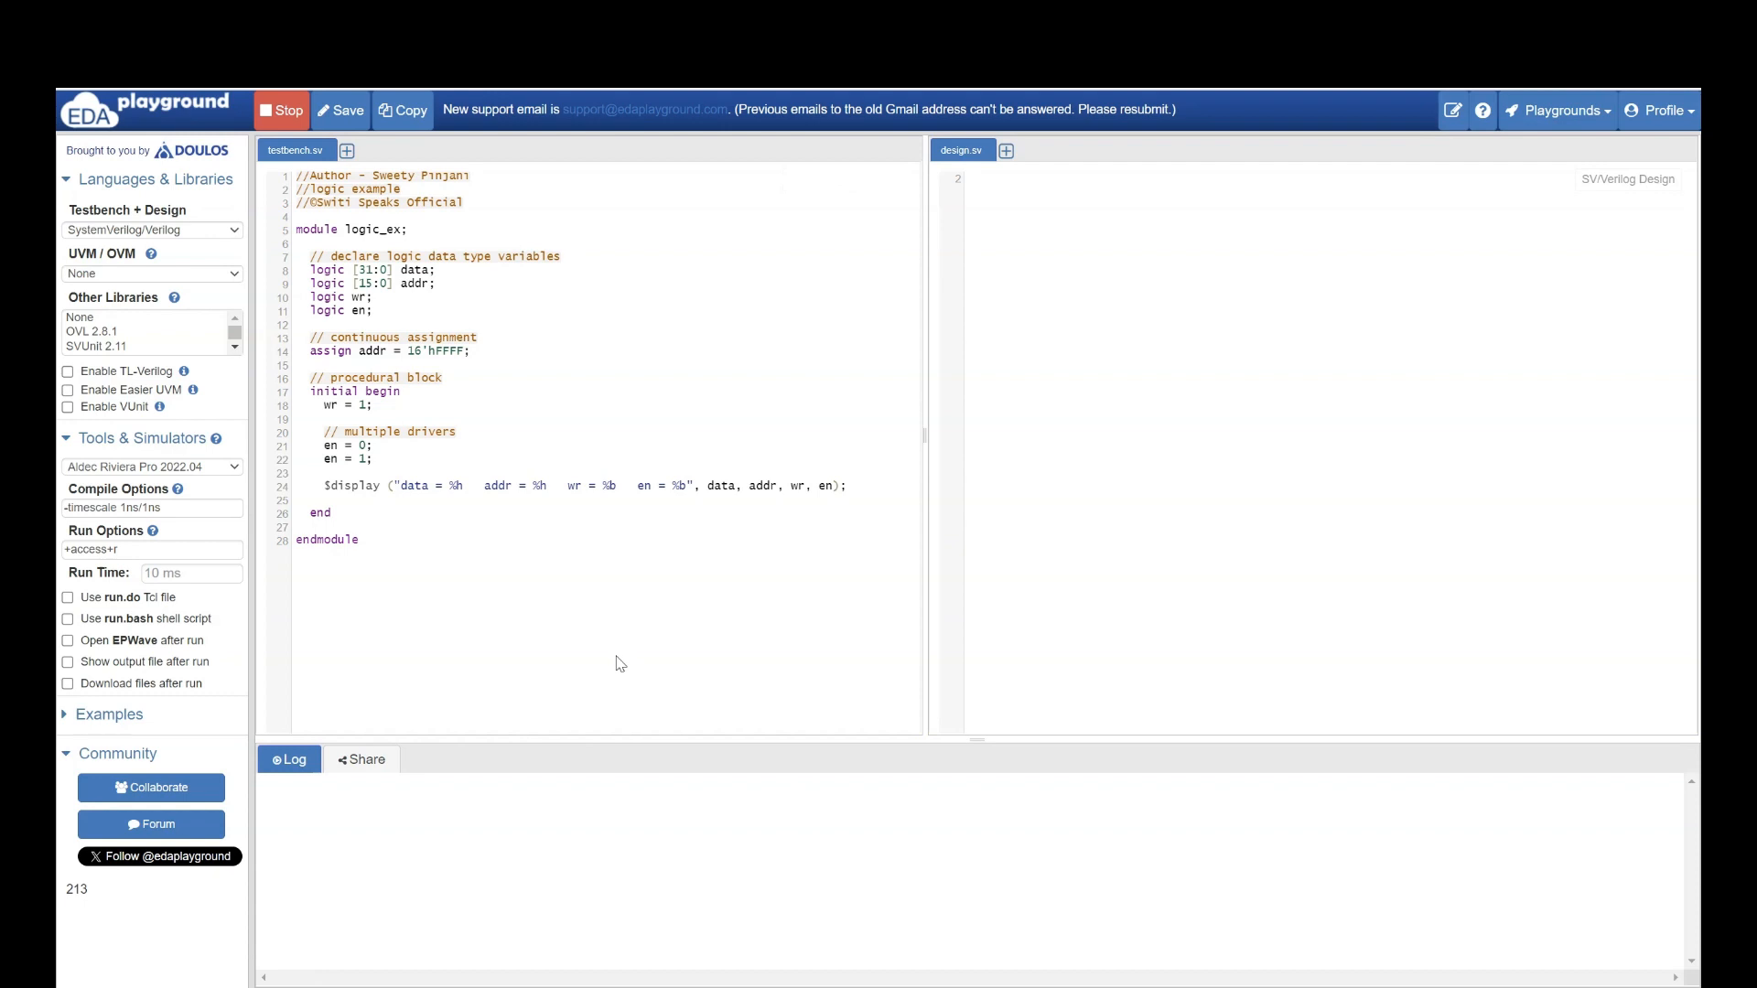
pyautogui.click(282, 110)
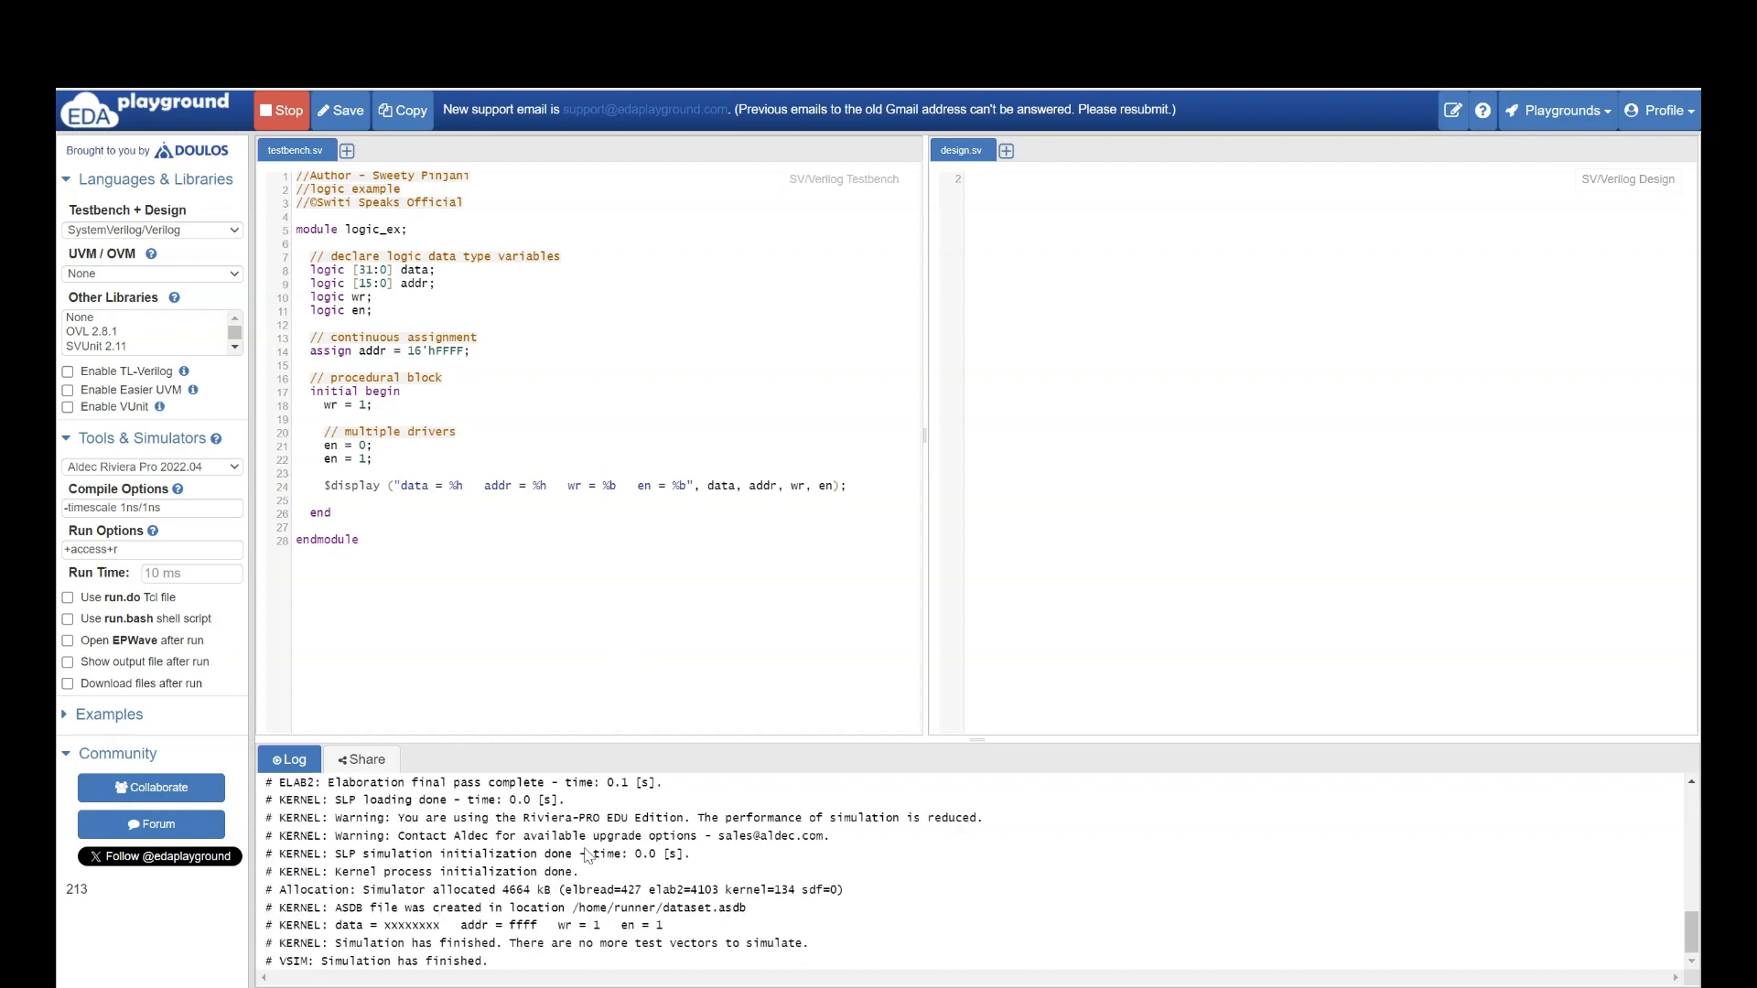
pyautogui.click(283, 110)
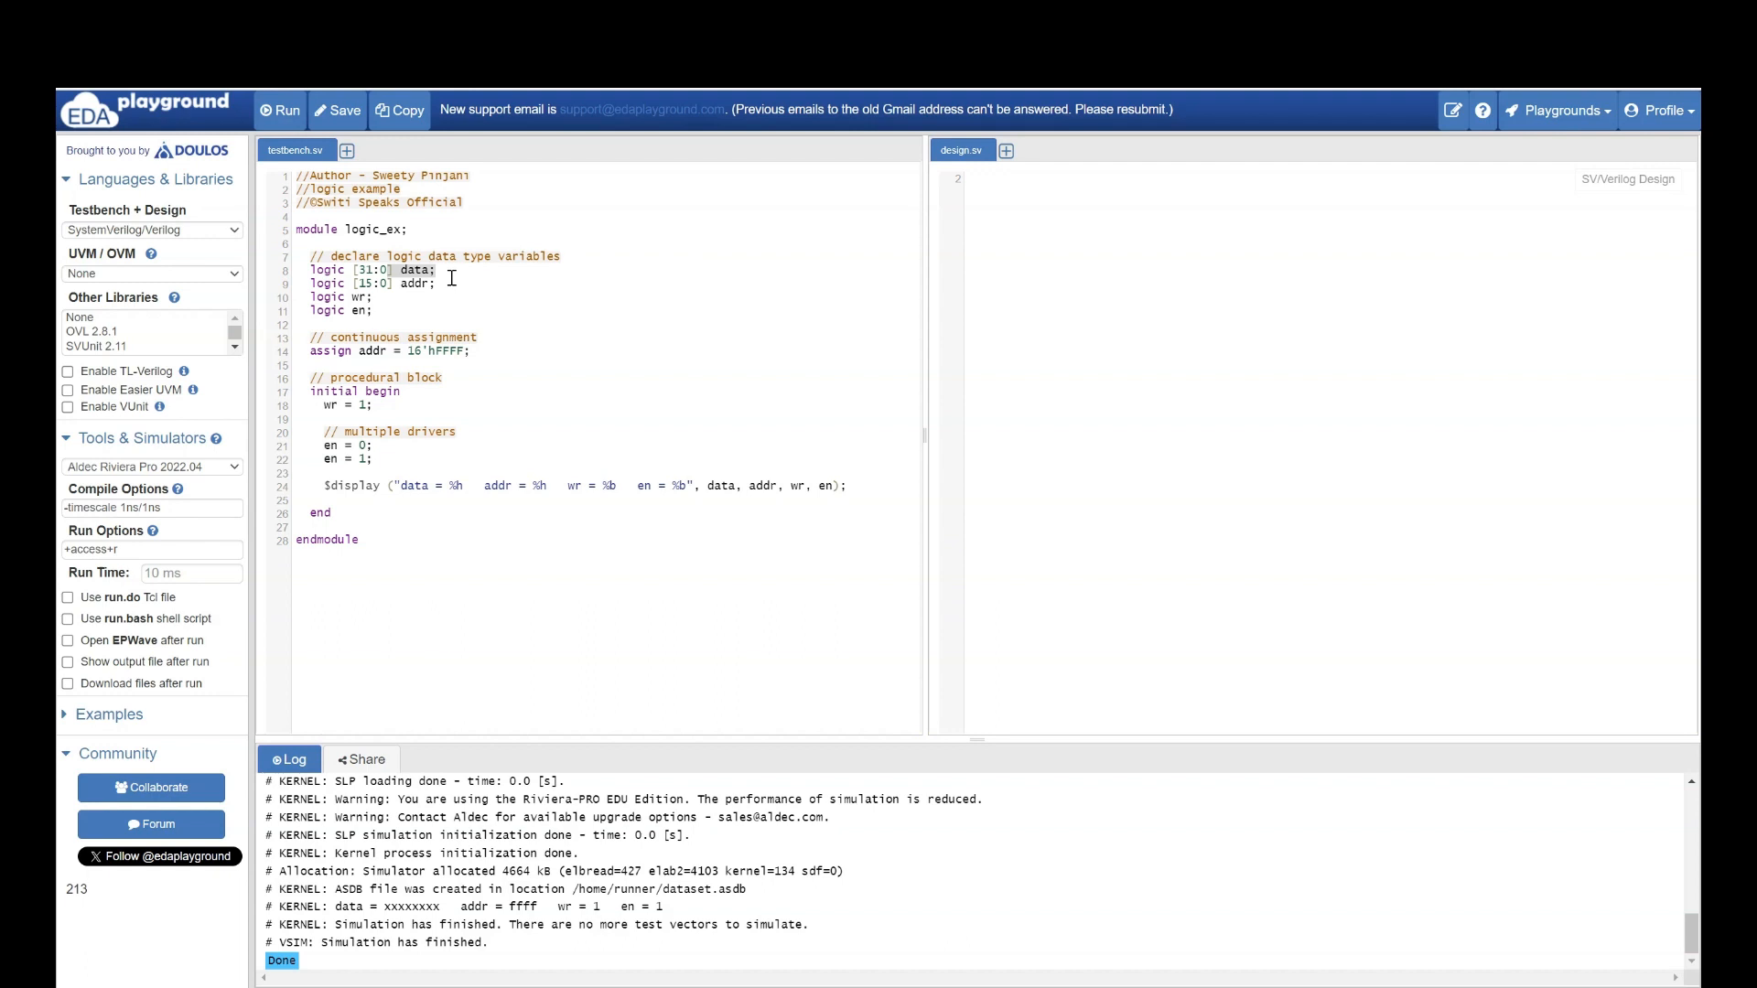
pyautogui.moveTo(393, 908)
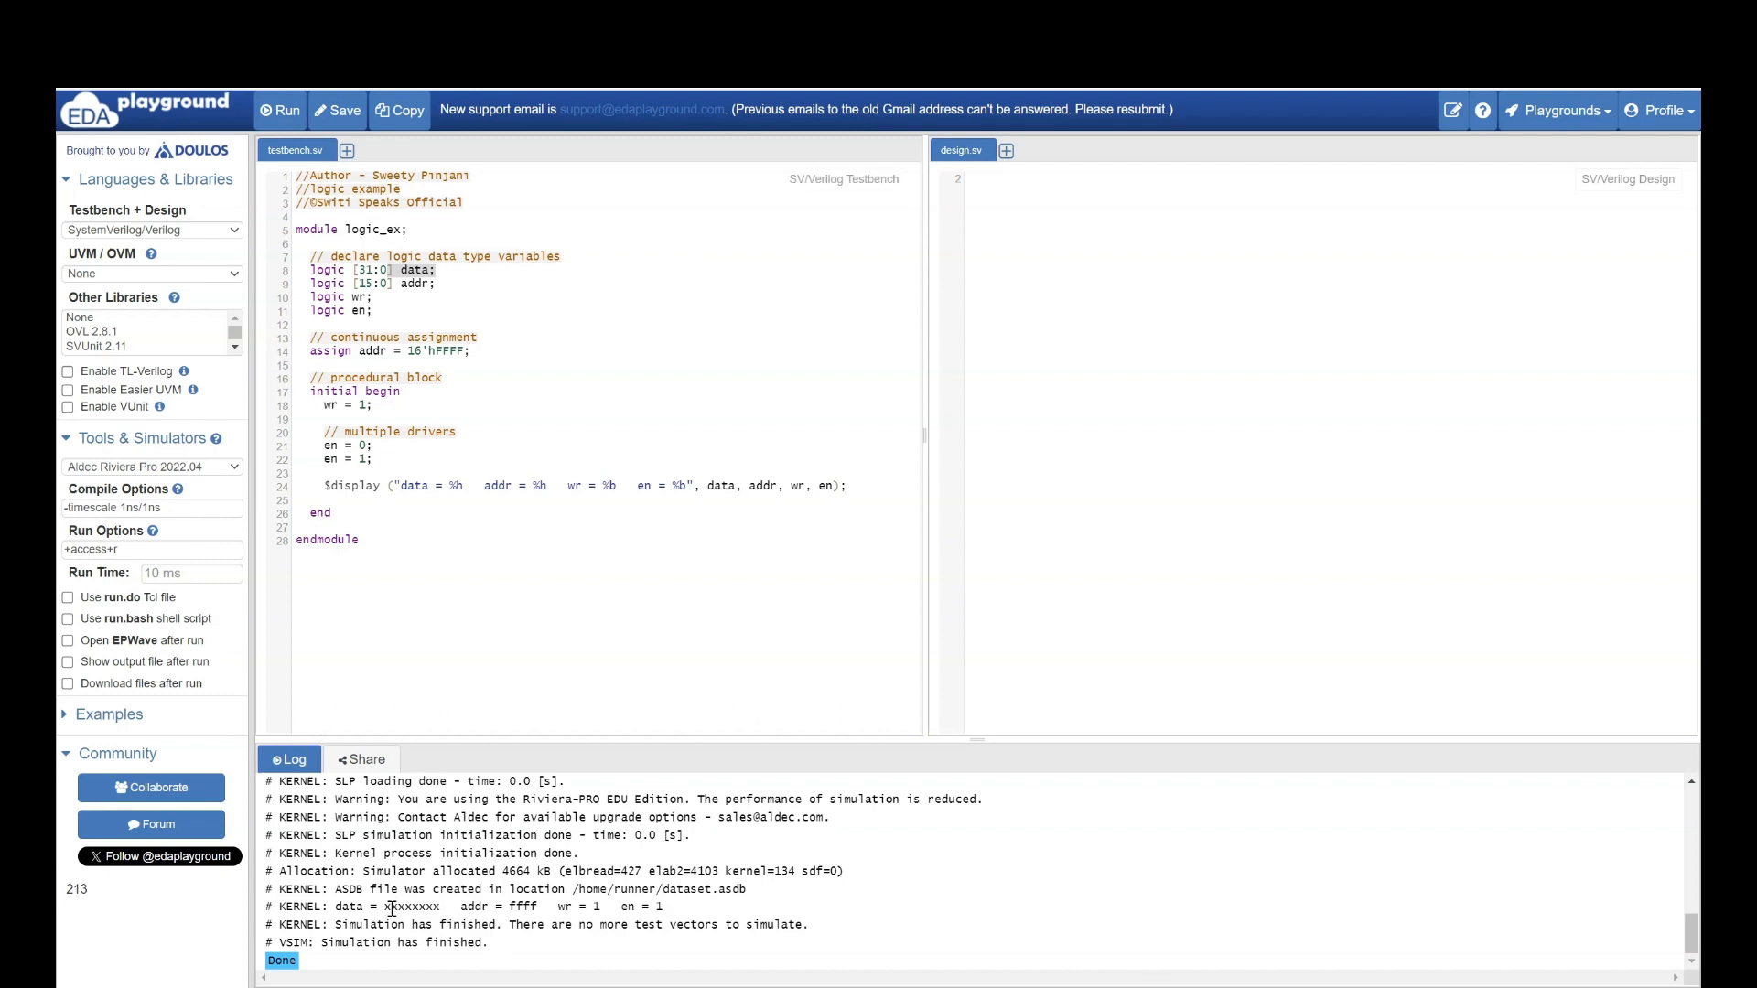
pyautogui.doubleClick(411, 907)
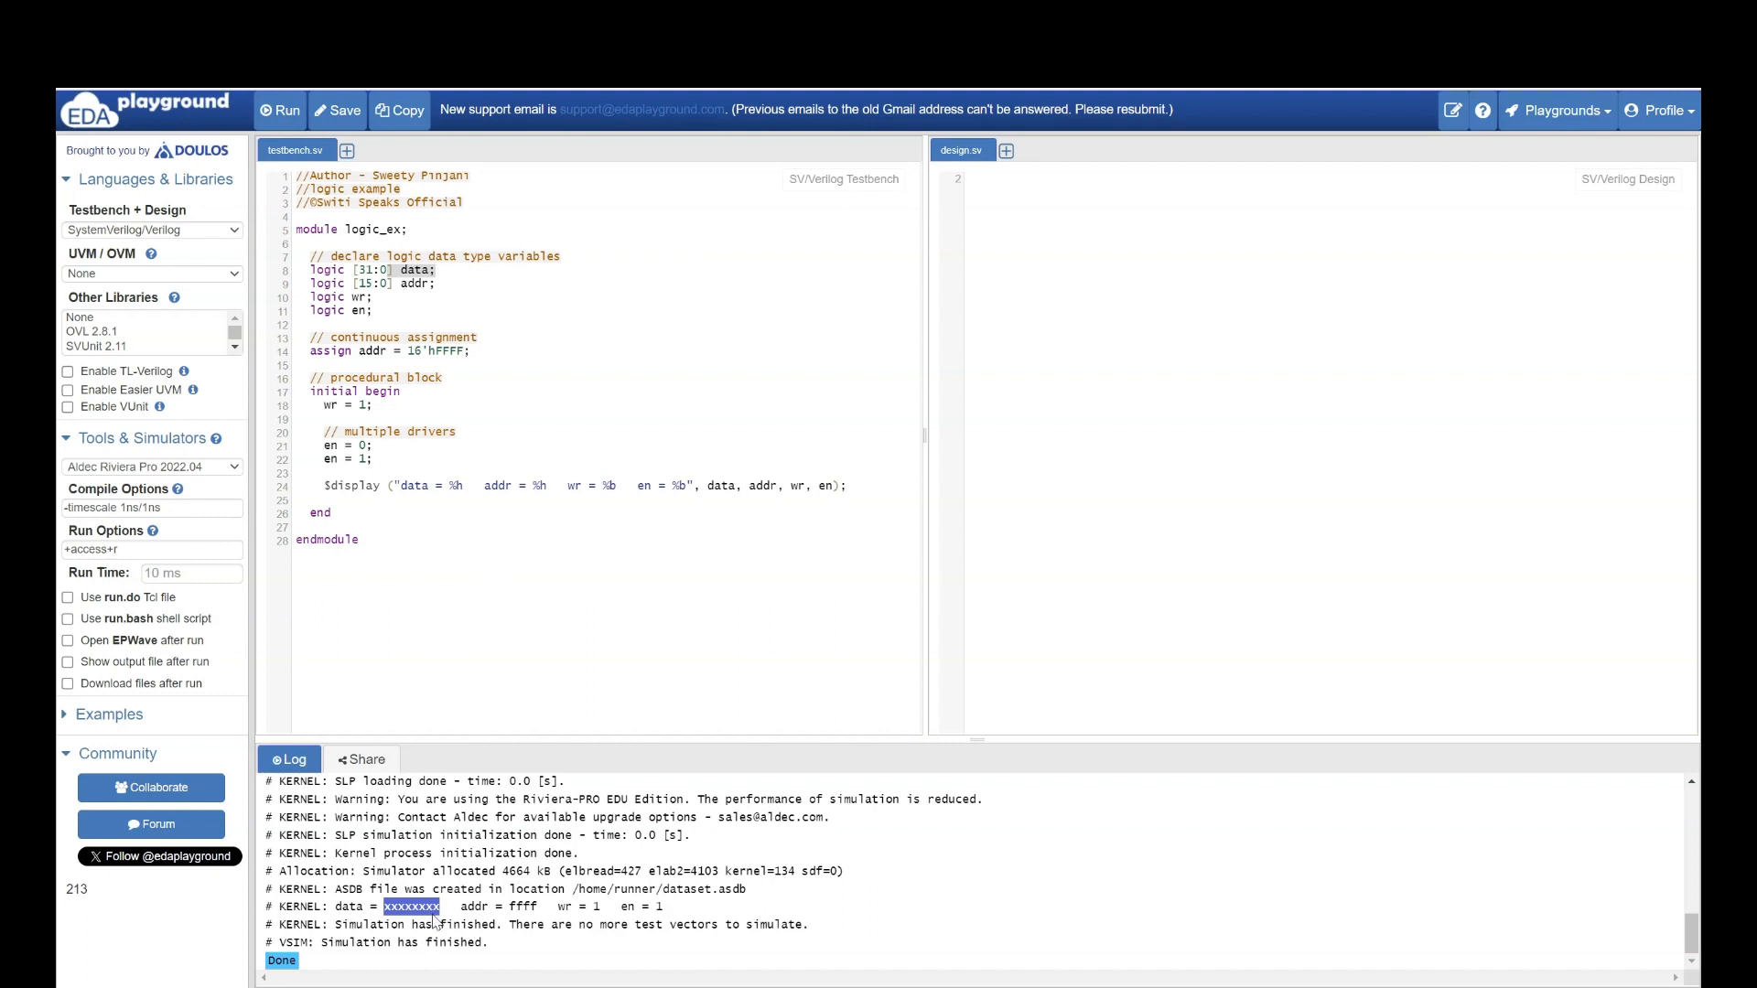
pyautogui.moveTo(366, 499)
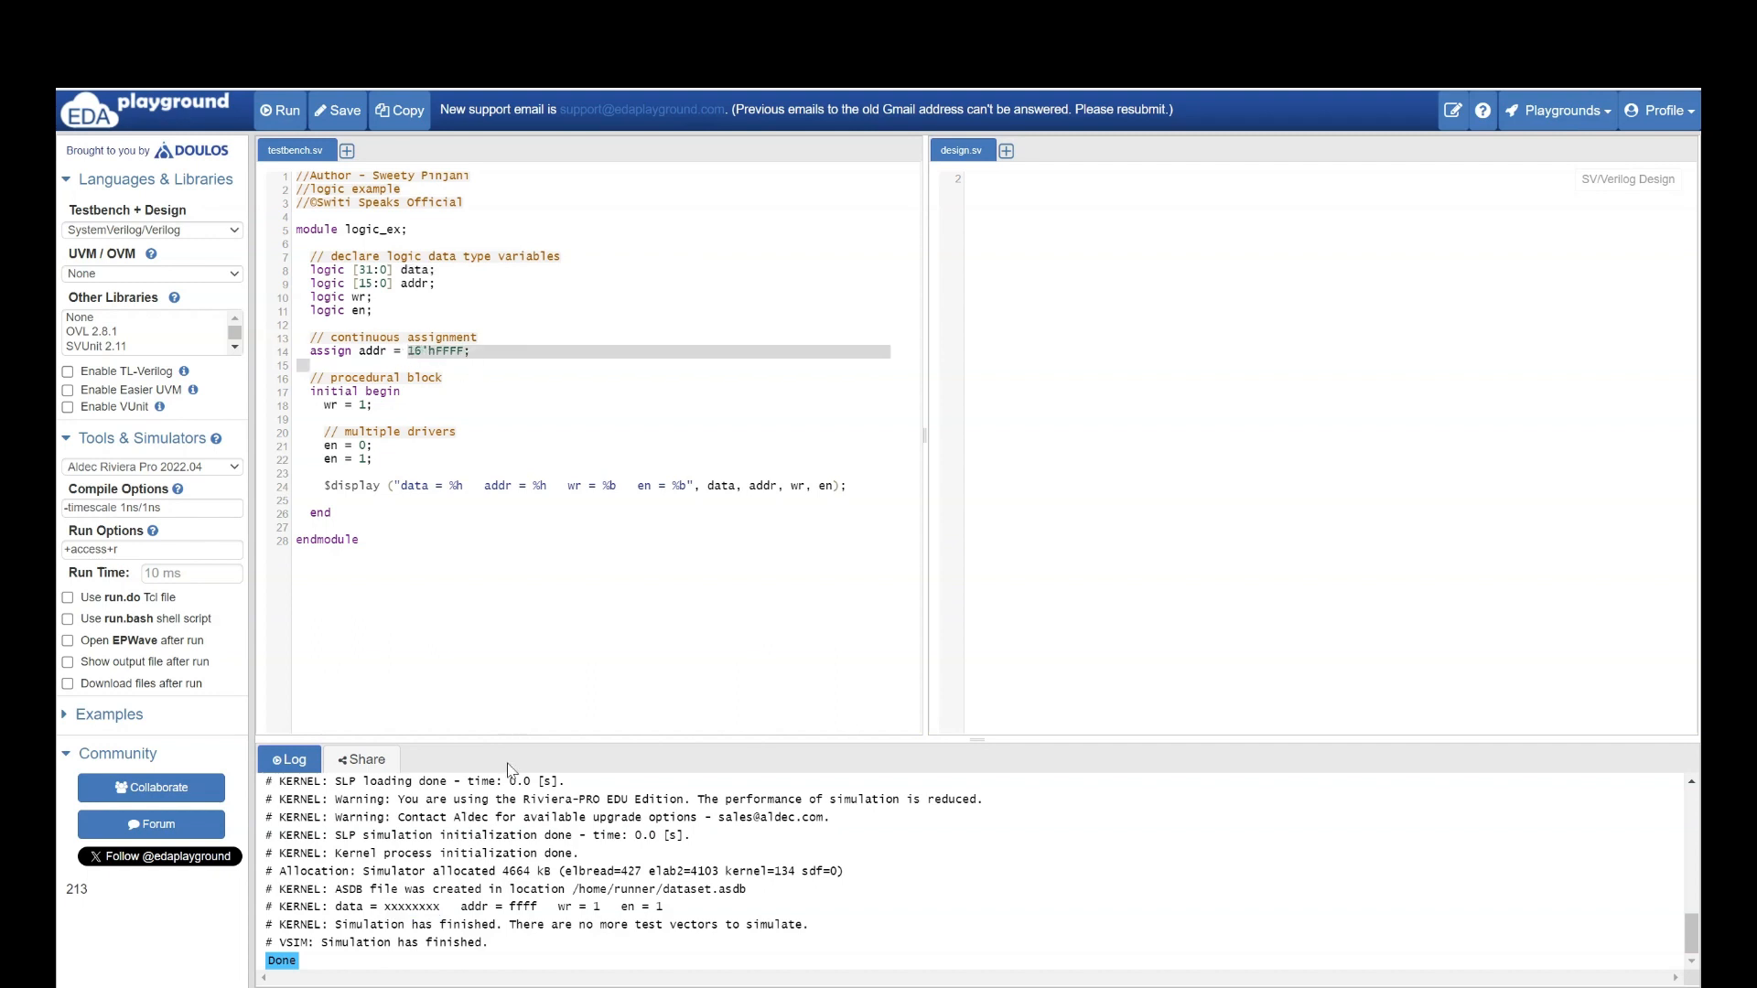
pyautogui.doubleClick(524, 906)
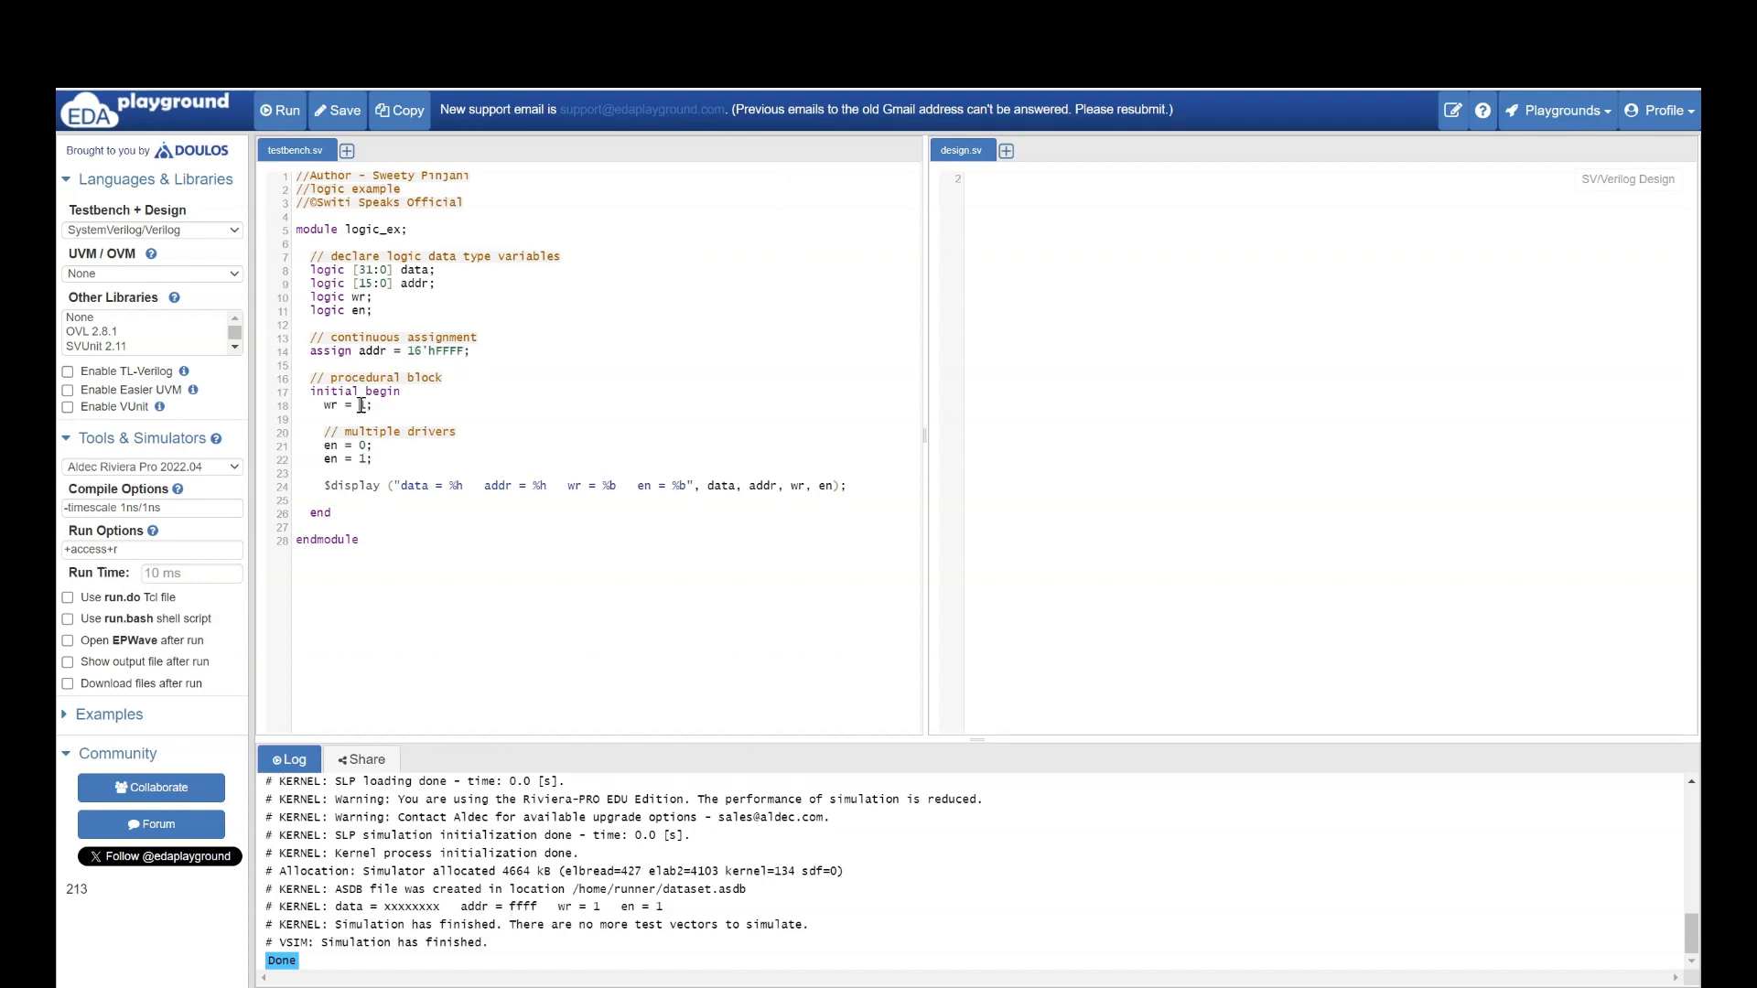
pyautogui.write('1')
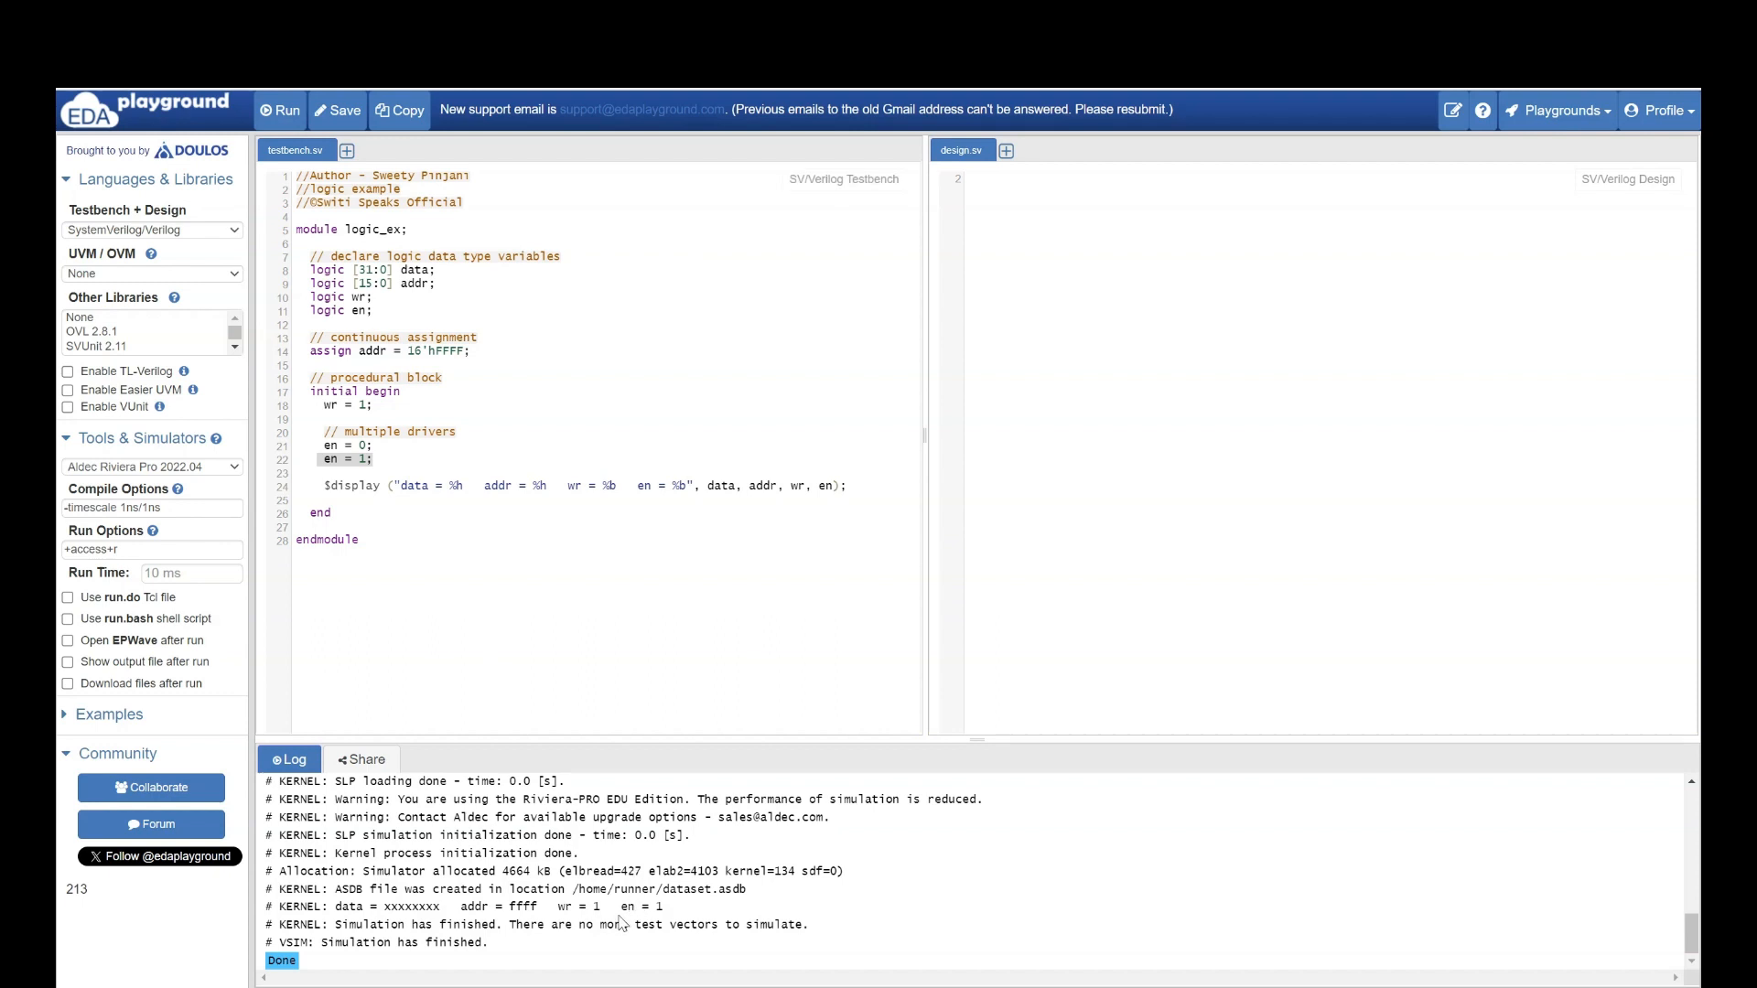
pyautogui.doubleClick(640, 906)
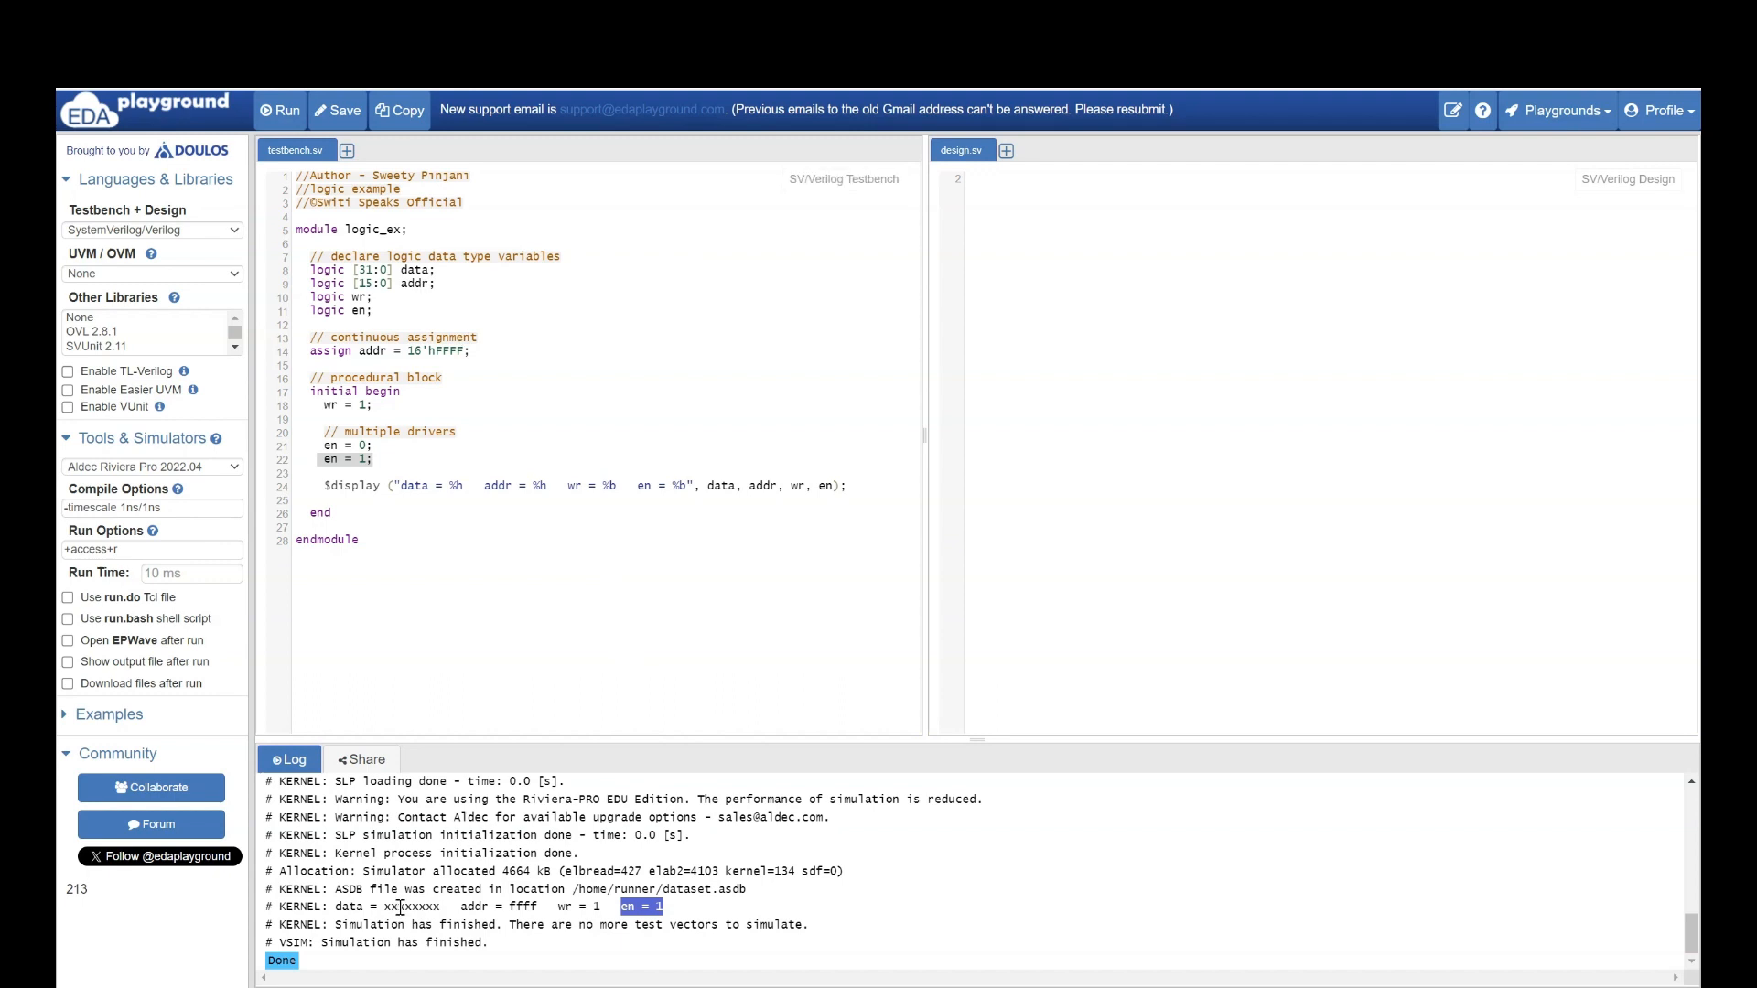
pyautogui.doubleClick(408, 907)
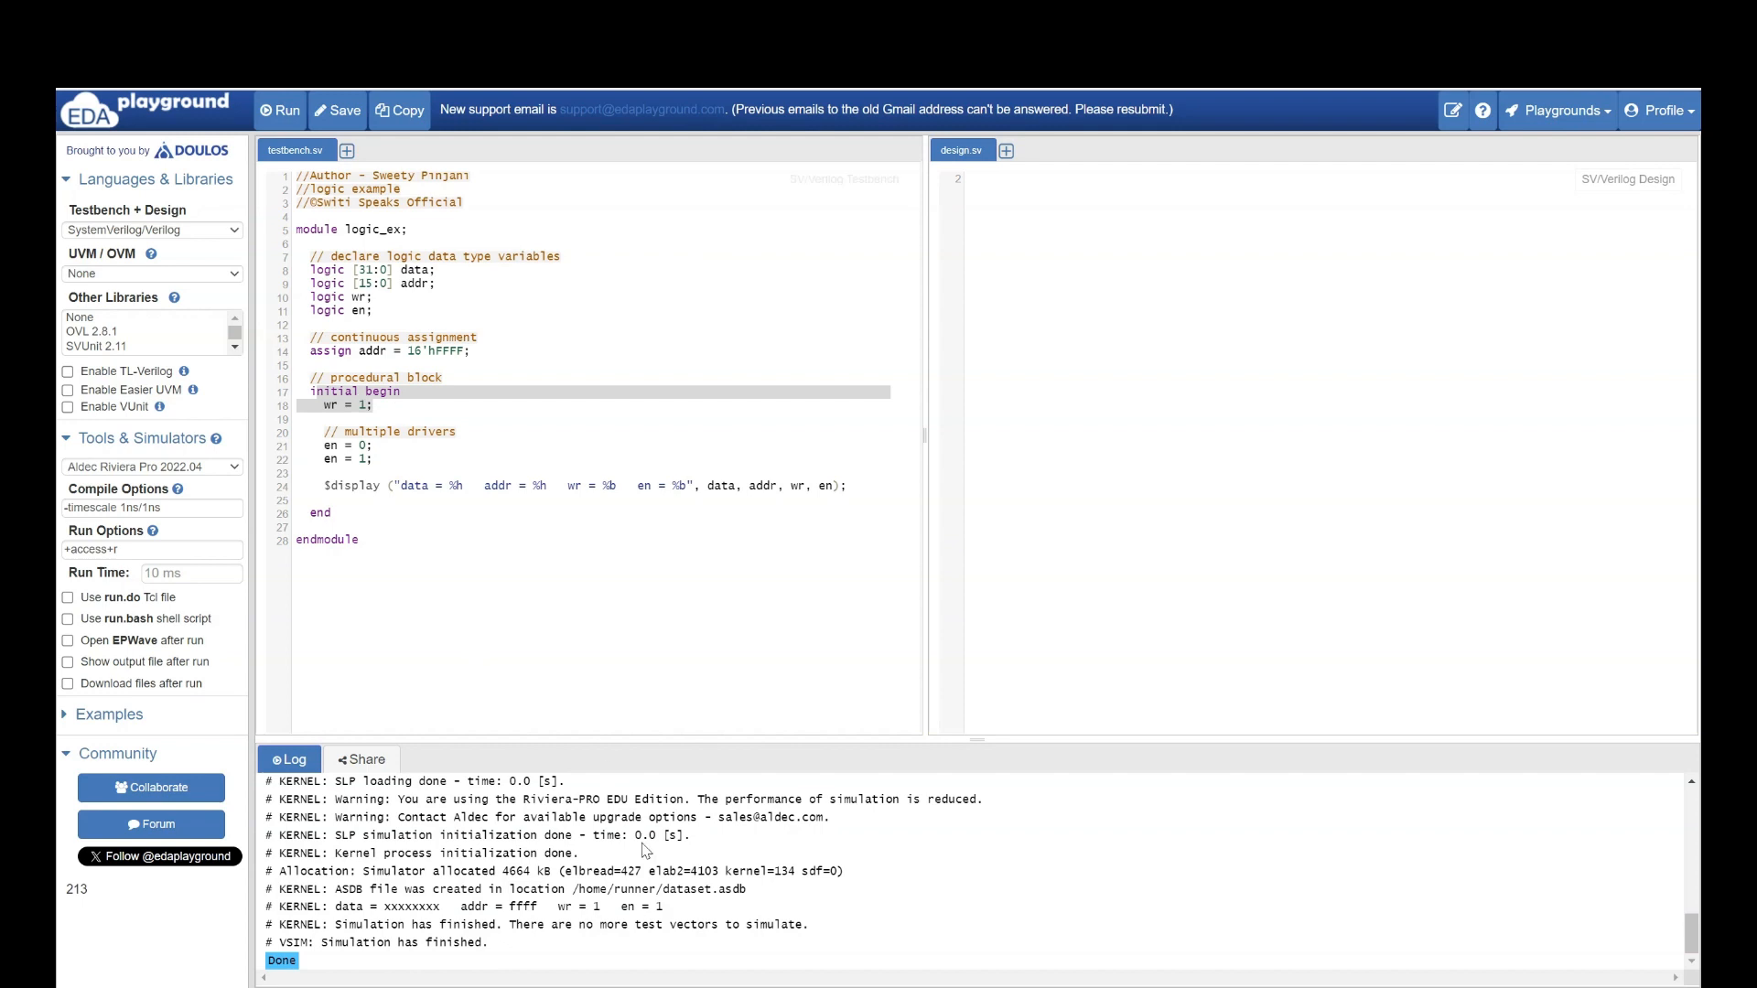
pyautogui.moveTo(463, 907); pyautogui.dragTo(600, 907)
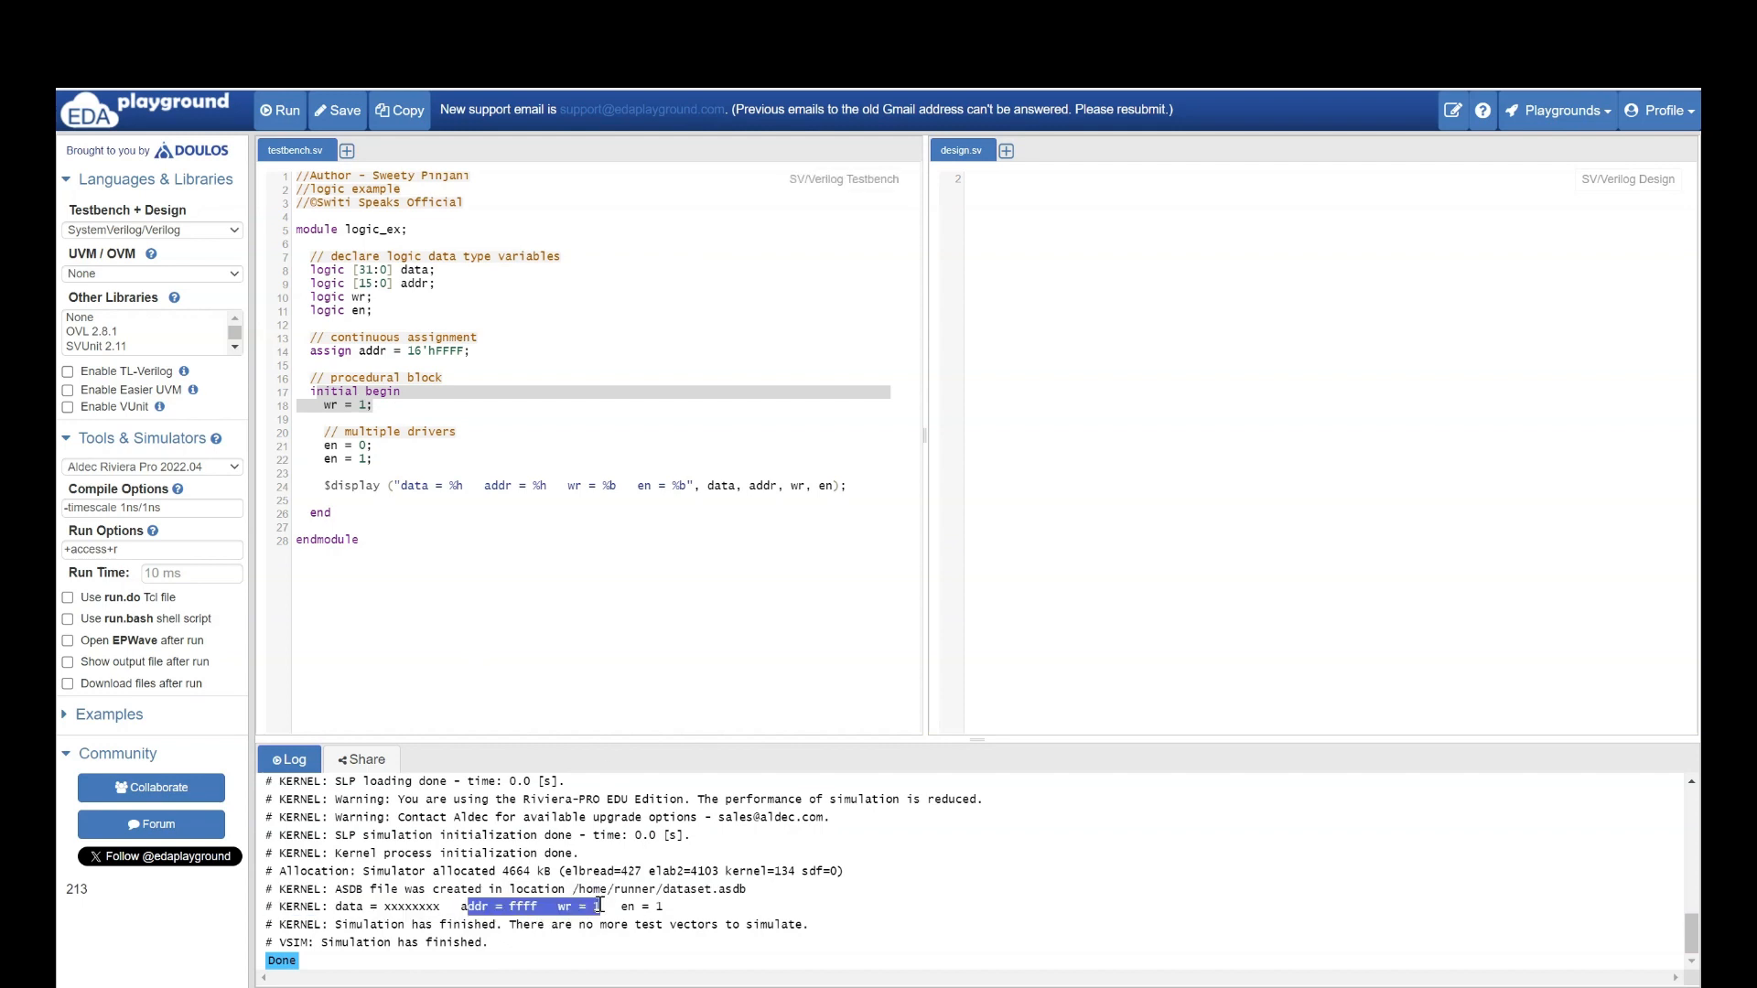
pyautogui.moveTo(316, 430)
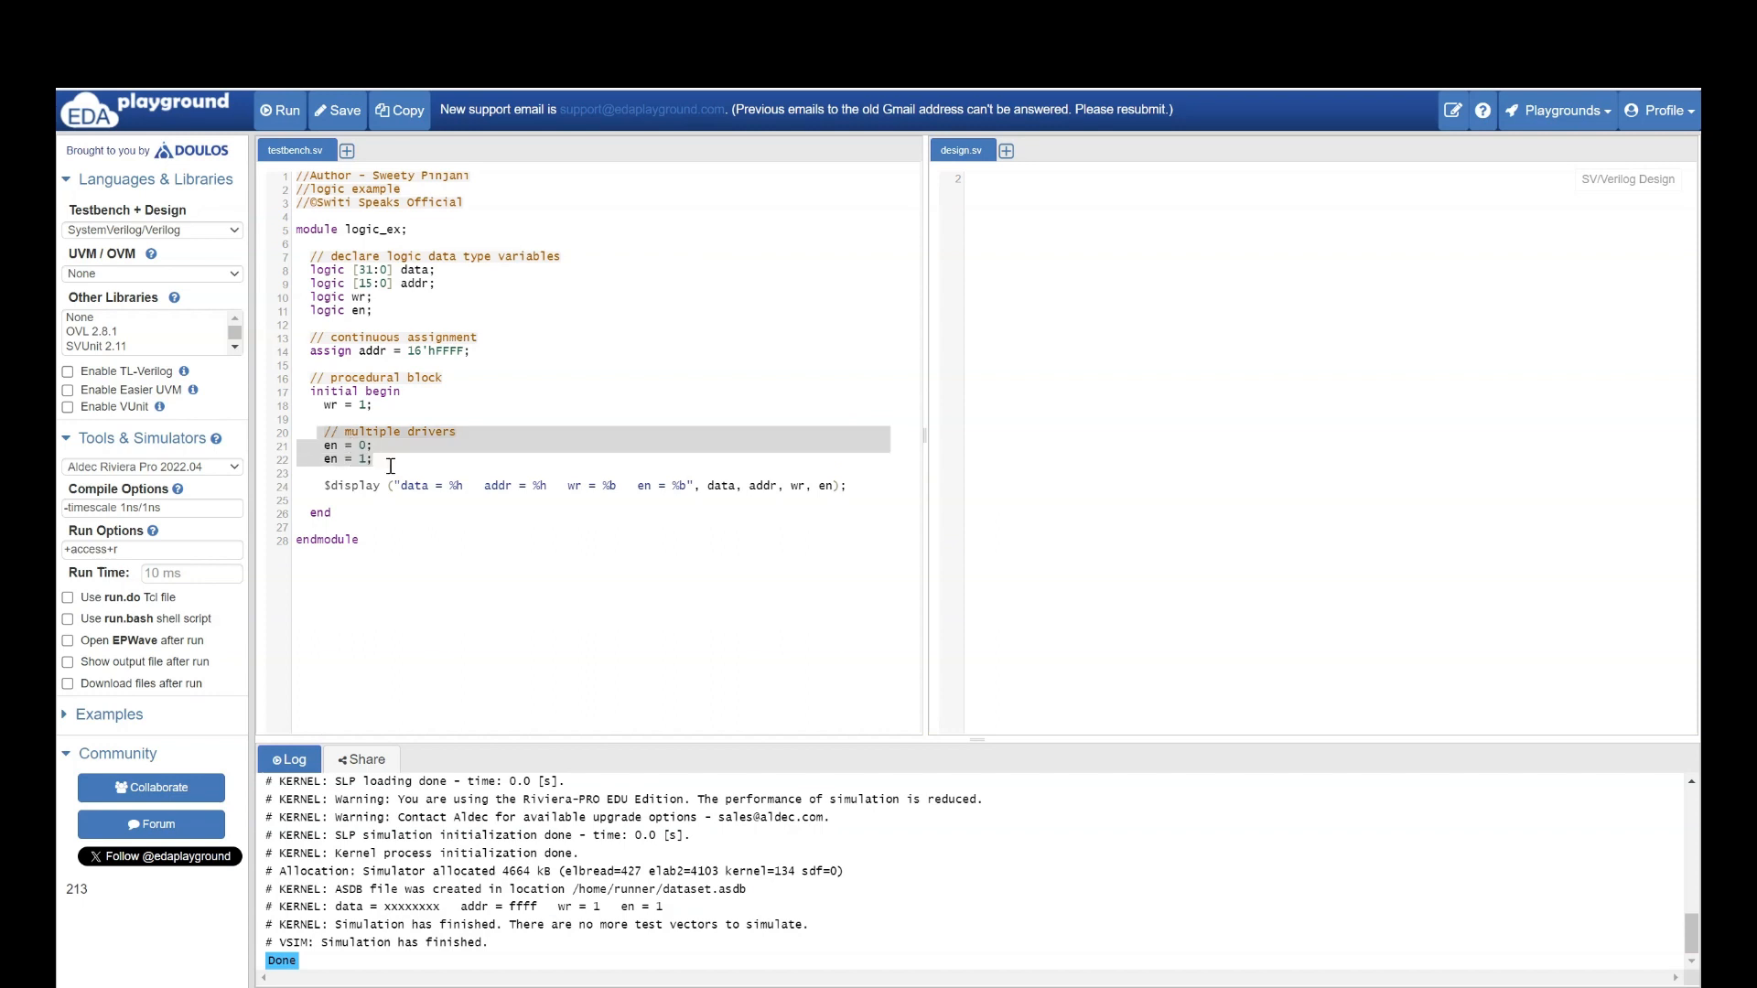
pyautogui.doubleClick(642, 907)
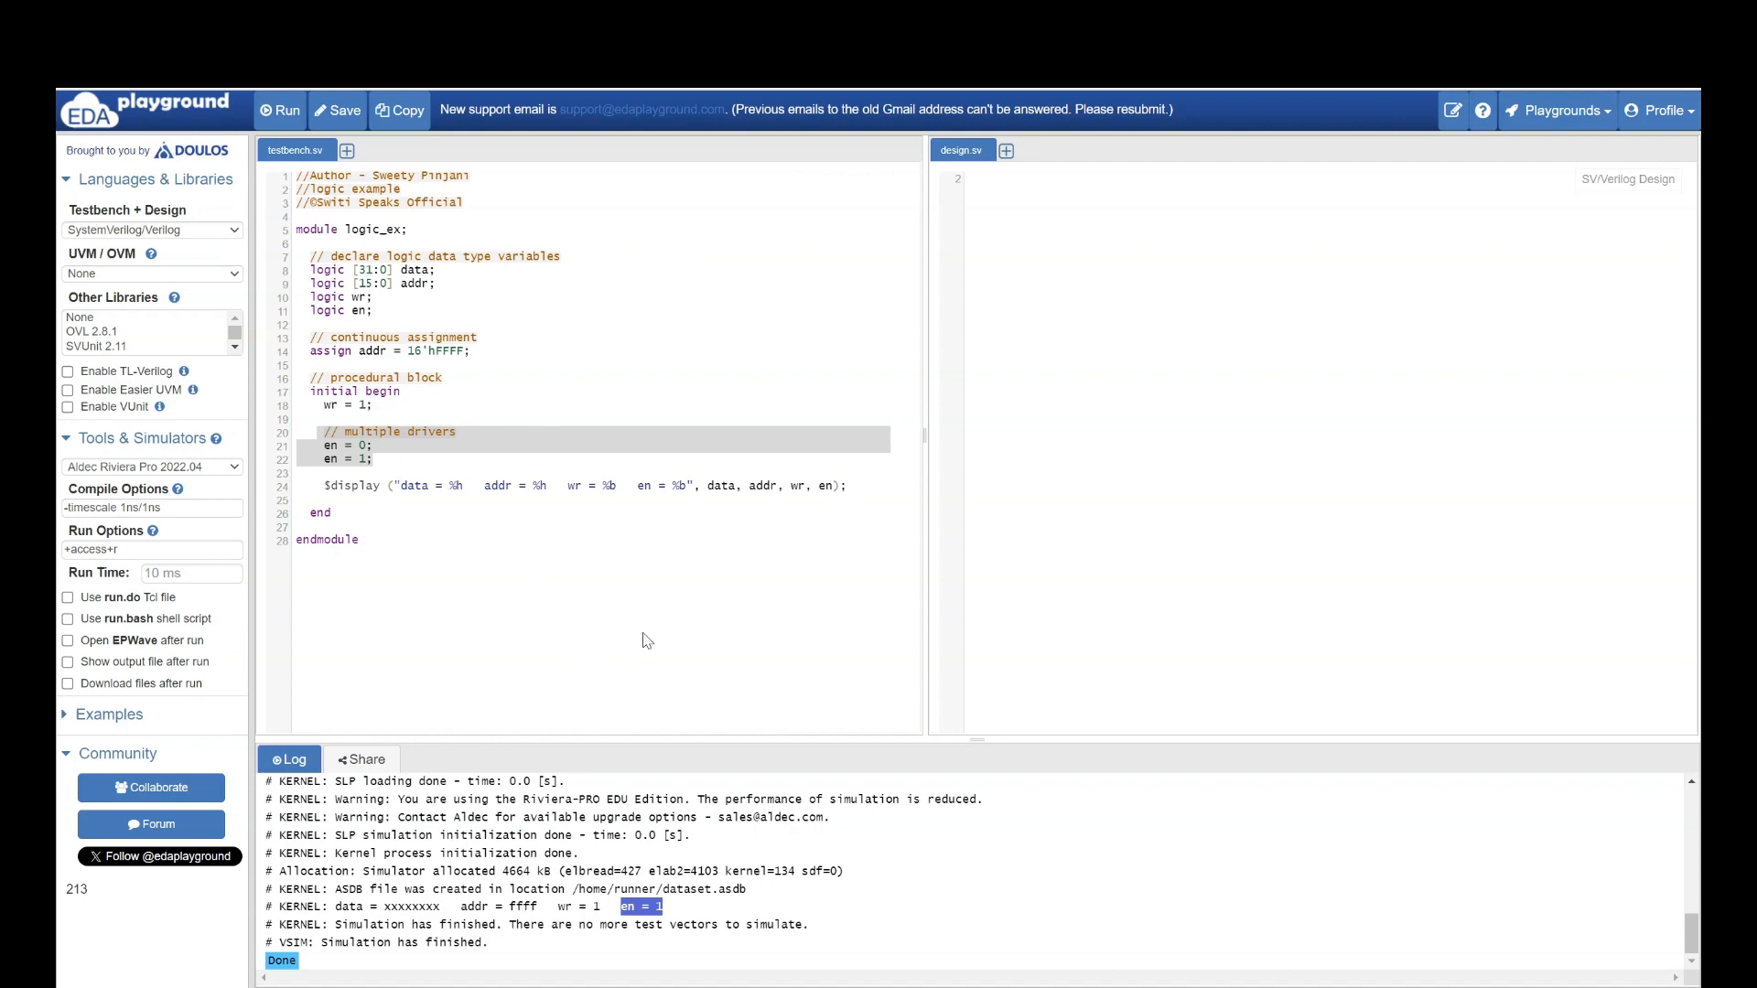
pyautogui.moveTo(613, 633)
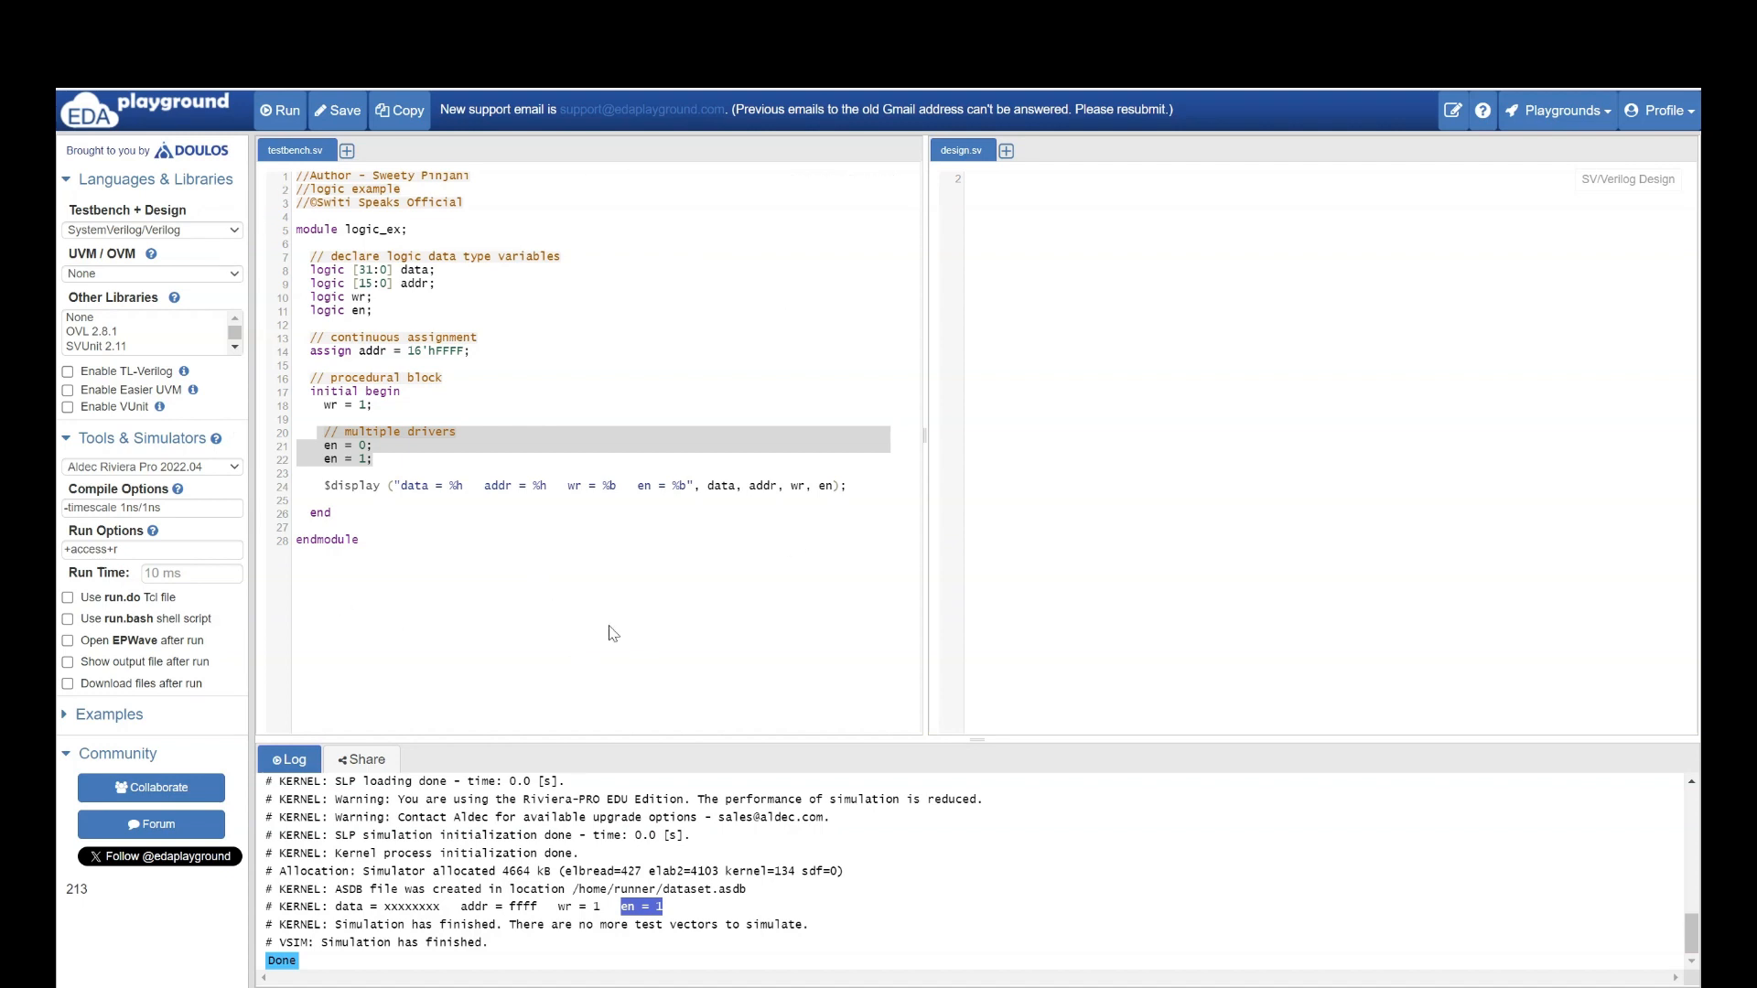